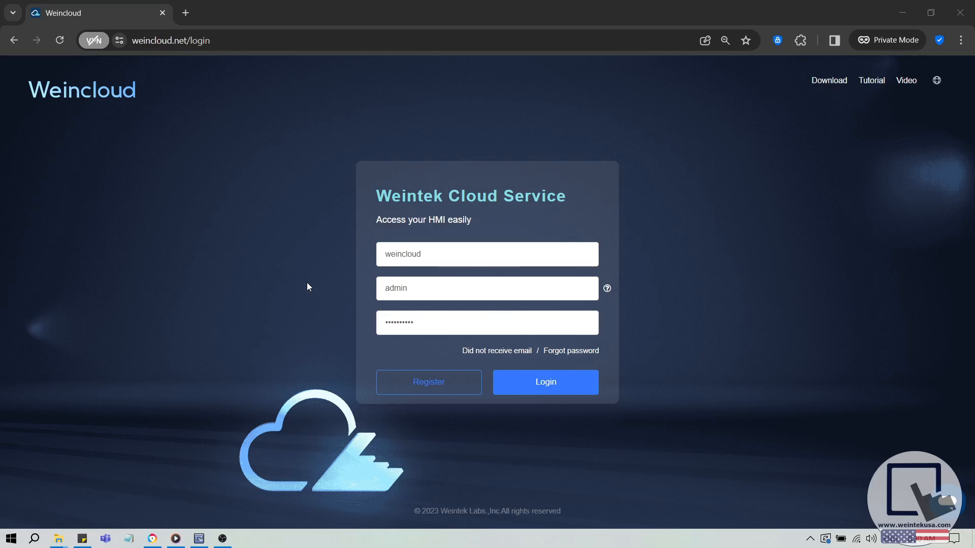
pyautogui.moveTo(339, 317)
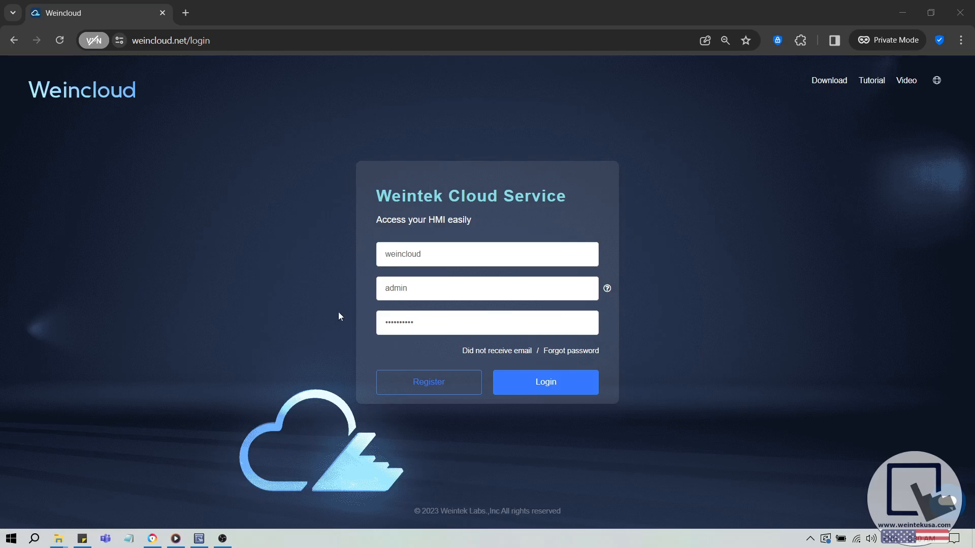
# Sign in to Weintek Cloud Service and land on the domain Directory page
pyautogui.click(545, 381)
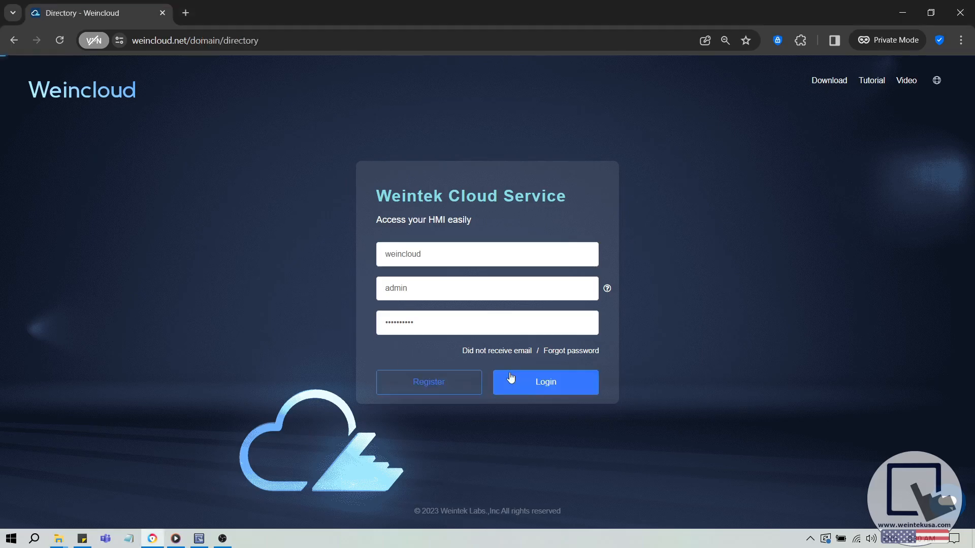
pyautogui.click(546, 382)
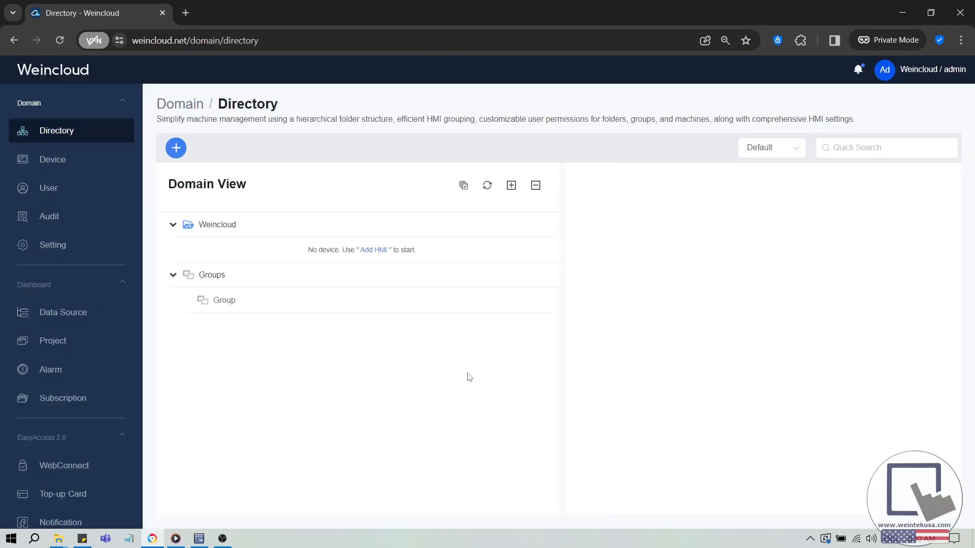
pyautogui.moveTo(134, 325)
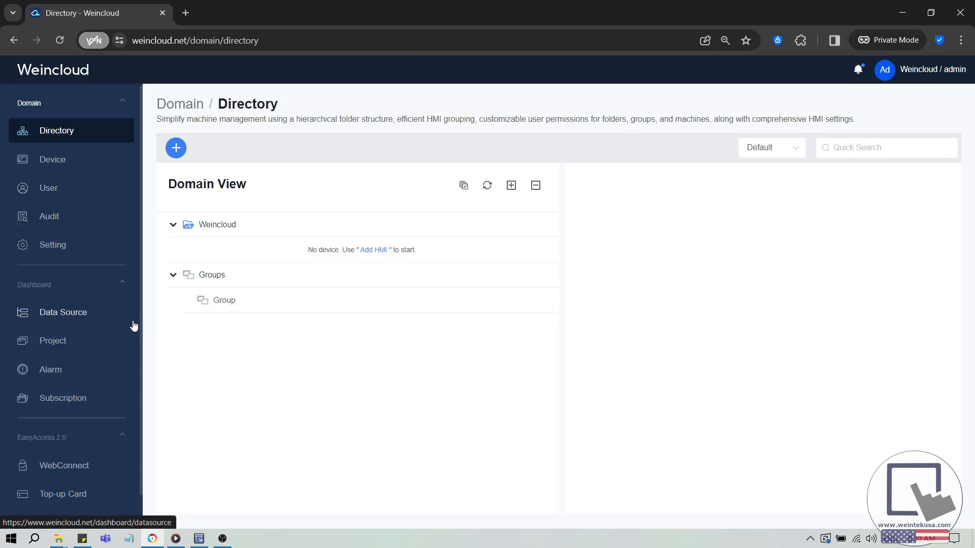
# Show the Data Source tags of device Simulation_02 (Bit_R1, Numeric_W1) and begin a new tag
pyautogui.click(63, 313)
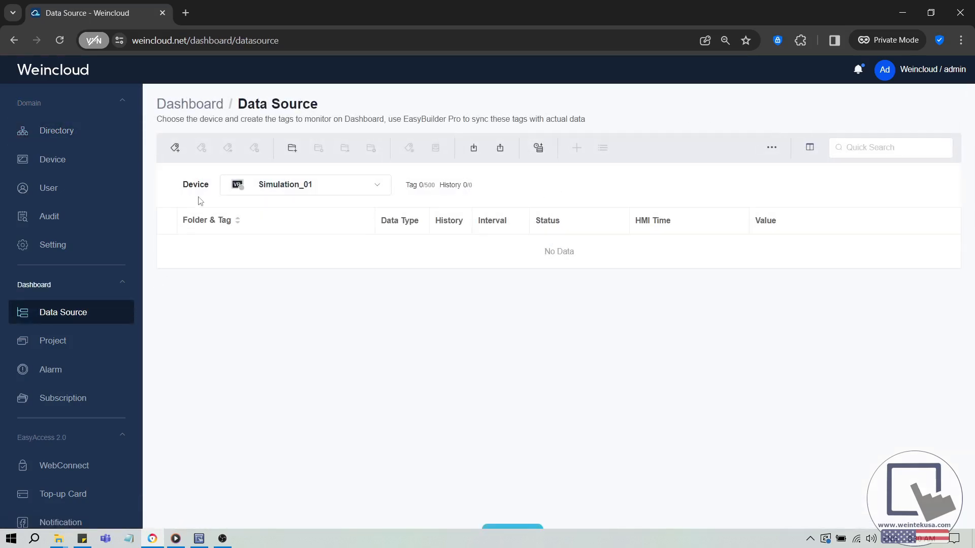
pyautogui.moveTo(329, 189)
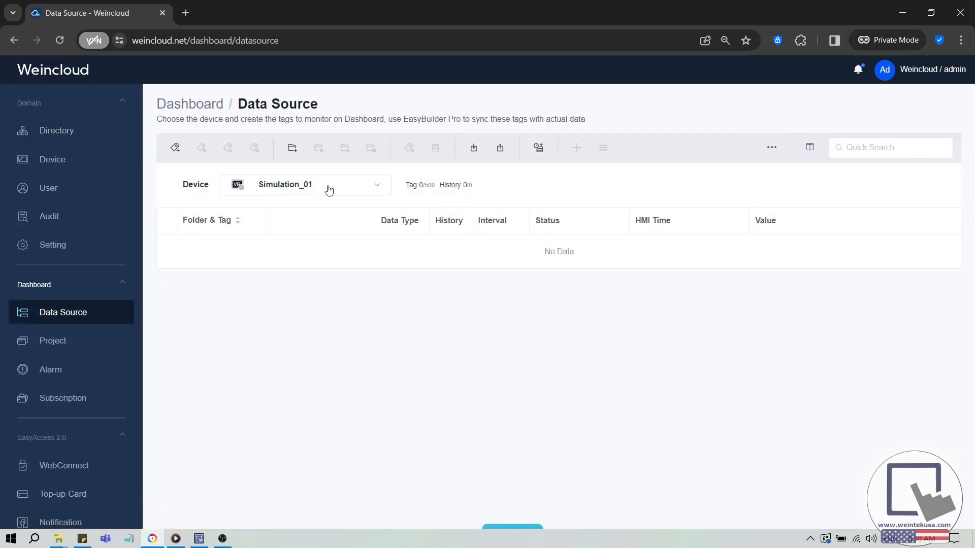
pyautogui.click(326, 185)
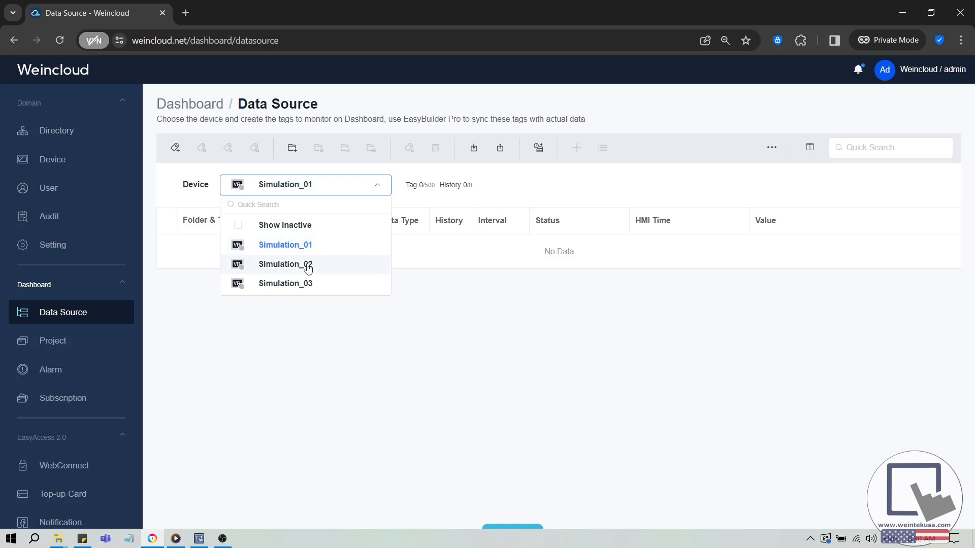
pyautogui.click(286, 264)
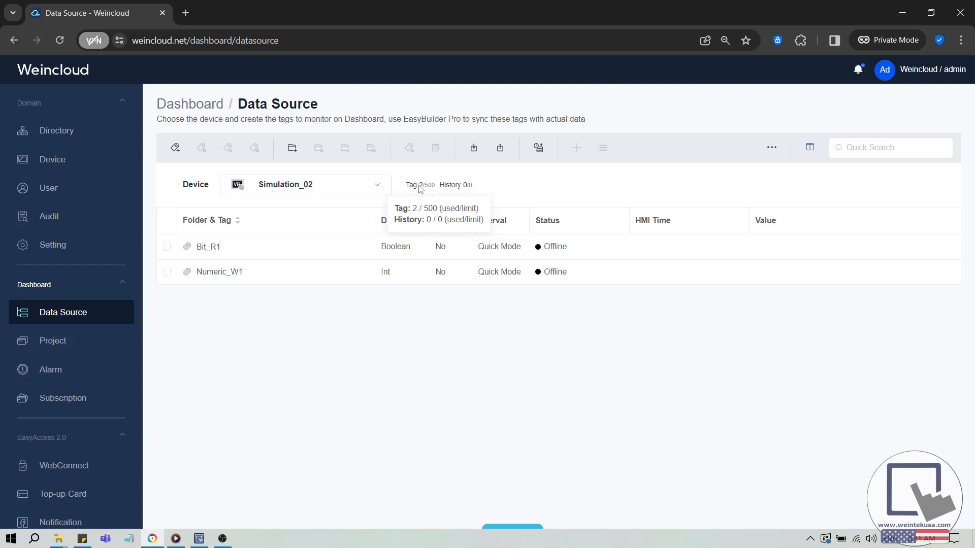
pyautogui.moveTo(394, 197)
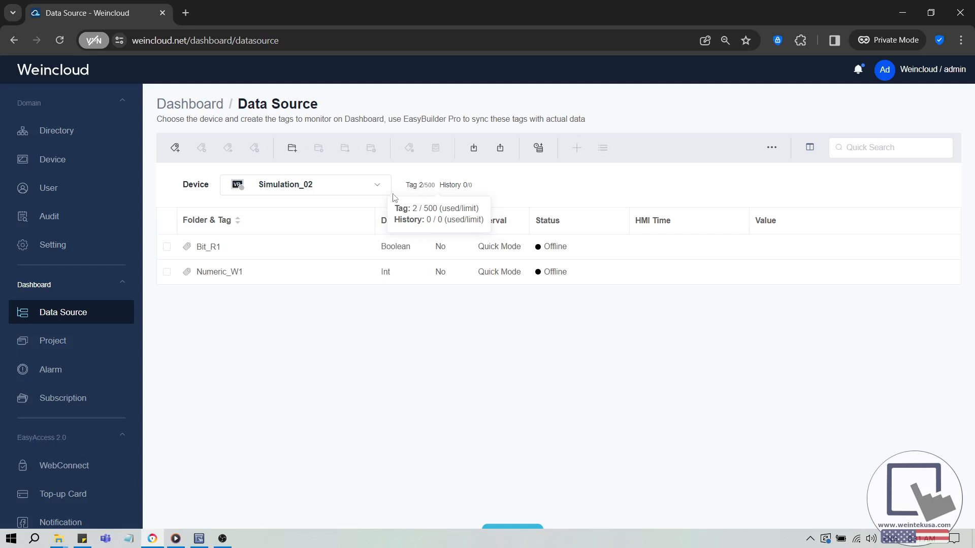
pyautogui.click(175, 148)
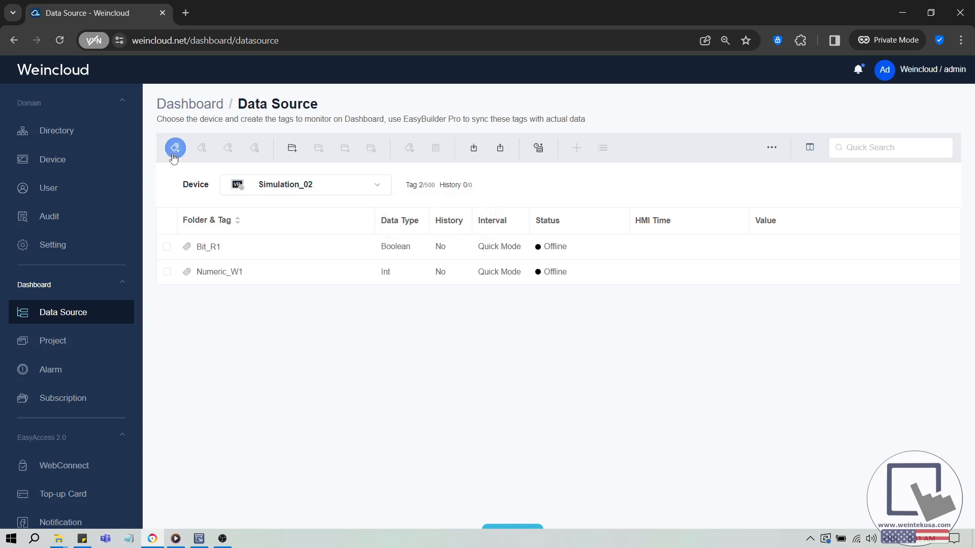
# Name the new tag Numeric_W2 as an Int with upper limit 100
pyautogui.click(175, 148)
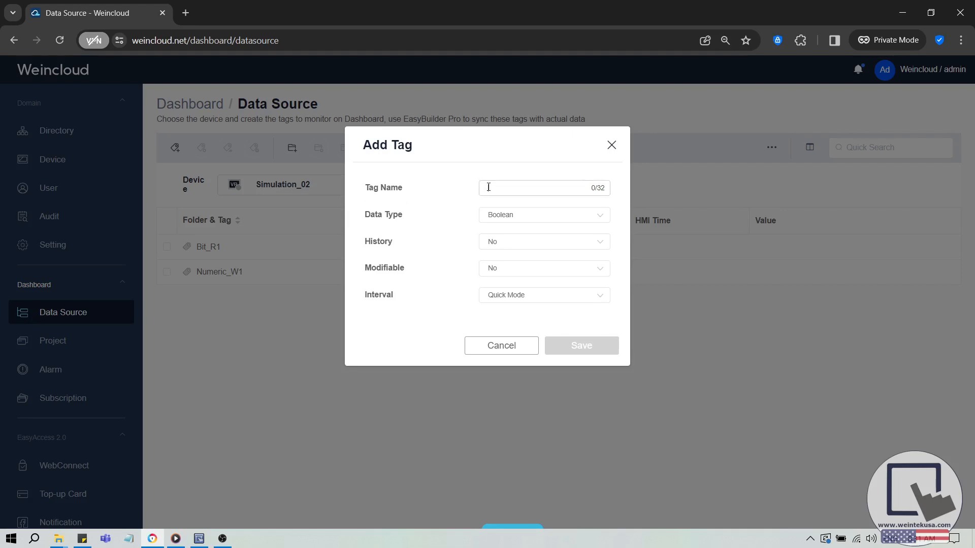
pyautogui.write('Numeric_W2')
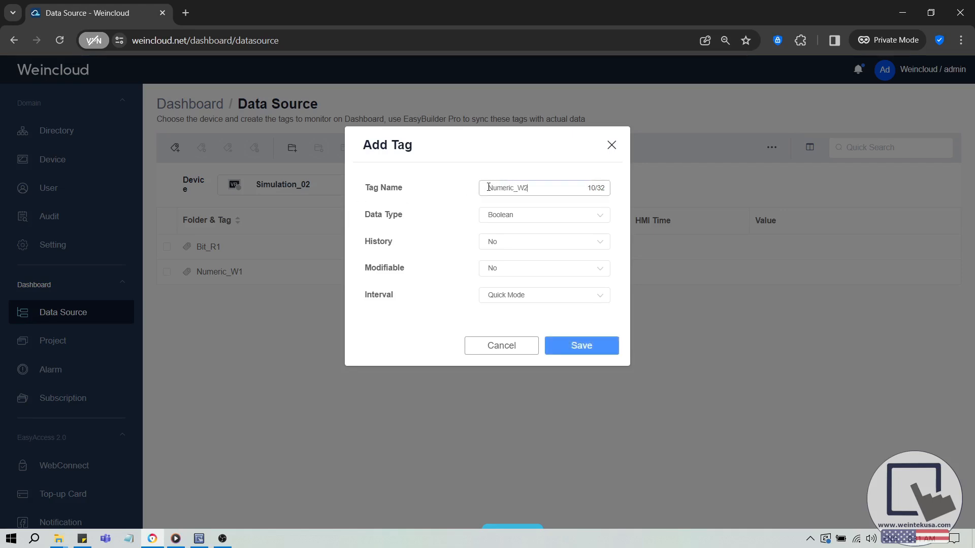
pyautogui.click(544, 215)
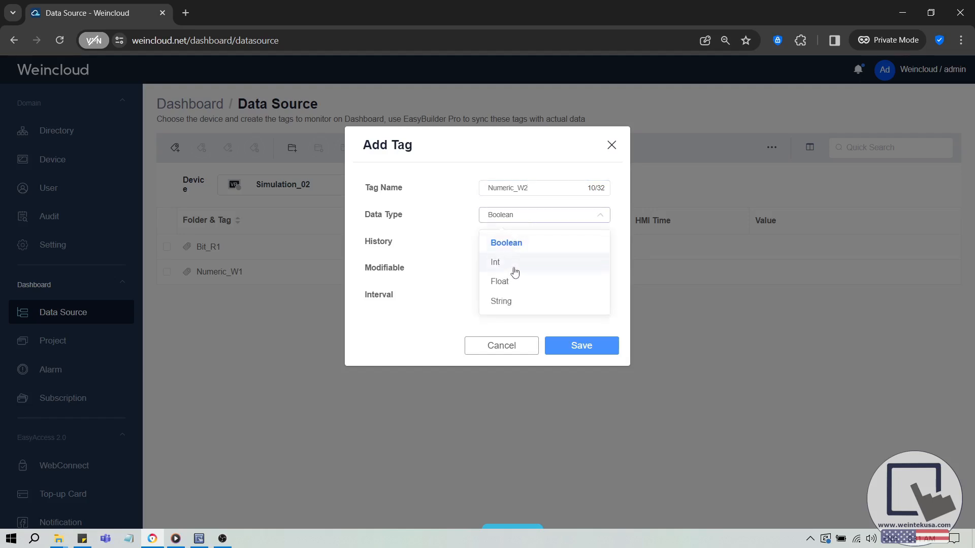
pyautogui.click(495, 262)
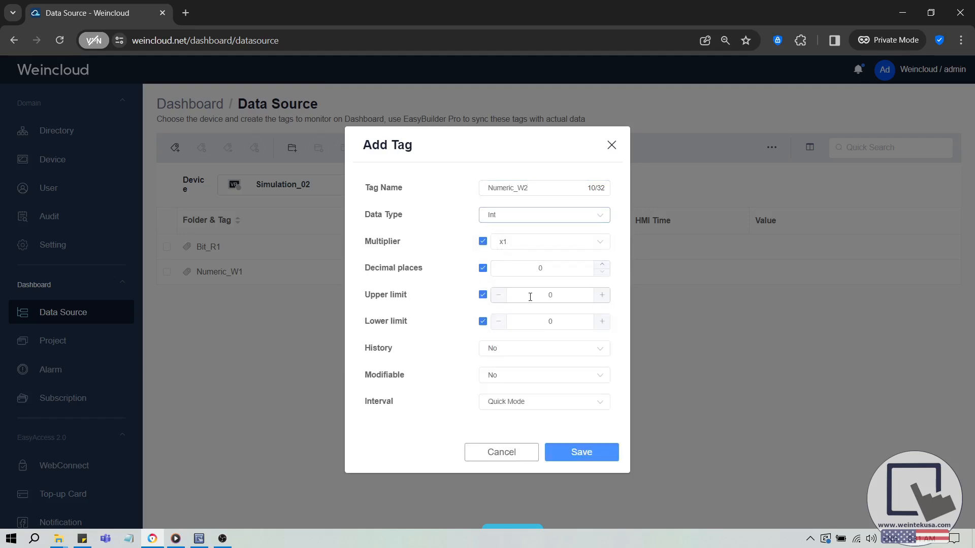
pyautogui.write('100')
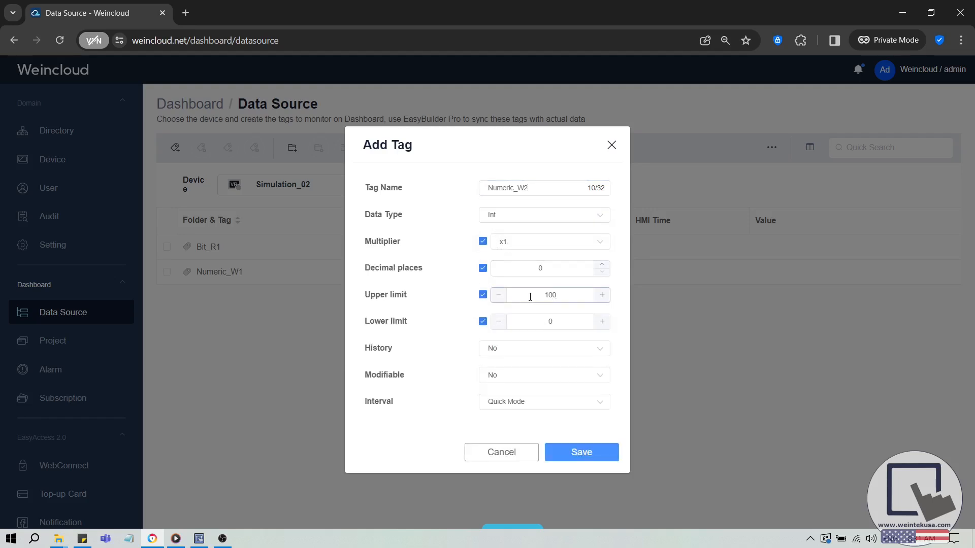
# Make the tag modifiable with no history and keep the Quick Mode update interval
pyautogui.click(543, 349)
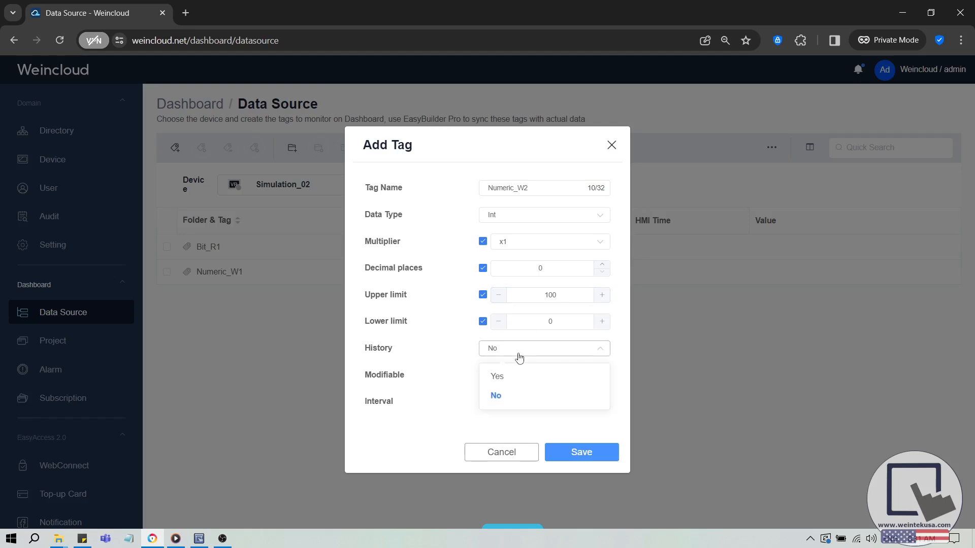
pyautogui.moveTo(510, 405)
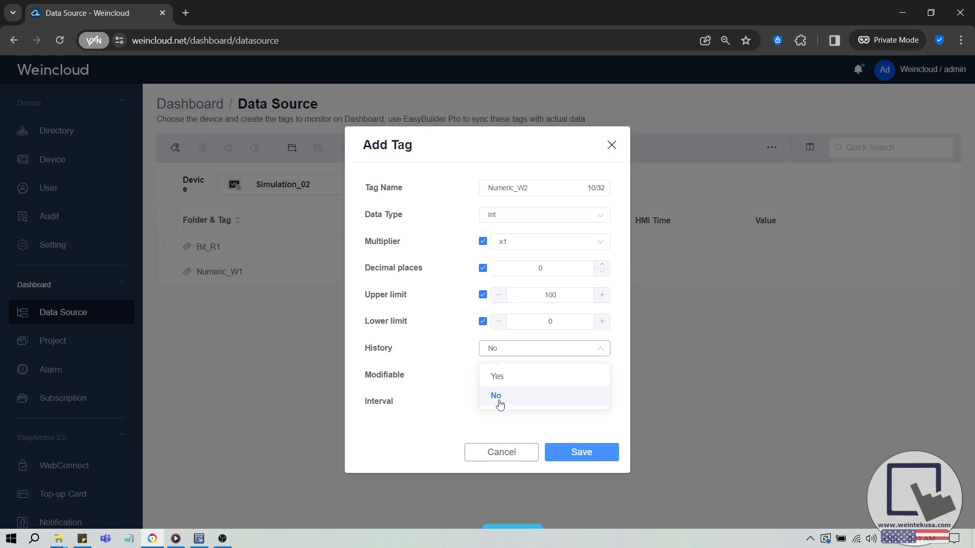
pyautogui.moveTo(497, 404)
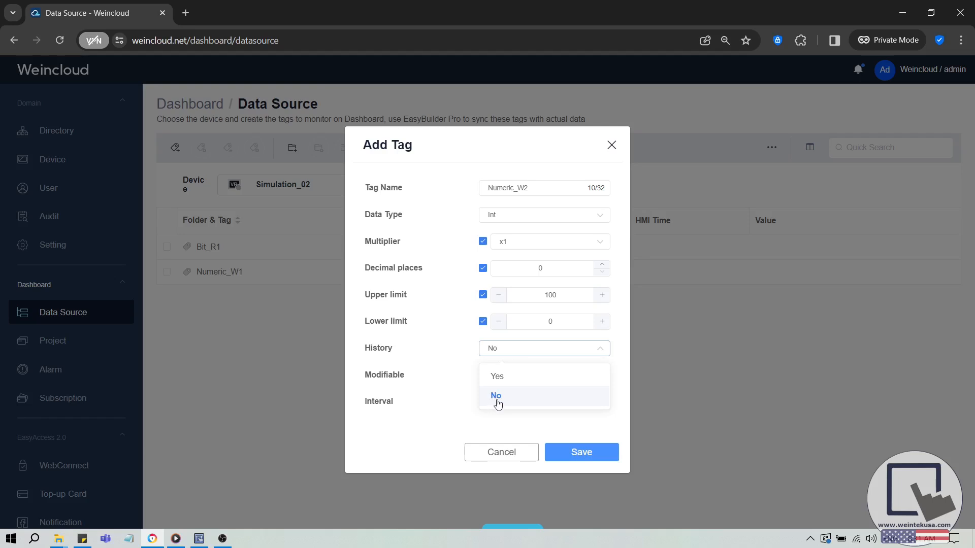
pyautogui.moveTo(437, 410)
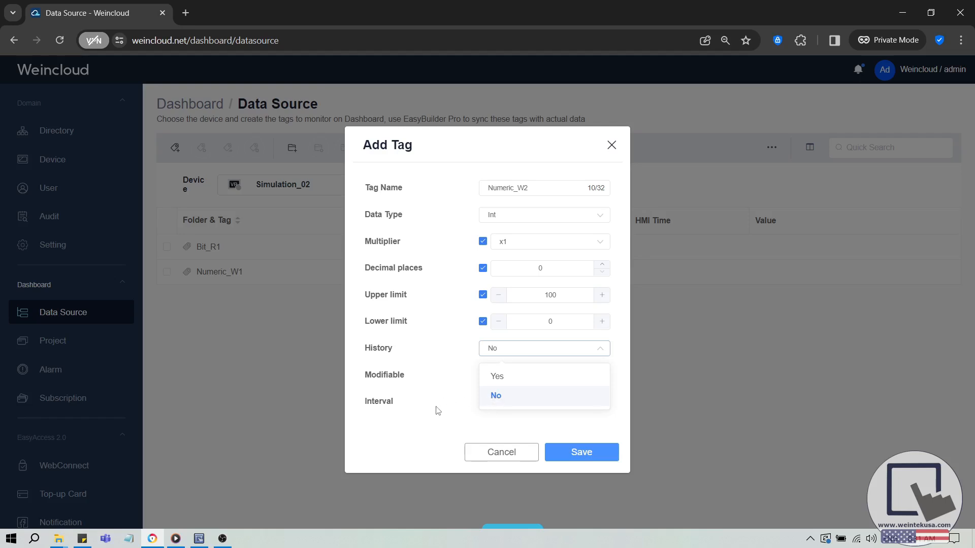
pyautogui.click(544, 376)
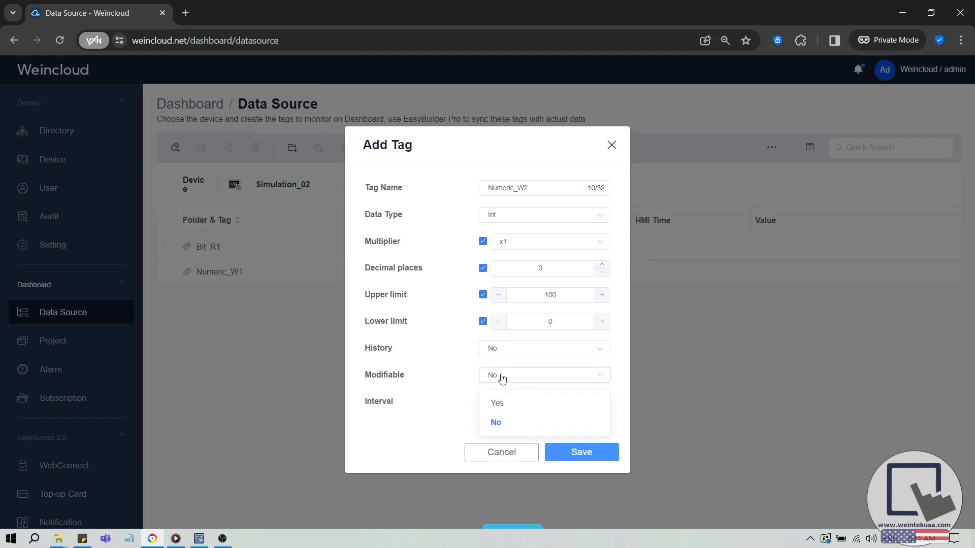
pyautogui.moveTo(498, 412)
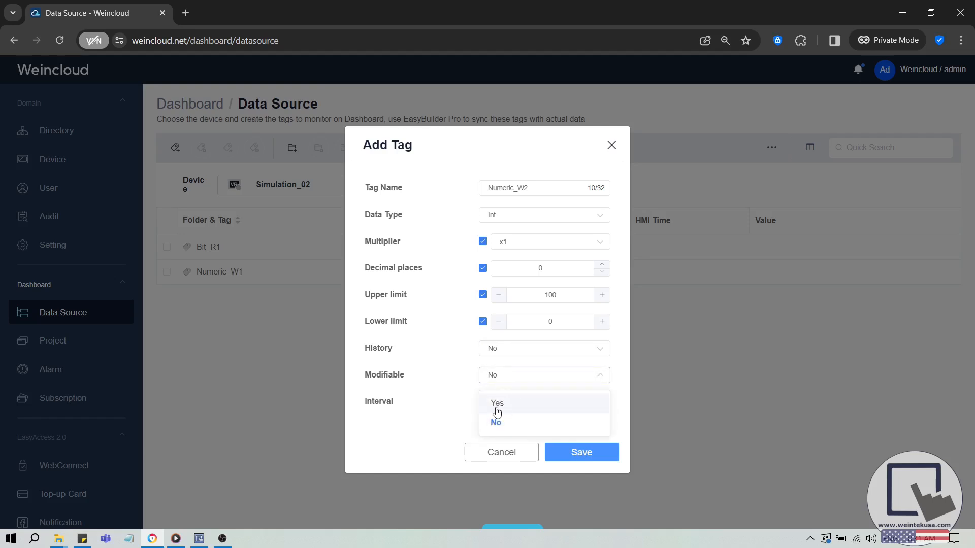
pyautogui.click(497, 403)
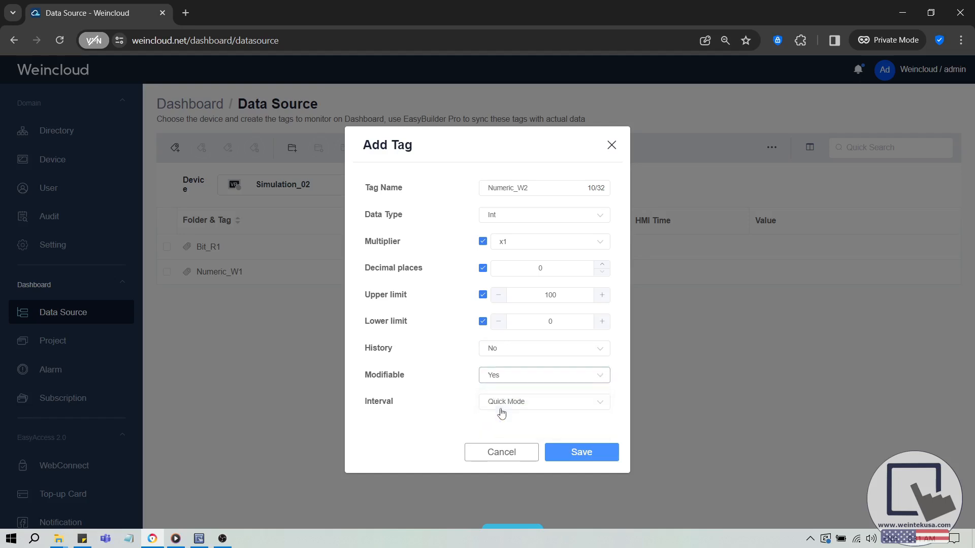
pyautogui.click(544, 402)
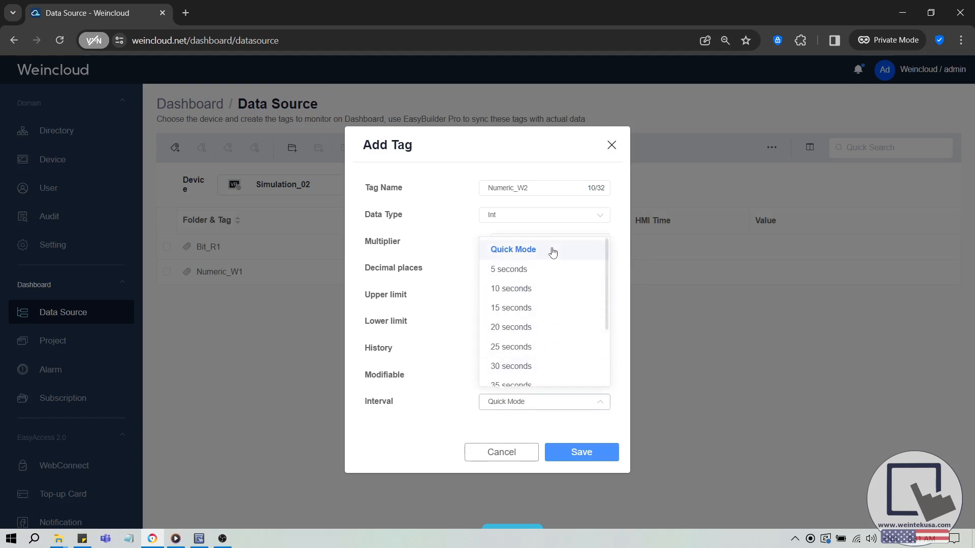
pyautogui.moveTo(546, 256)
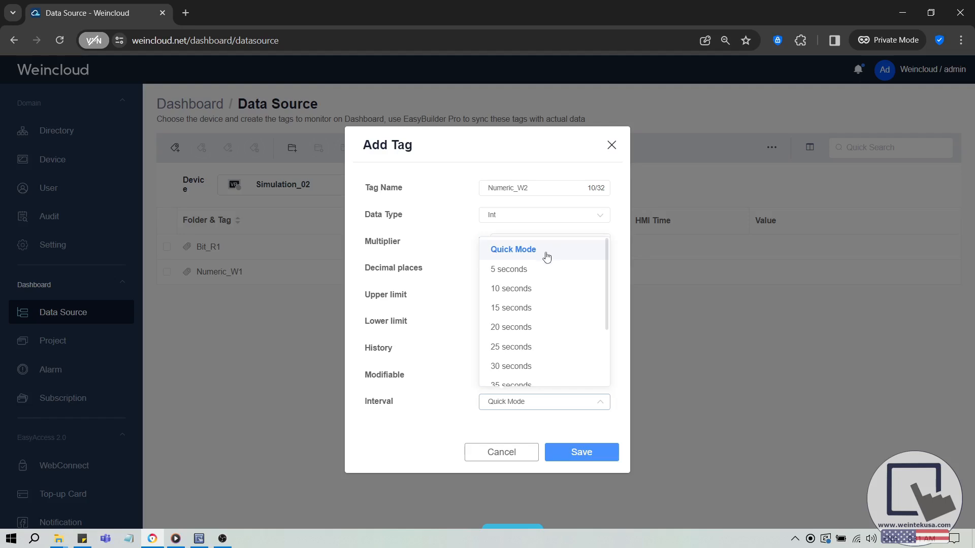
pyautogui.moveTo(550, 252)
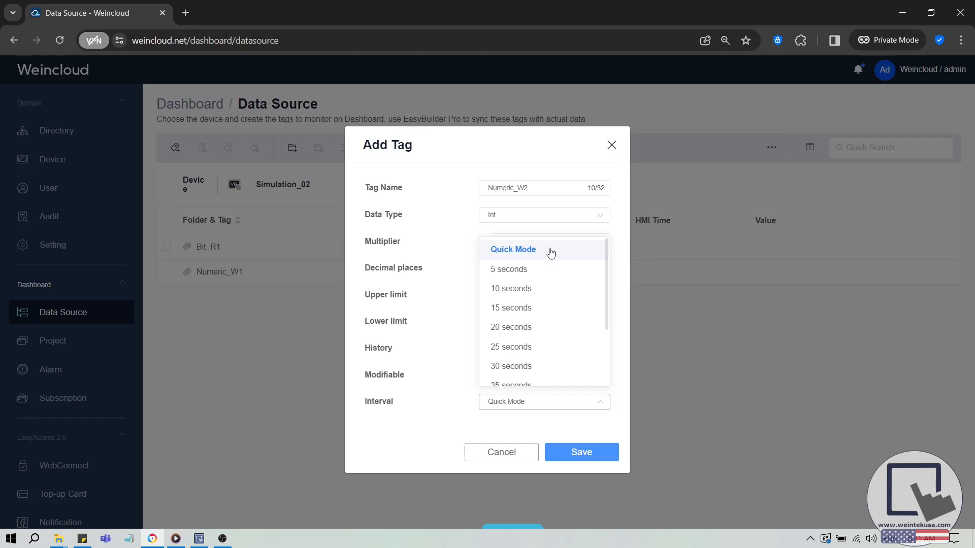
pyautogui.scroll(-3)
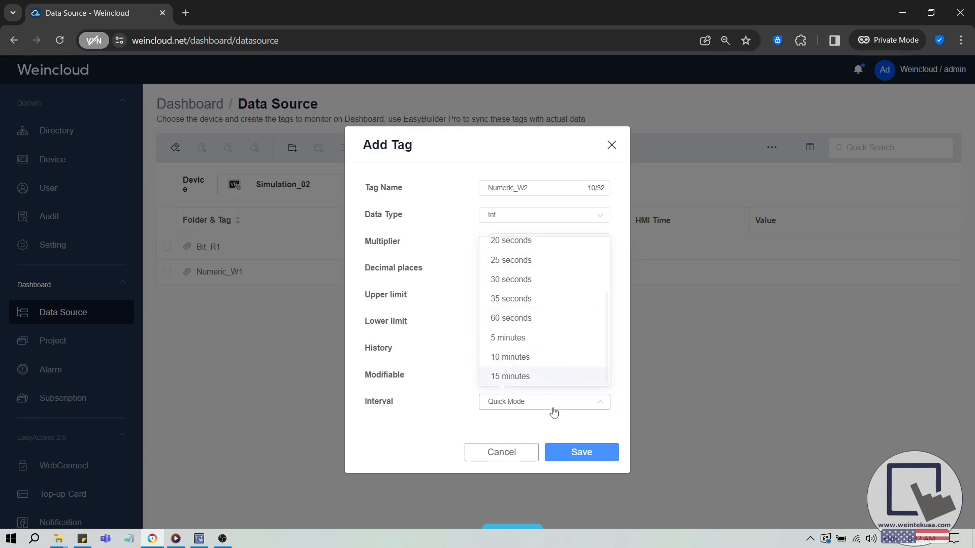
pyautogui.click(581, 453)
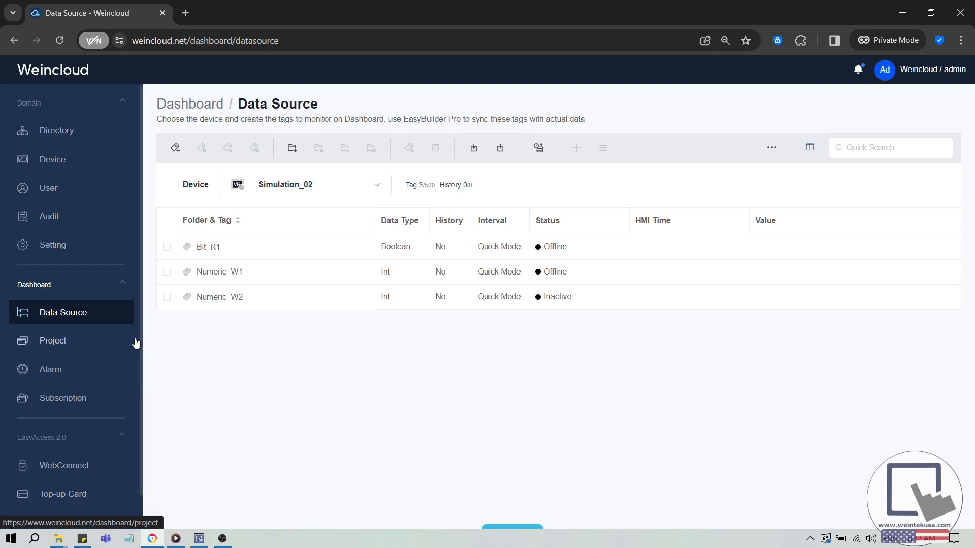
# Fill a new dashboard project form with name Demo and description "This is a demo."
pyautogui.click(52, 341)
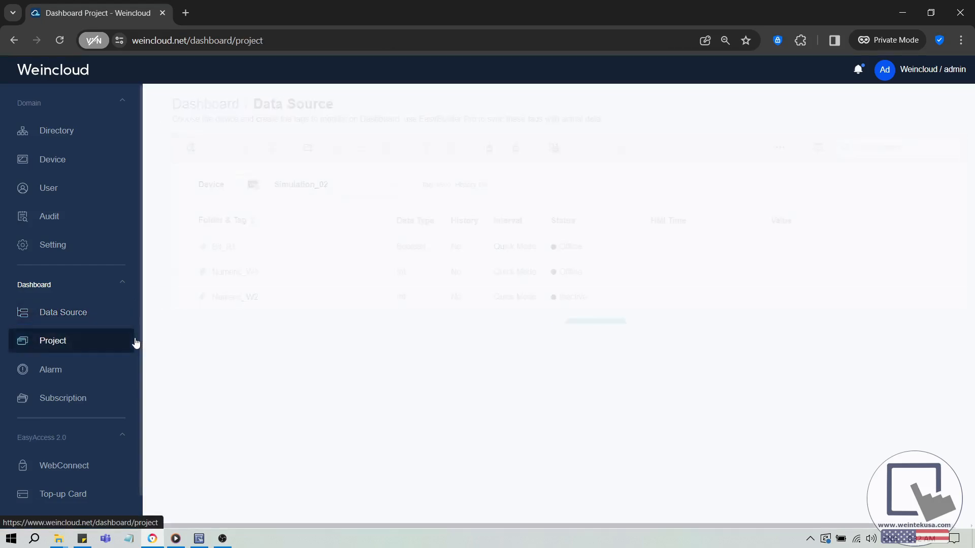
pyautogui.click(53, 341)
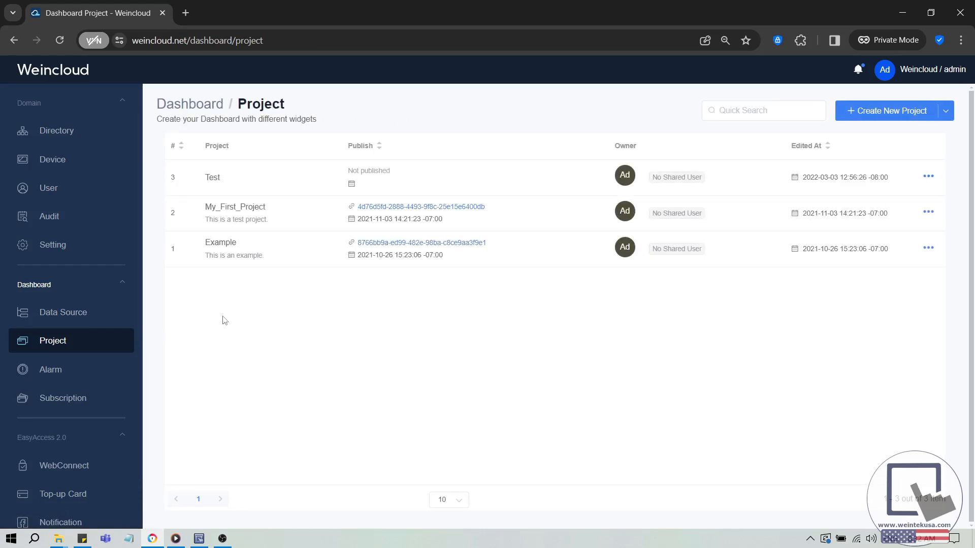
pyautogui.moveTo(858, 119)
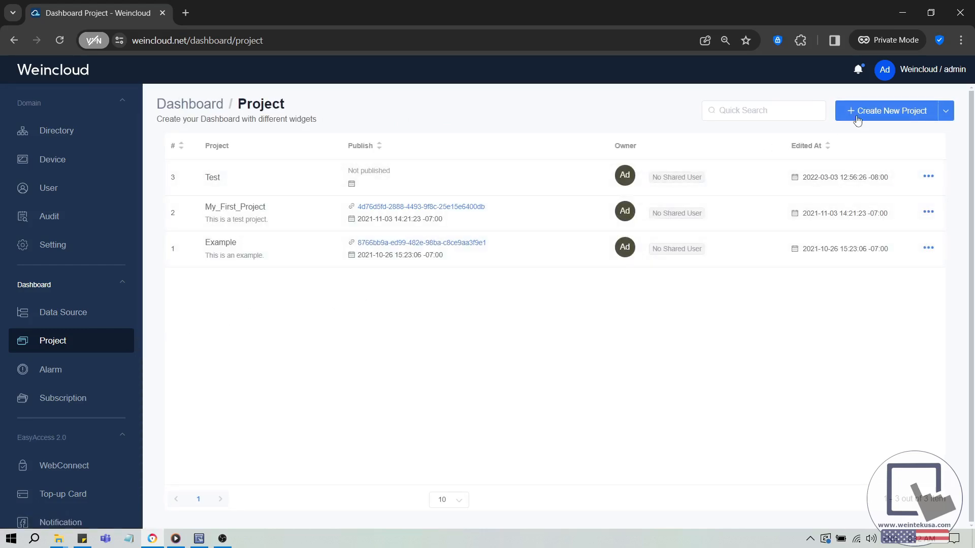
pyautogui.click(887, 110)
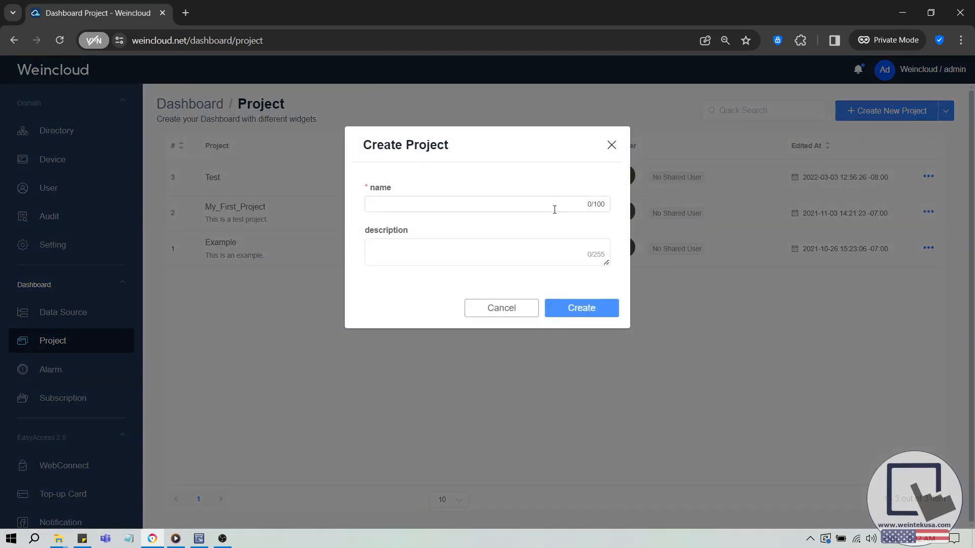
pyautogui.write('Demo')
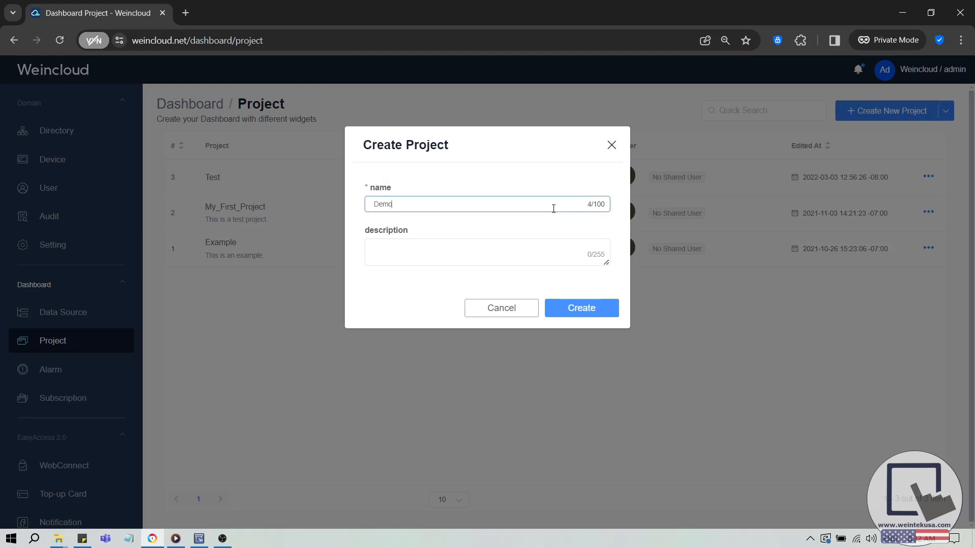
pyautogui.write('This is a')
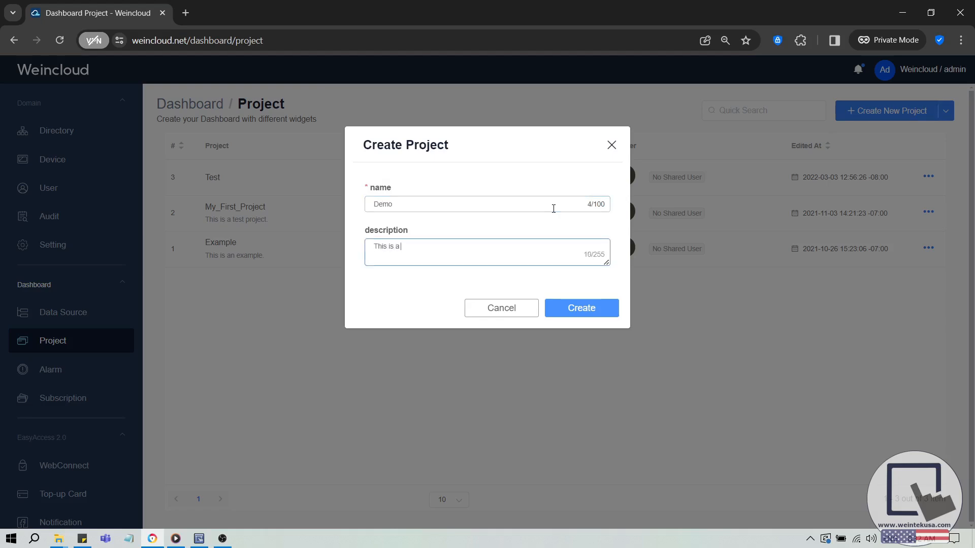
pyautogui.write('demo.')
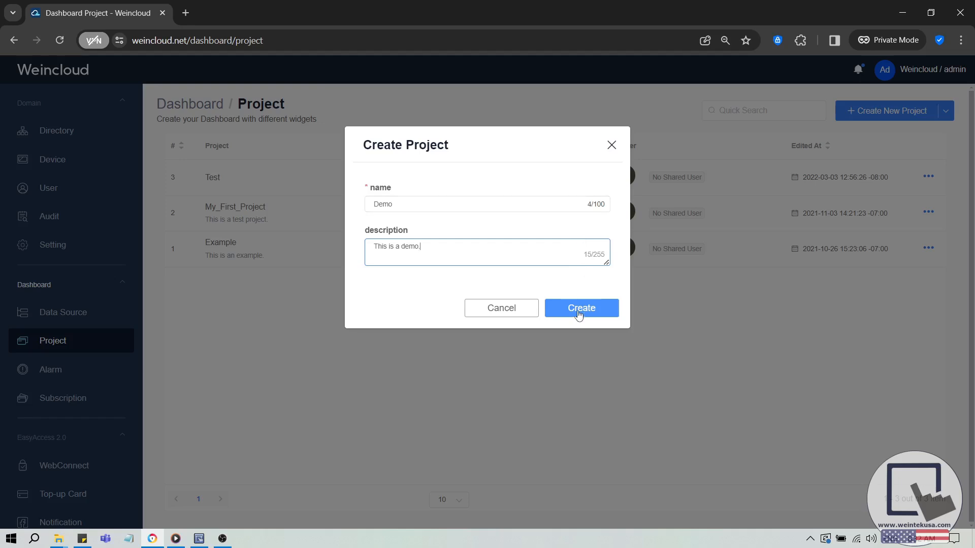
# Create the Demo project and open its empty dashboard editor
pyautogui.click(581, 308)
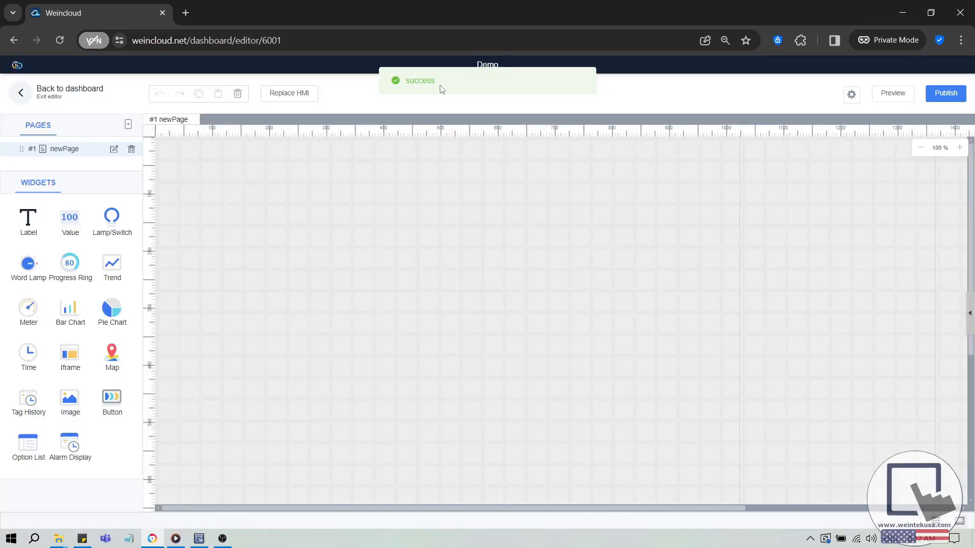
pyautogui.moveTo(399, 155)
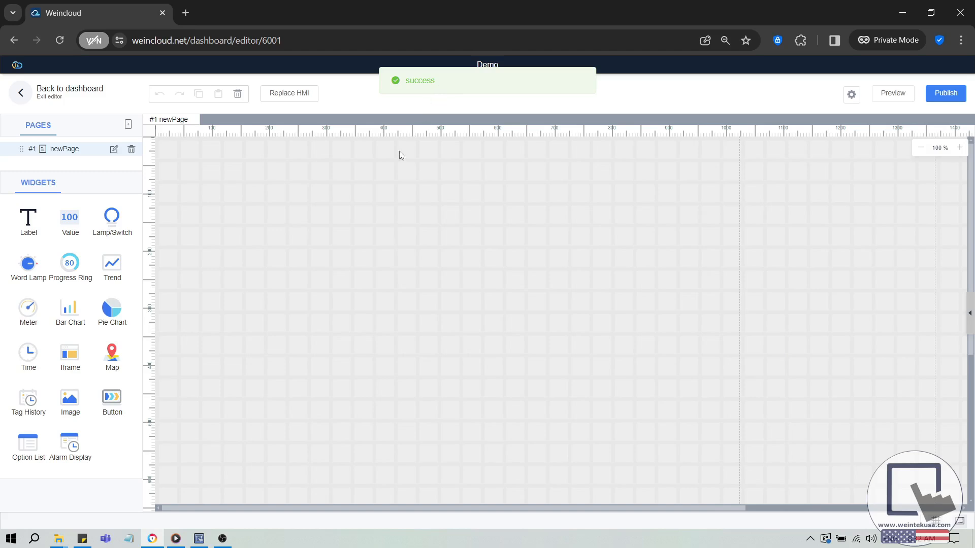
pyautogui.moveTo(339, 215)
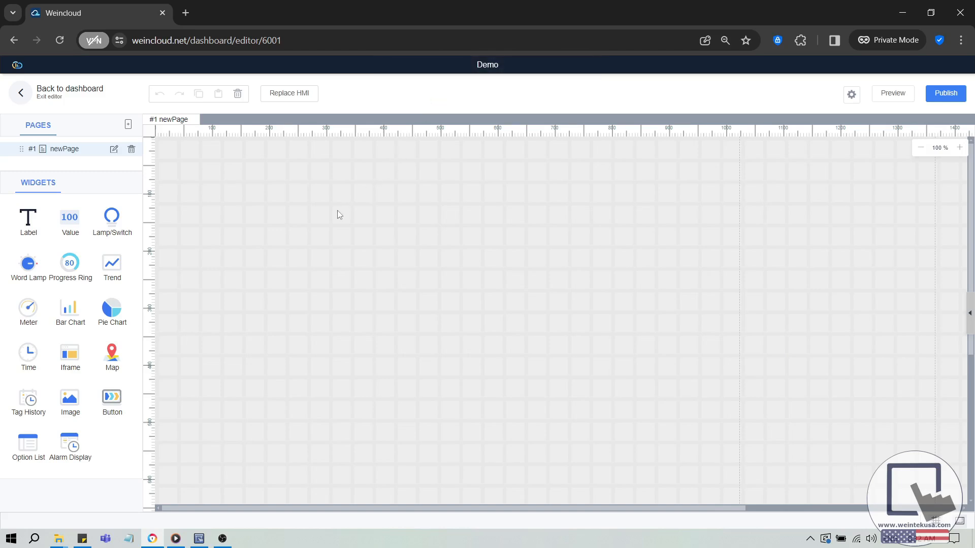
pyautogui.moveTo(157, 291)
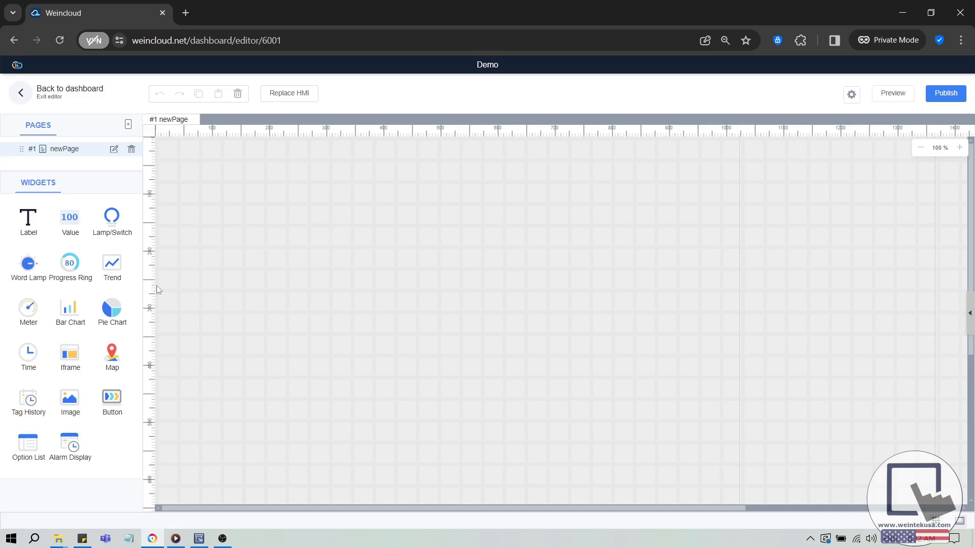
pyautogui.moveTo(140, 284)
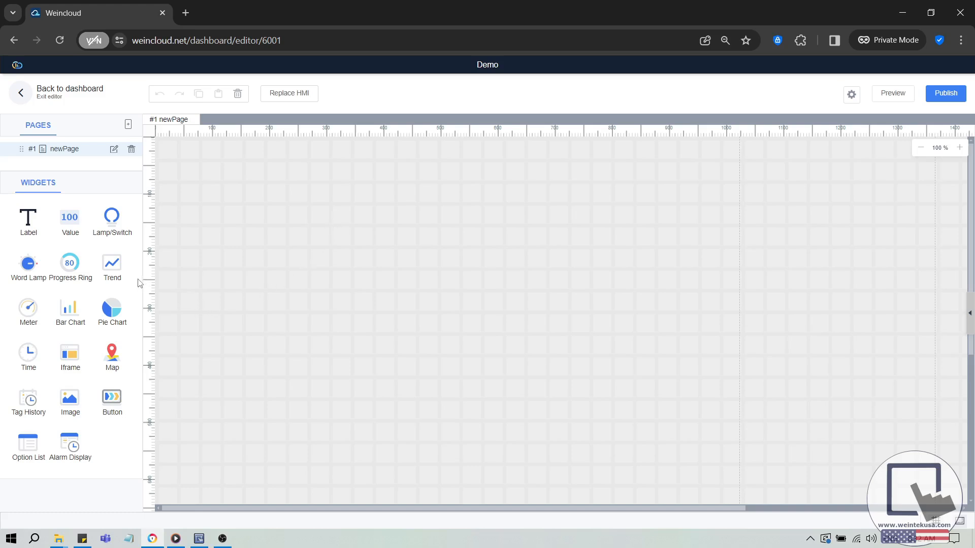
pyautogui.moveTo(32, 225)
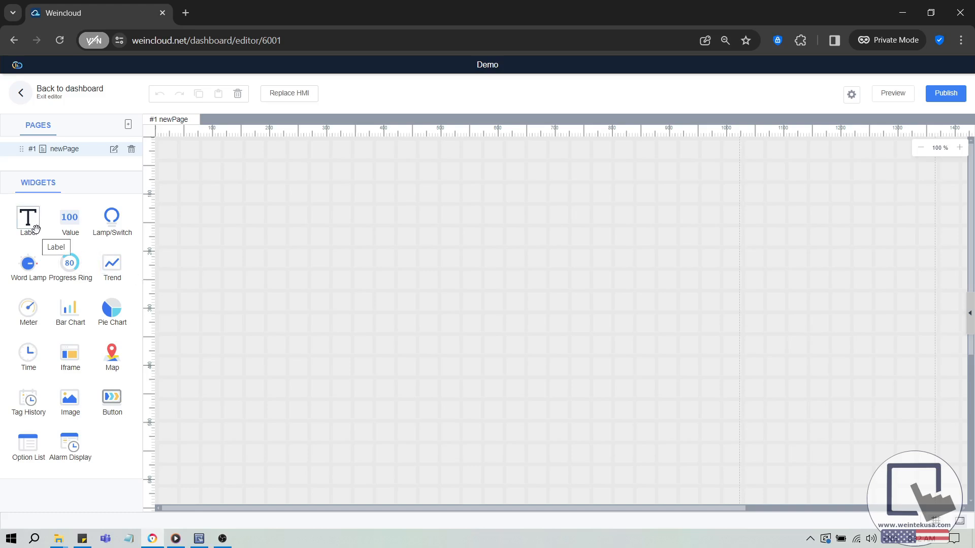
# Place a Label widget at the top-left of the page with its text set to Value
pyautogui.moveTo(28, 217); pyautogui.dragTo(165, 223)
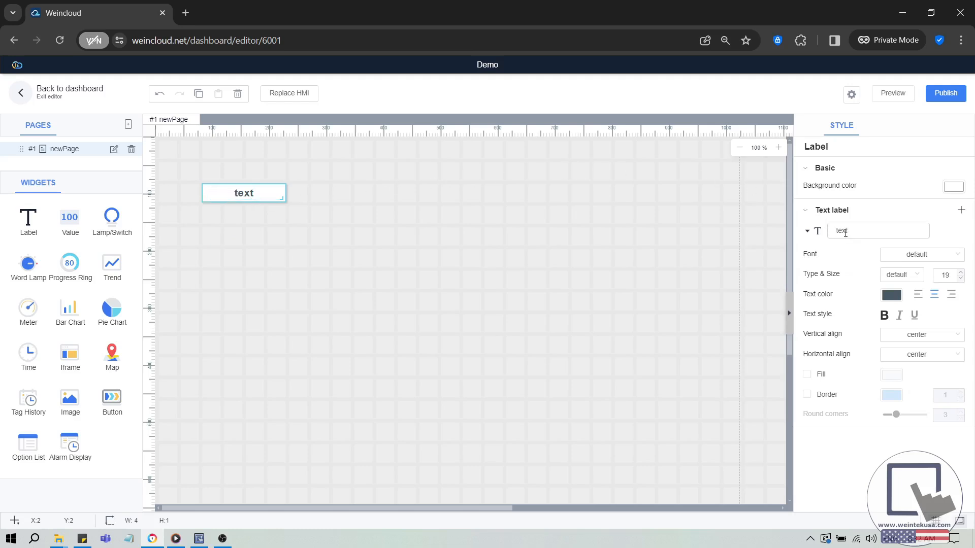
pyautogui.write('Value')
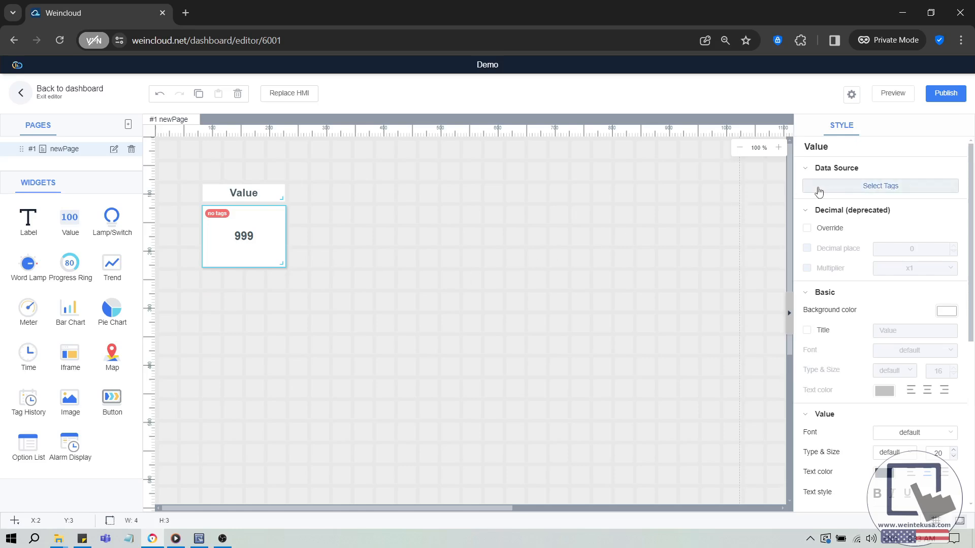
# Bind the value widget to the Numeric_W1 tag of Simulation_02
pyautogui.click(879, 186)
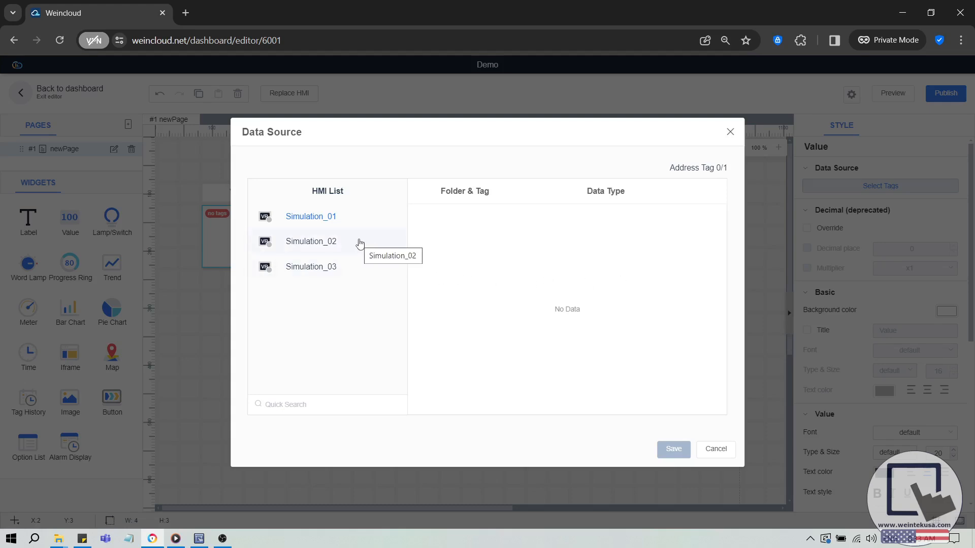
pyautogui.click(310, 241)
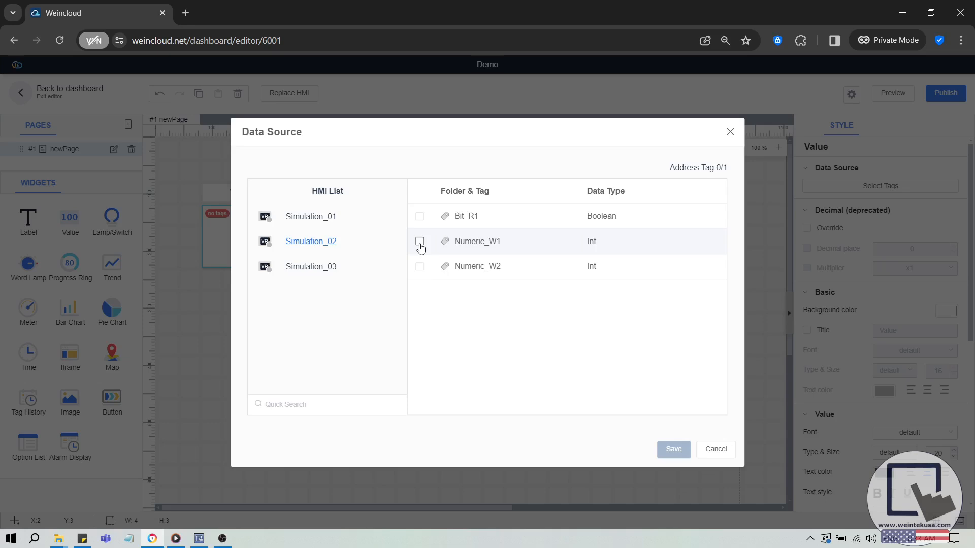
pyautogui.click(419, 242)
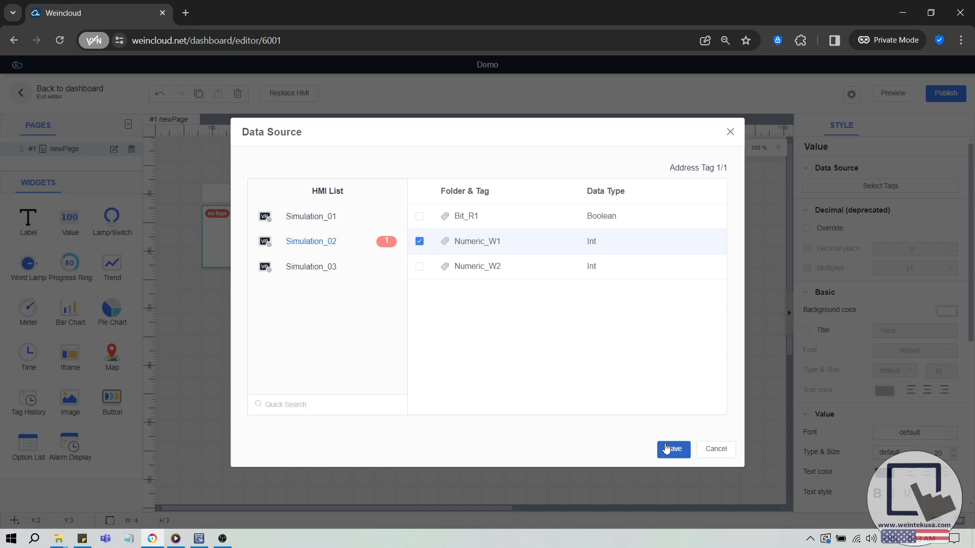
pyautogui.click(673, 449)
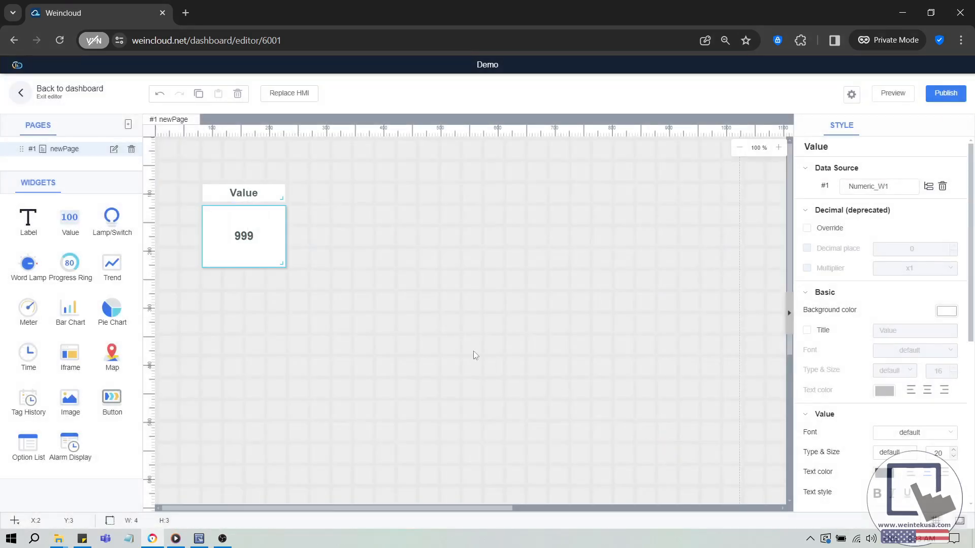
pyautogui.moveTo(399, 314)
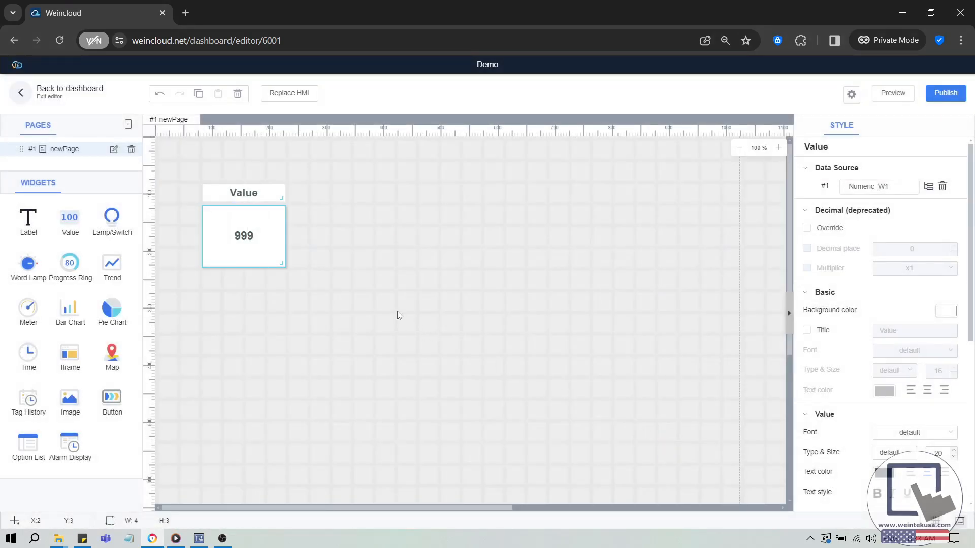
pyautogui.moveTo(815, 339)
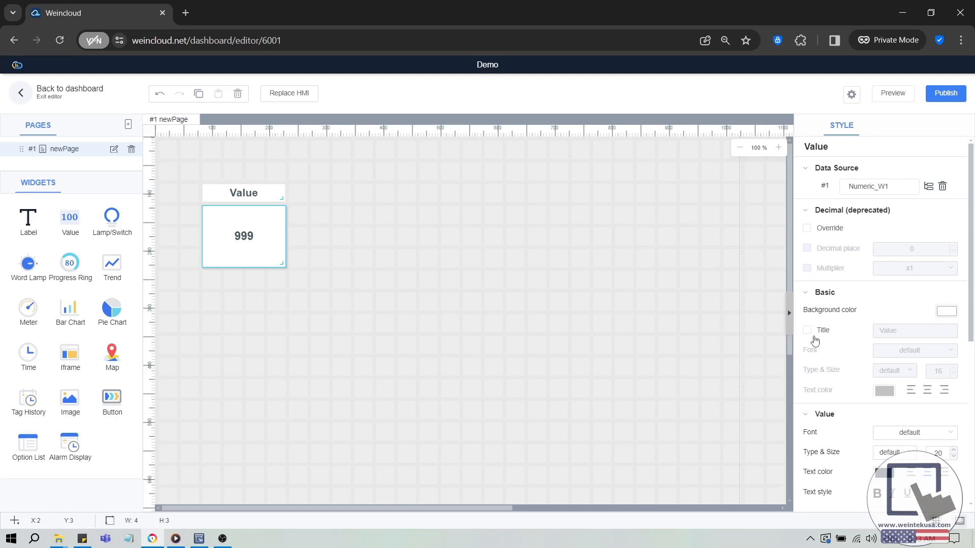
# Enable Write in the Style panel so the value widget can change its tag
pyautogui.scroll(-3)
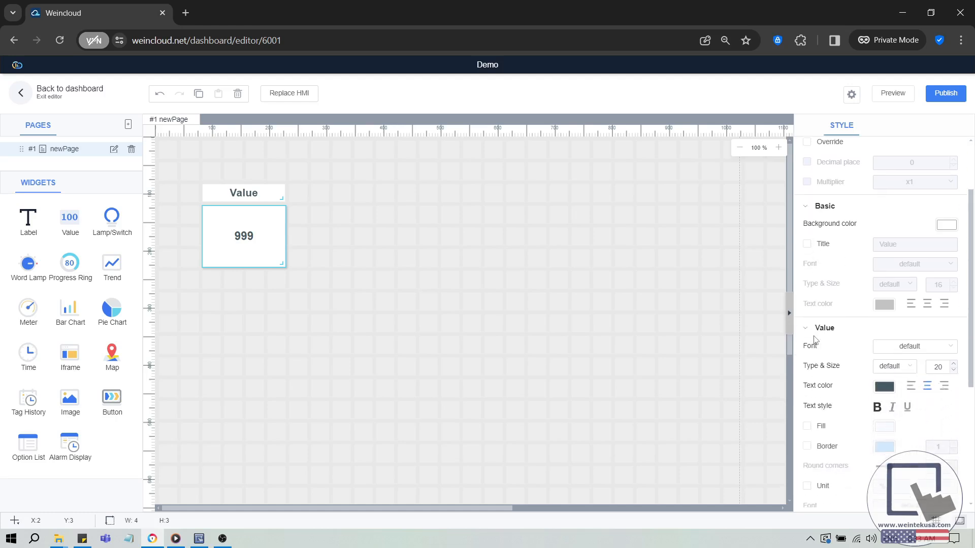
pyautogui.scroll(-3)
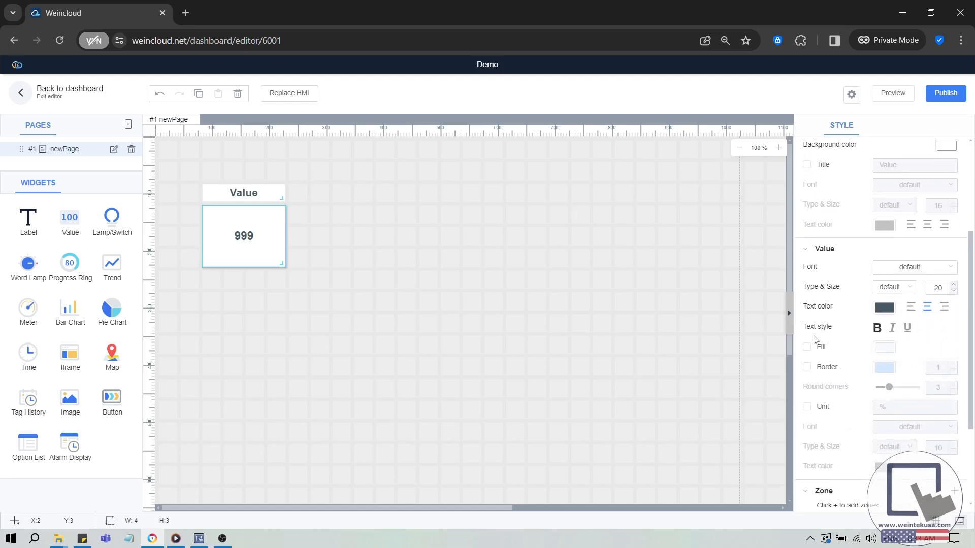
pyautogui.moveTo(849, 376)
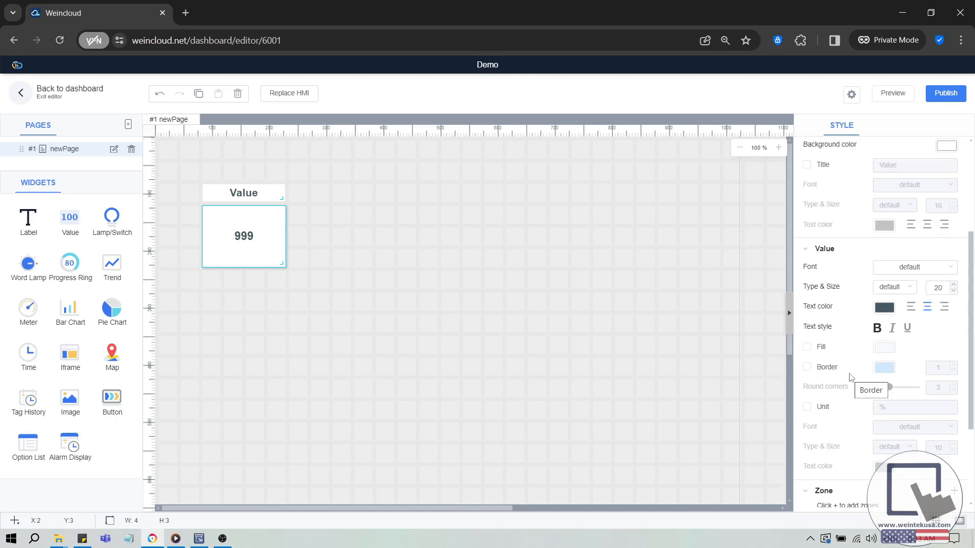
pyautogui.scroll(-3)
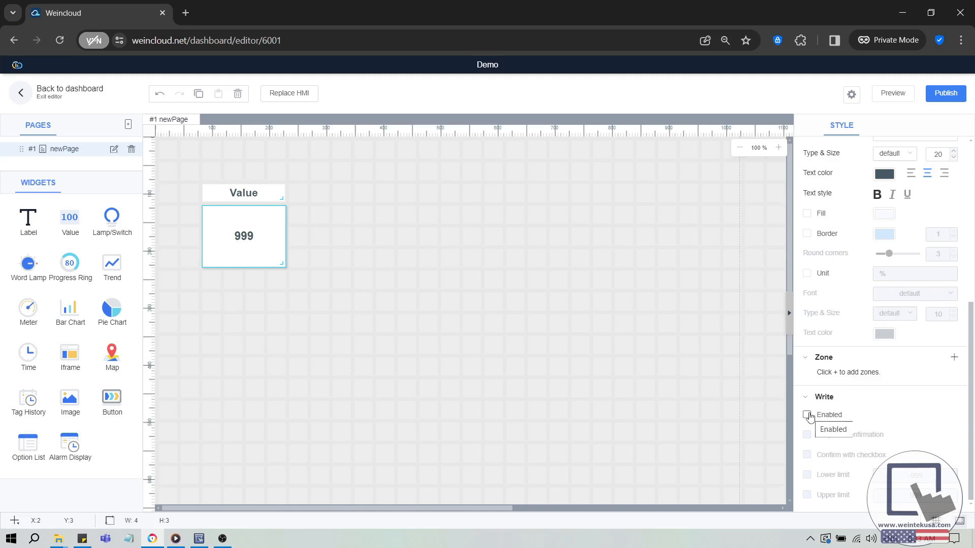
pyautogui.click(806, 414)
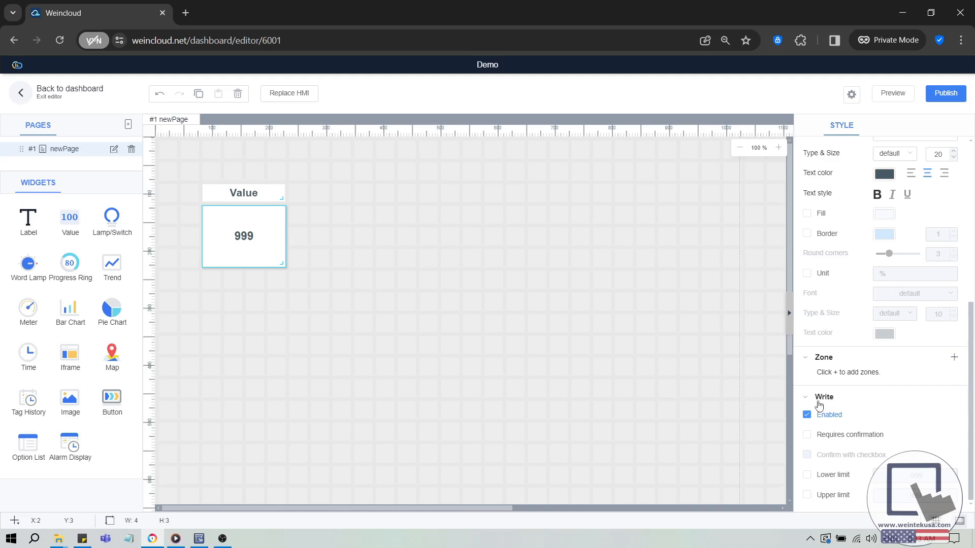
pyautogui.moveTo(816, 475)
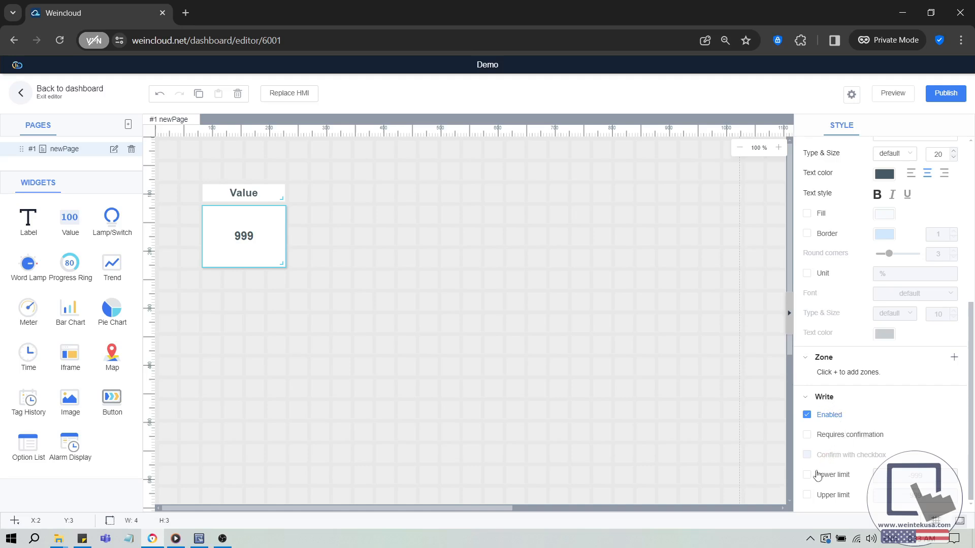
pyautogui.moveTo(811, 497)
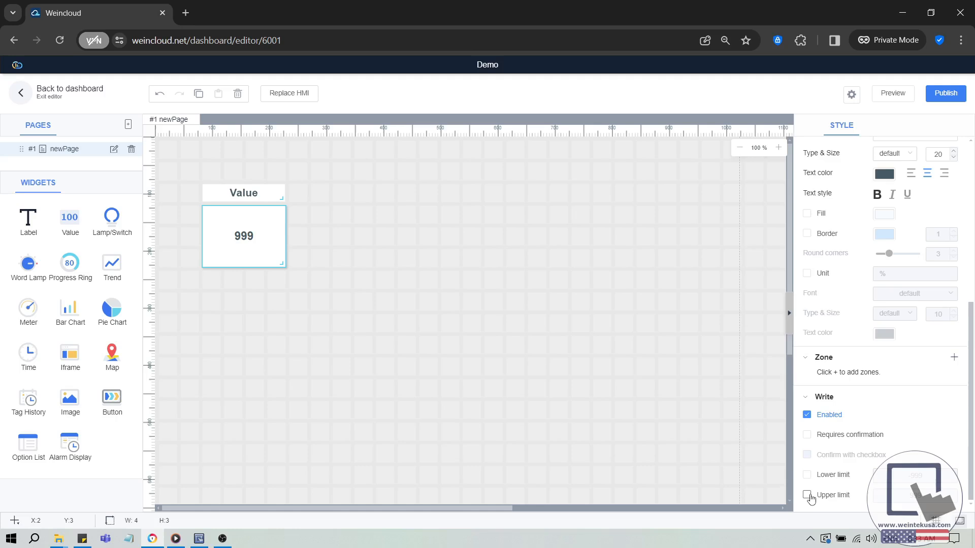
pyautogui.moveTo(831, 435)
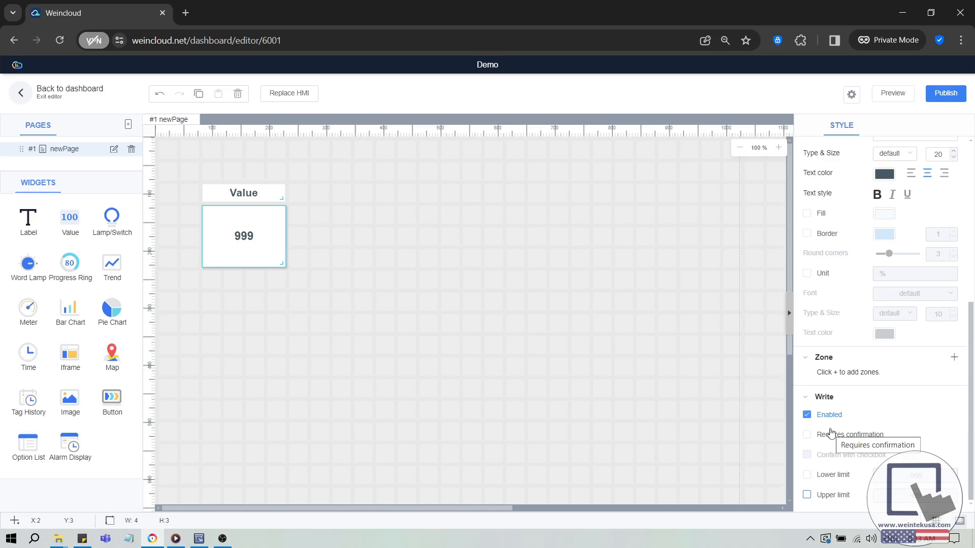
pyautogui.moveTo(470, 342)
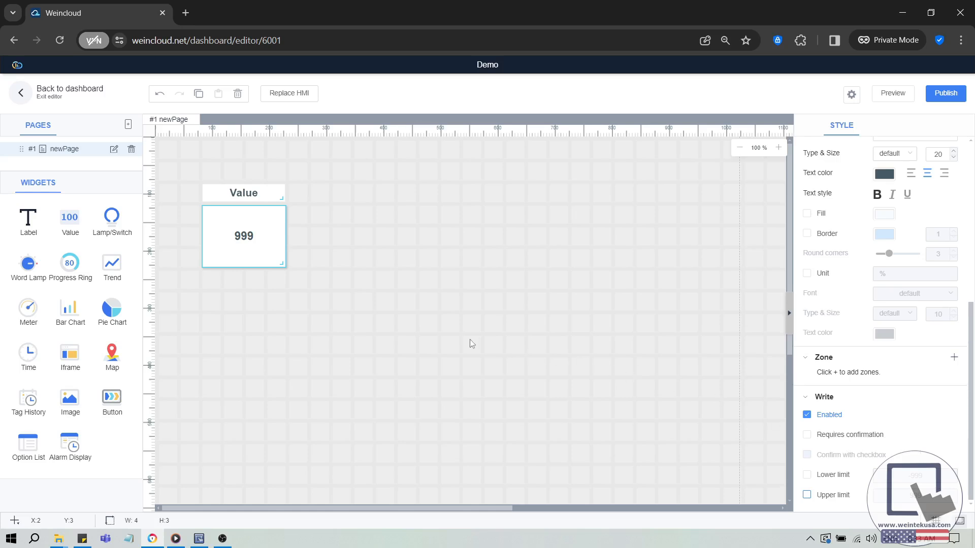
pyautogui.moveTo(453, 345)
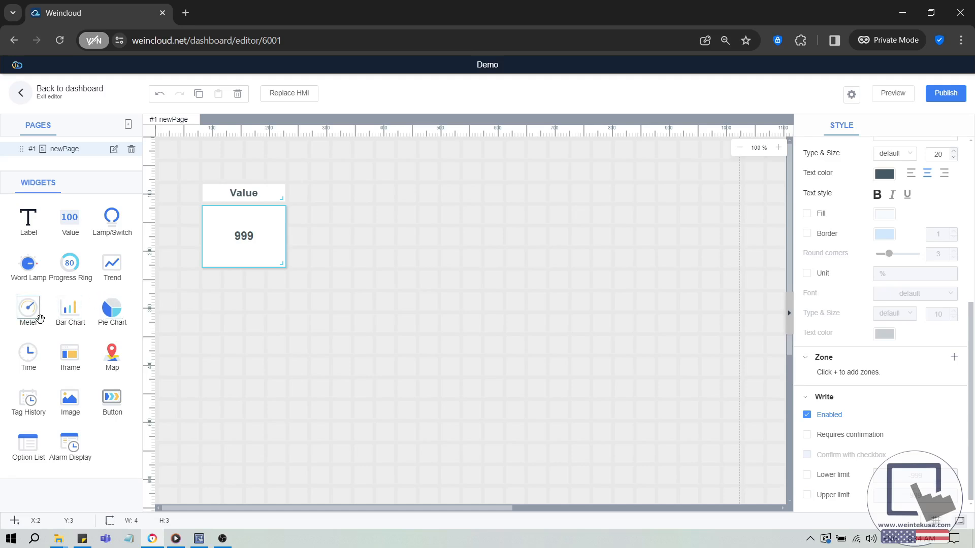
pyautogui.moveTo(46, 324)
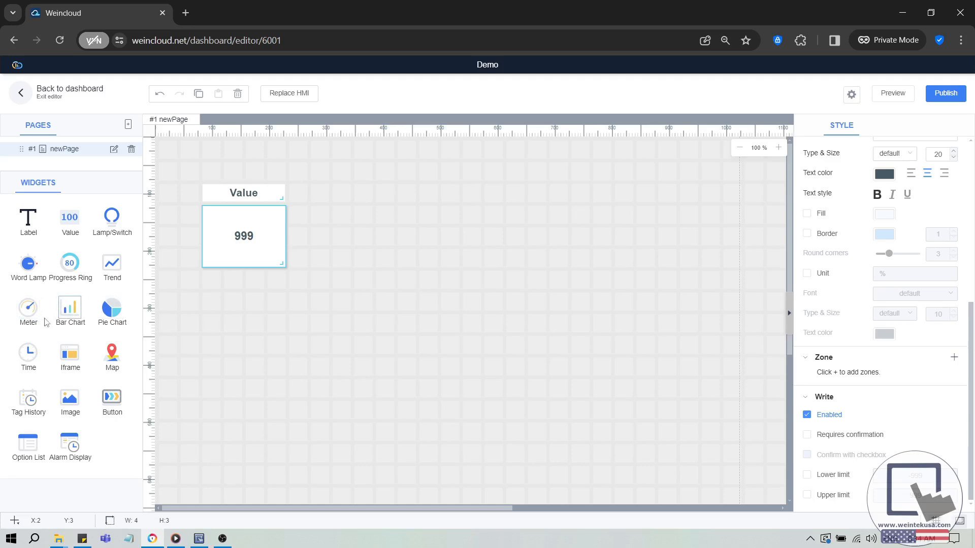
# Add a meter gauge beside the value widget and bind it to Numeric_W1 of Simulation_02
pyautogui.moveTo(29, 307); pyautogui.dragTo(362, 236)
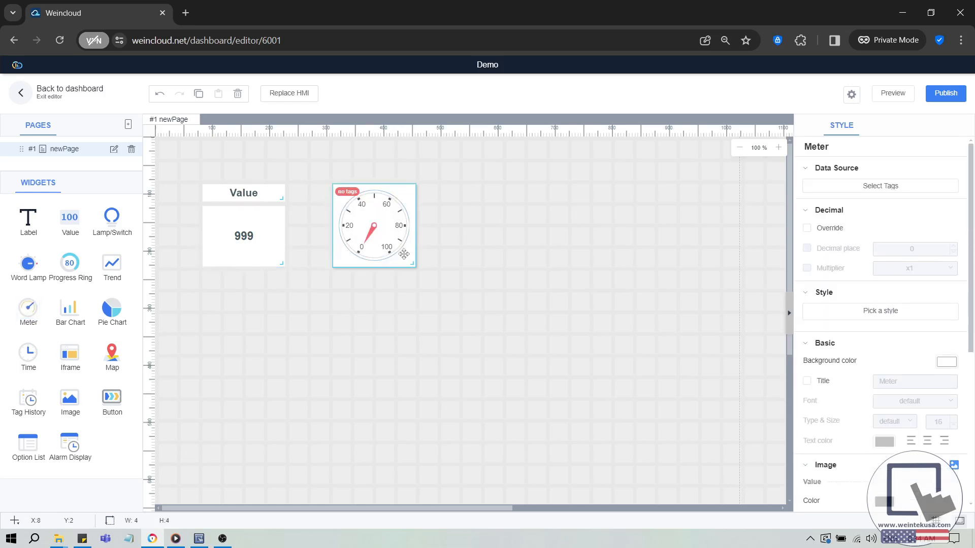
pyautogui.click(880, 185)
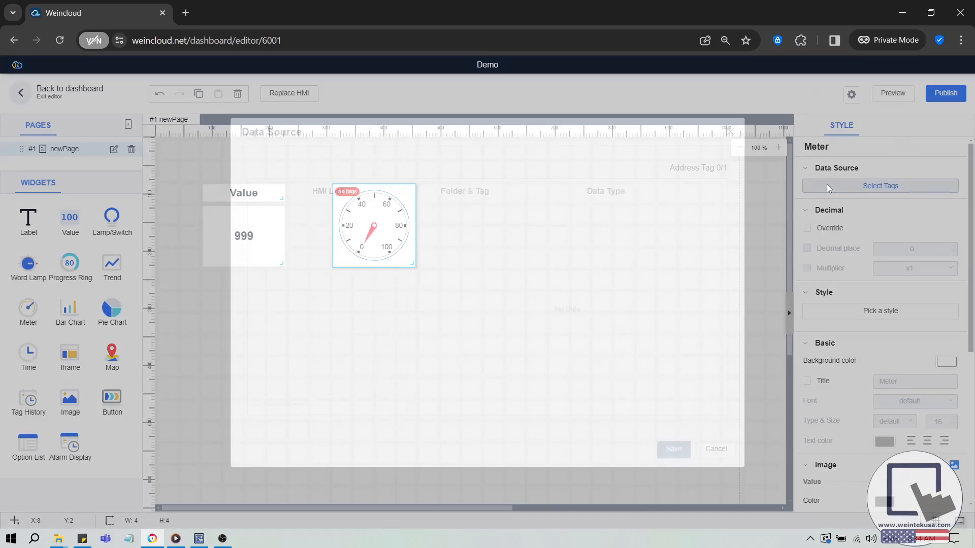
pyautogui.click(879, 186)
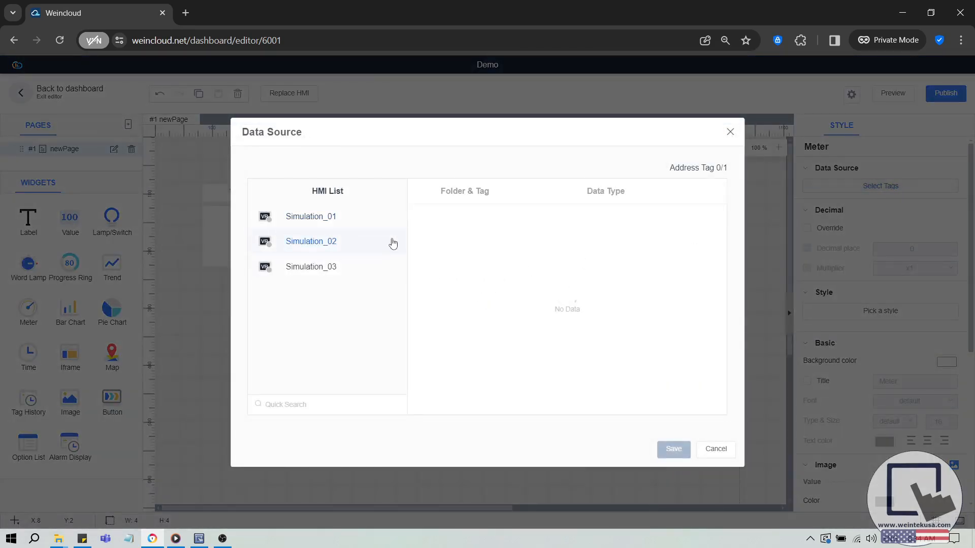
pyautogui.click(311, 242)
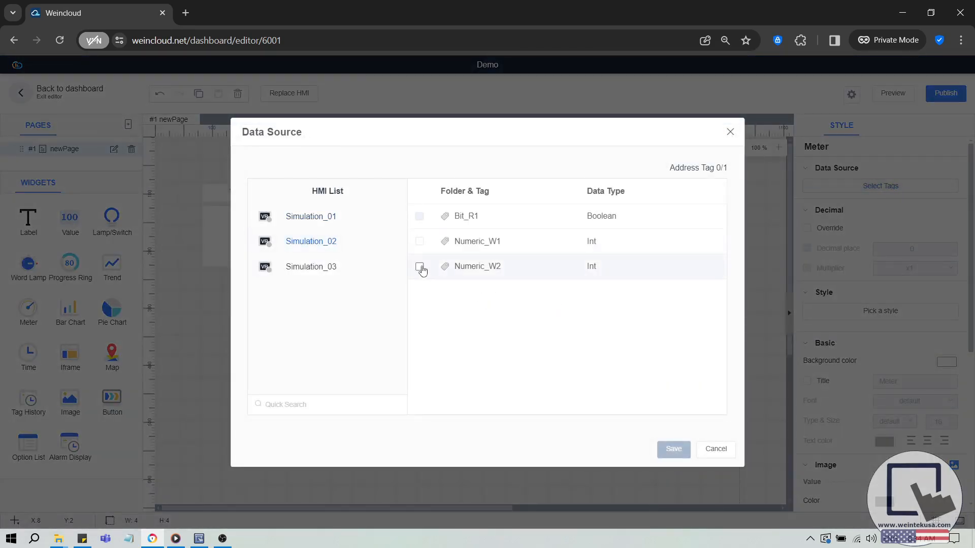
pyautogui.click(419, 242)
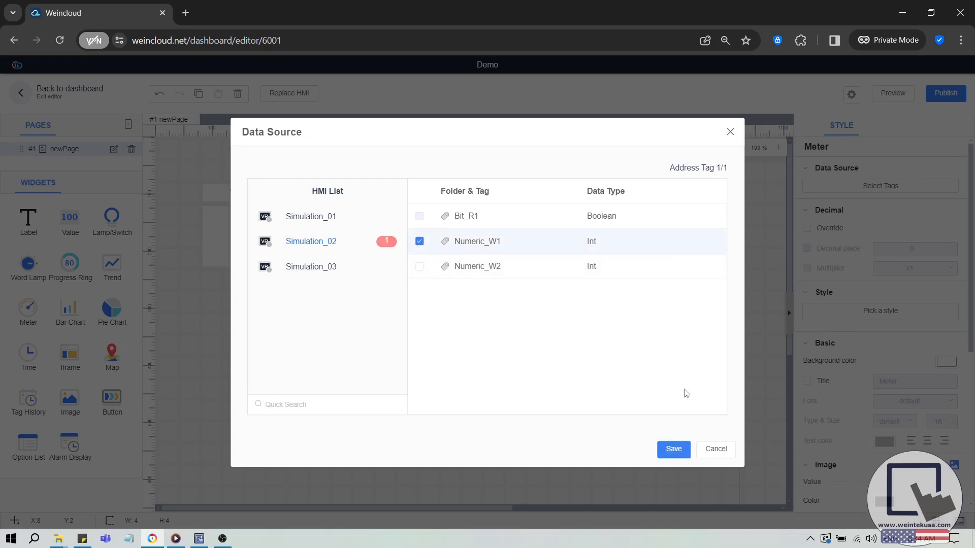
pyautogui.click(673, 449)
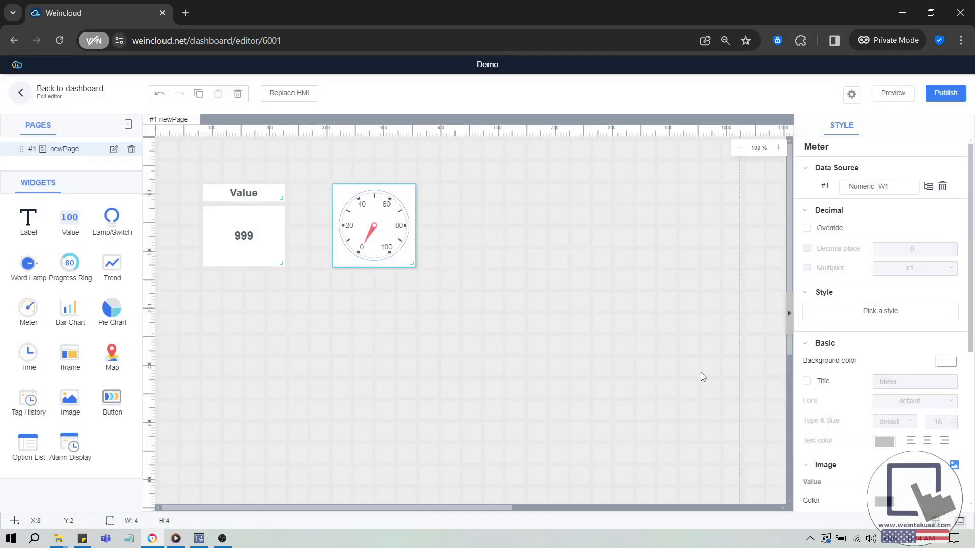
pyautogui.moveTo(669, 282)
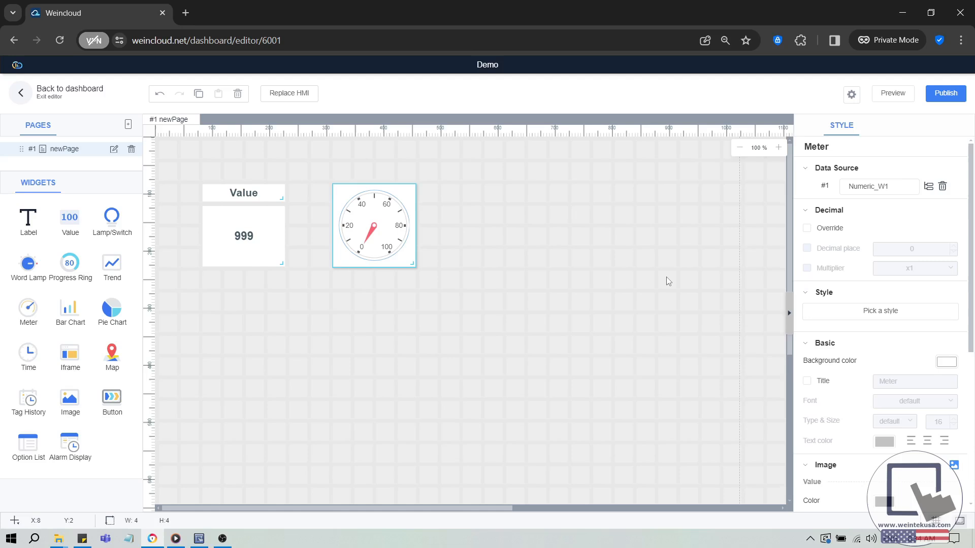
pyautogui.moveTo(114, 148)
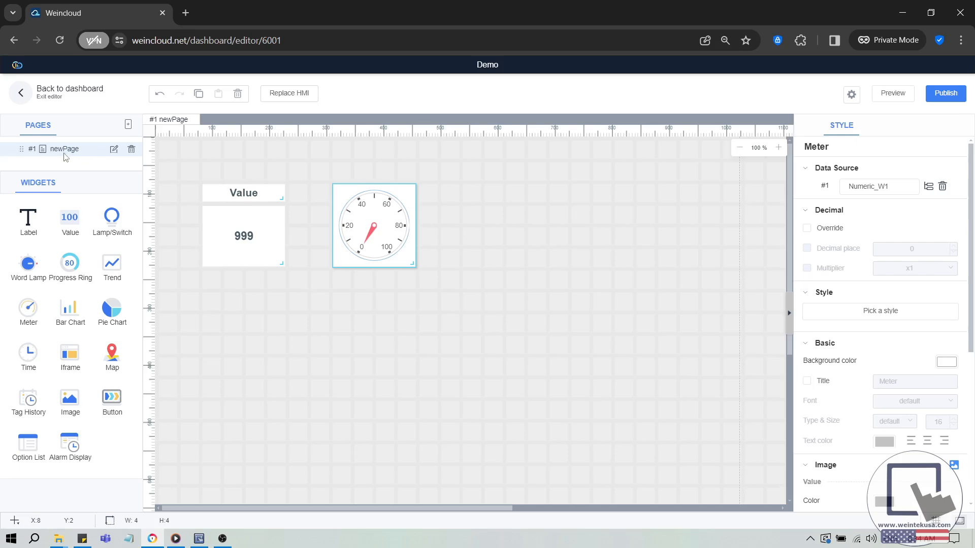
pyautogui.moveTo(115, 148)
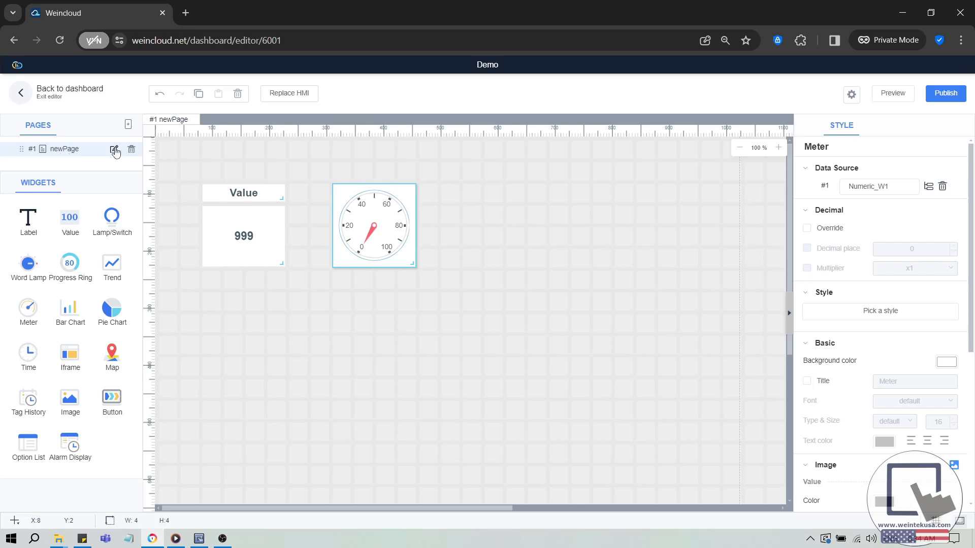
# Rename the dashboard page from newPage to Page 1
pyautogui.click(114, 148)
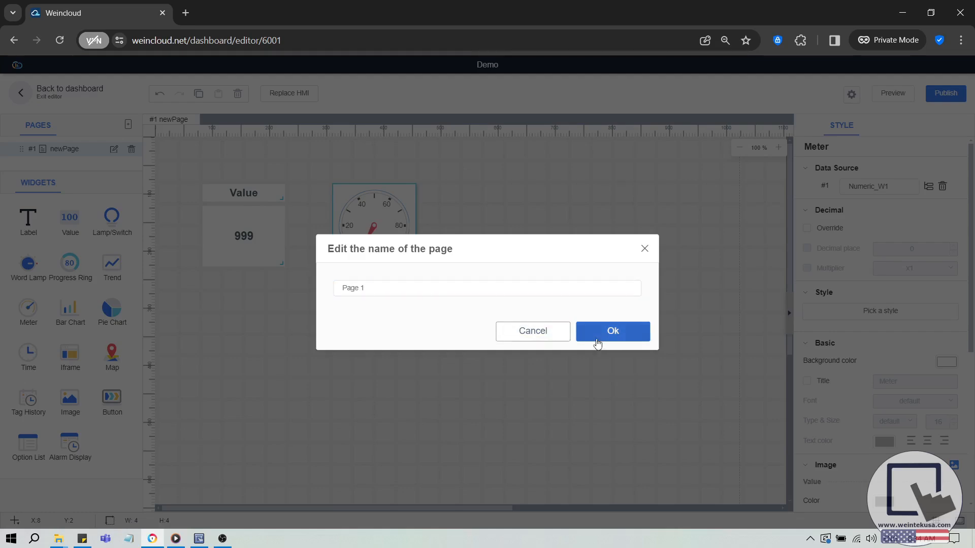
pyautogui.click(613, 331)
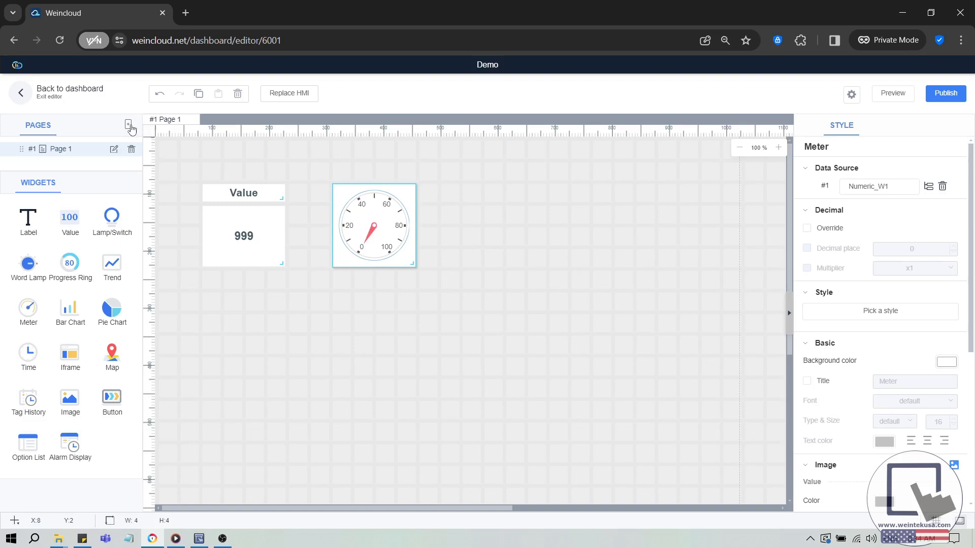
# Add a second blank page, newPage, then return to Page 1 as the working page
pyautogui.click(128, 124)
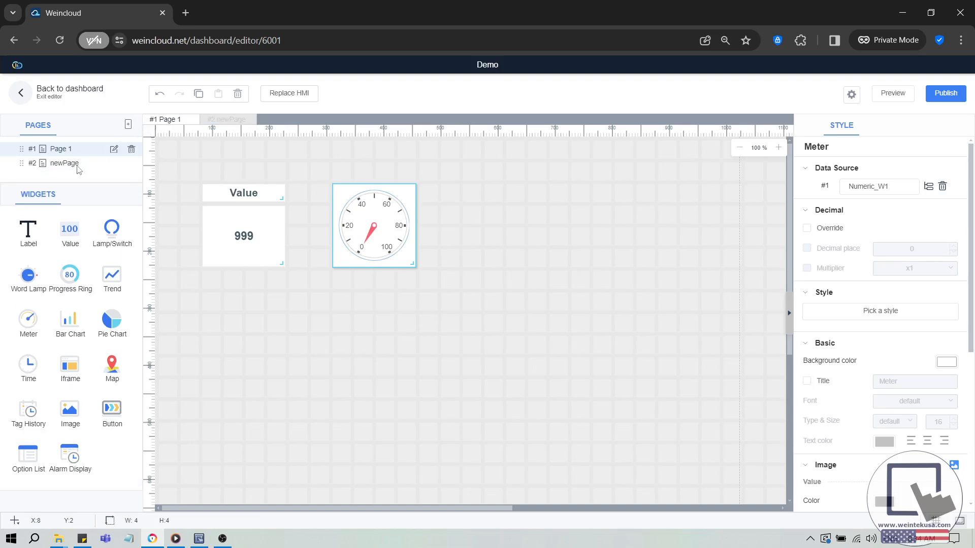
pyautogui.click(65, 162)
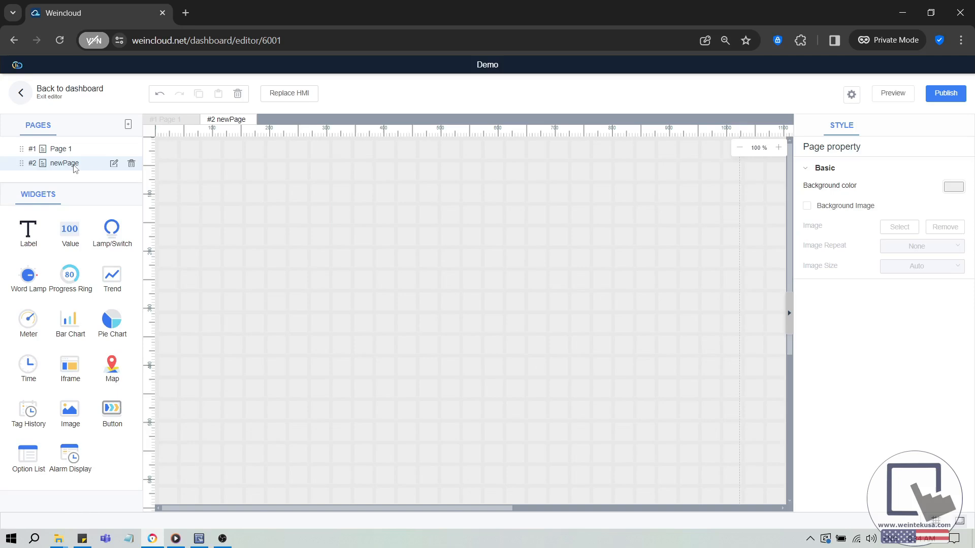
pyautogui.moveTo(71, 149)
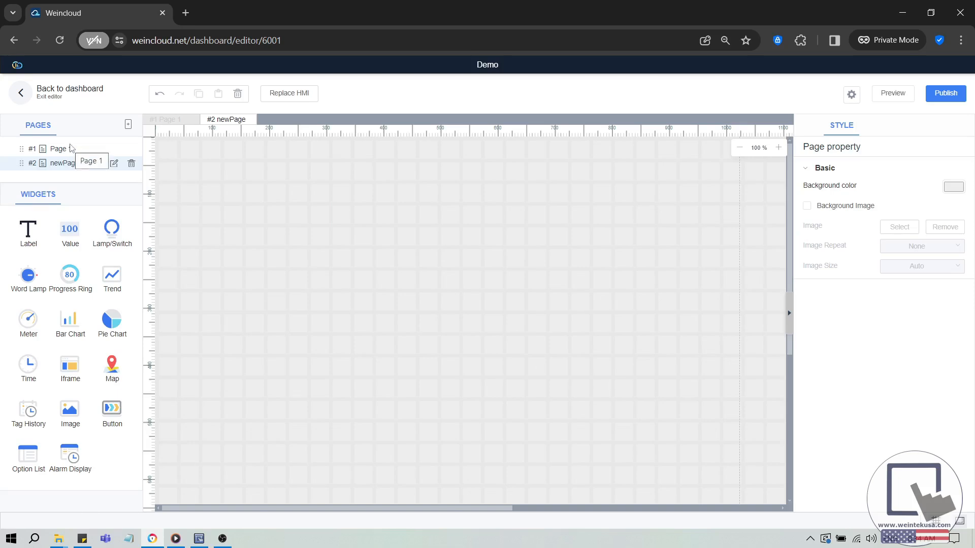
pyautogui.click(165, 119)
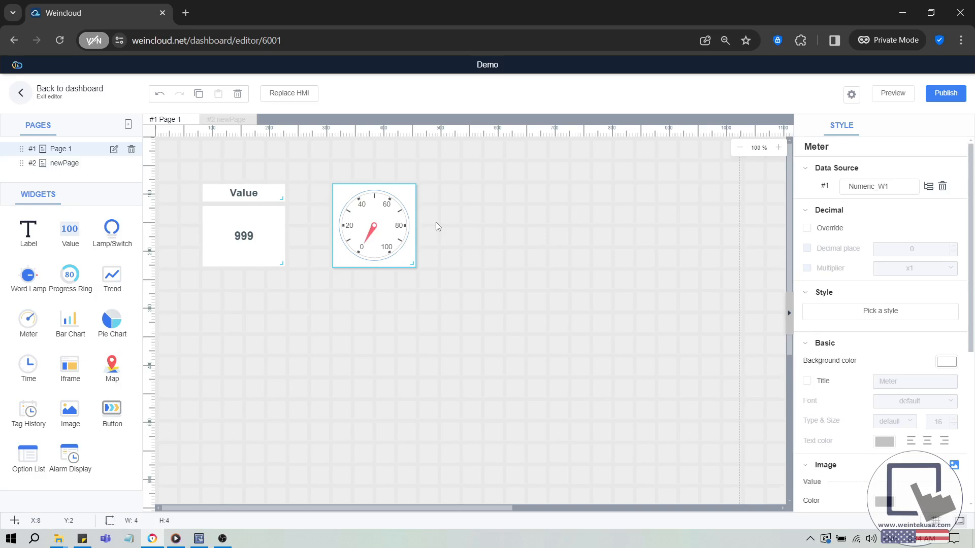
pyautogui.moveTo(880, 117)
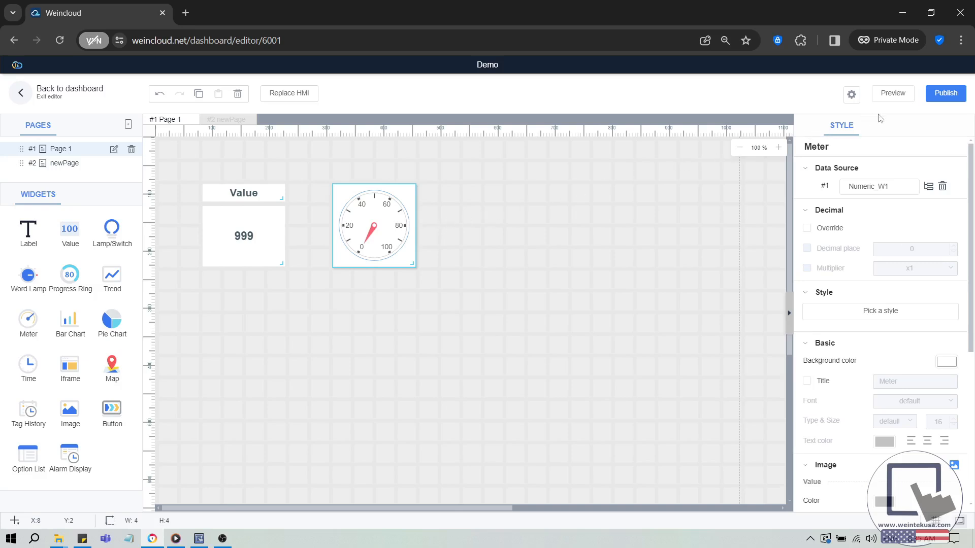
pyautogui.moveTo(945, 92)
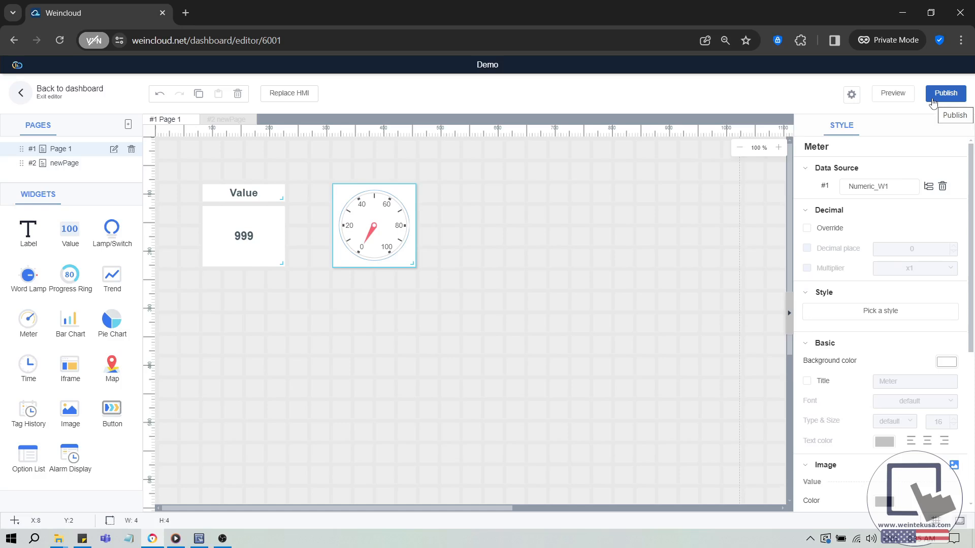
pyautogui.moveTo(899, 104)
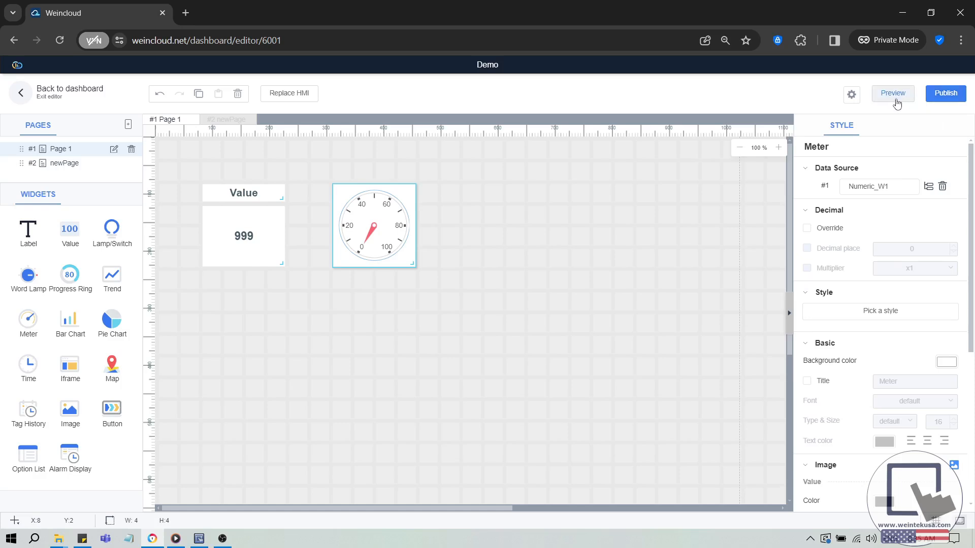
pyautogui.moveTo(897, 100)
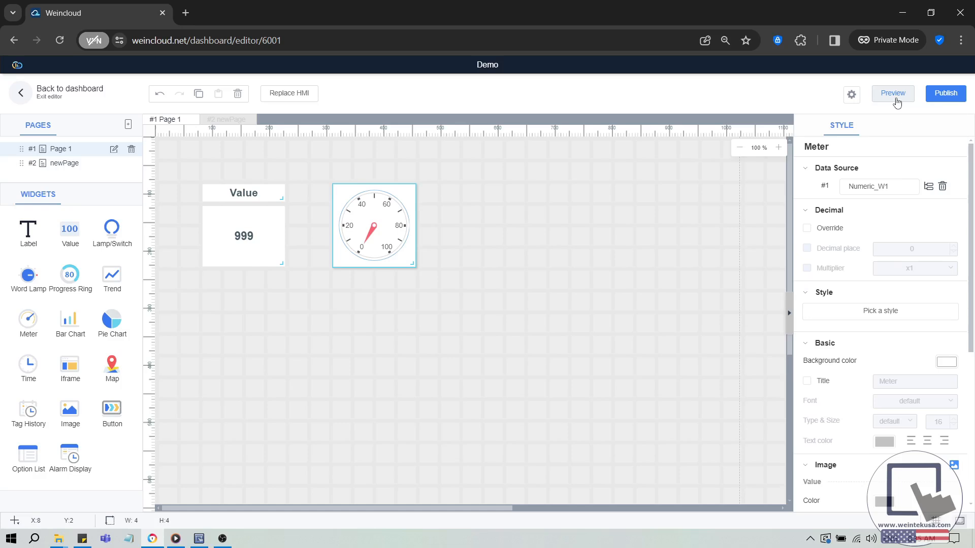
pyautogui.click(892, 92)
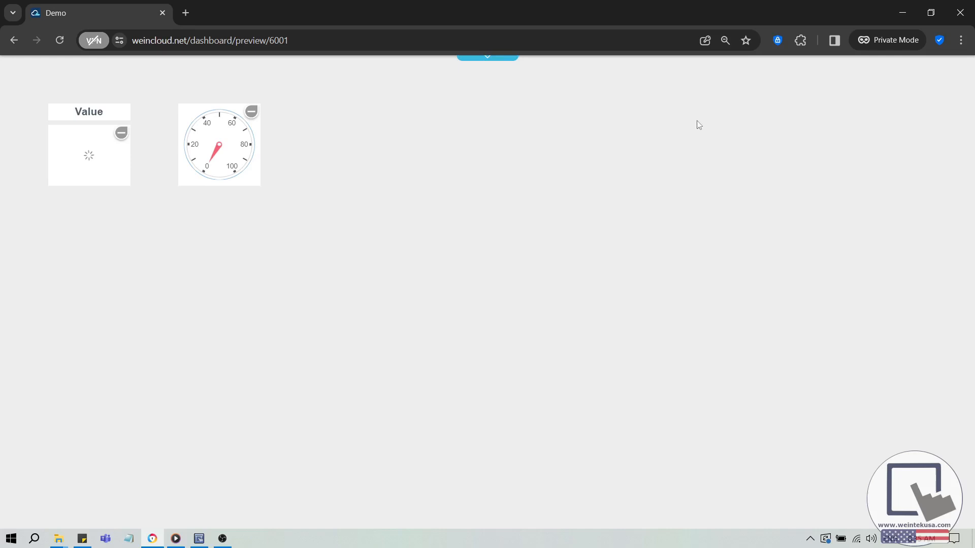
pyautogui.click(487, 57)
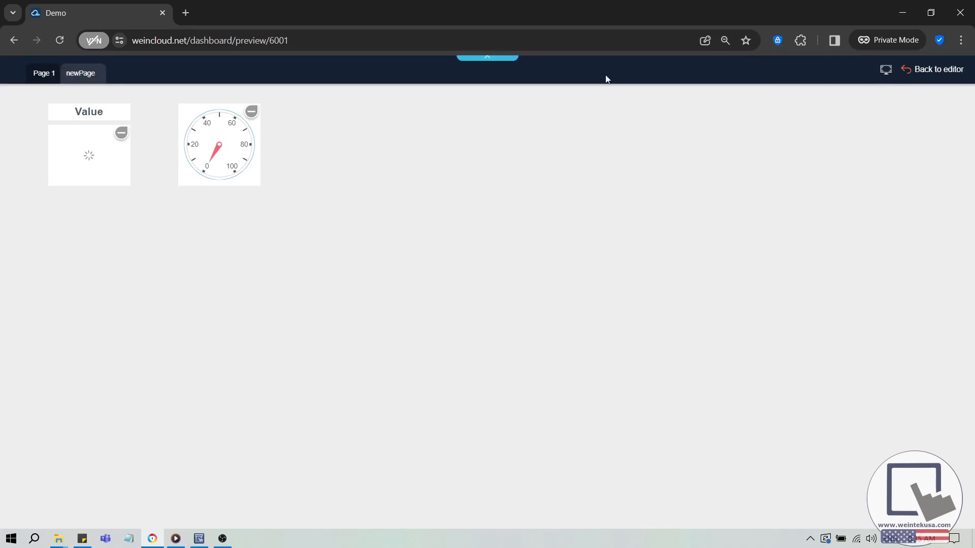
pyautogui.moveTo(762, 104)
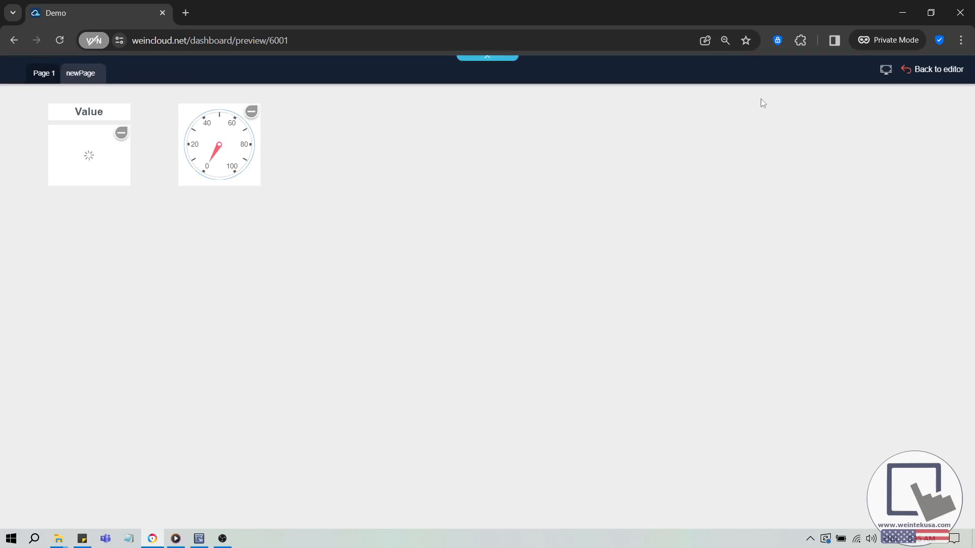
pyautogui.click(938, 69)
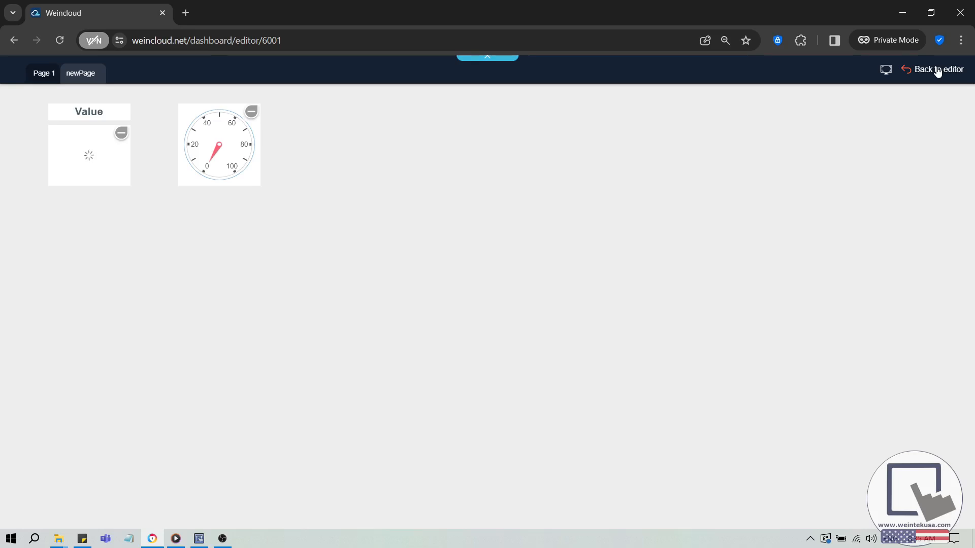
# Publish the Demo dashboard with 'Anyone with the link can view' and copy its public URL
pyautogui.click(938, 69)
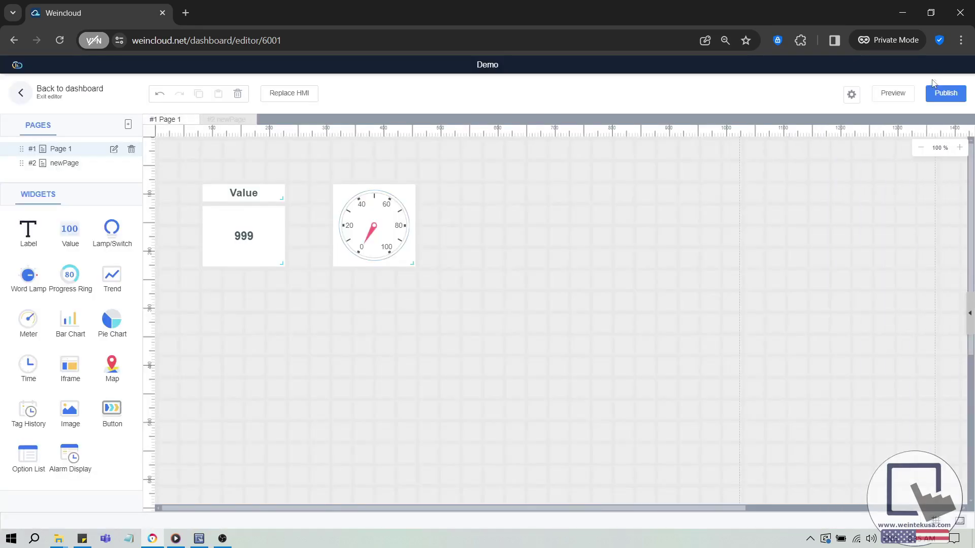
pyautogui.click(945, 92)
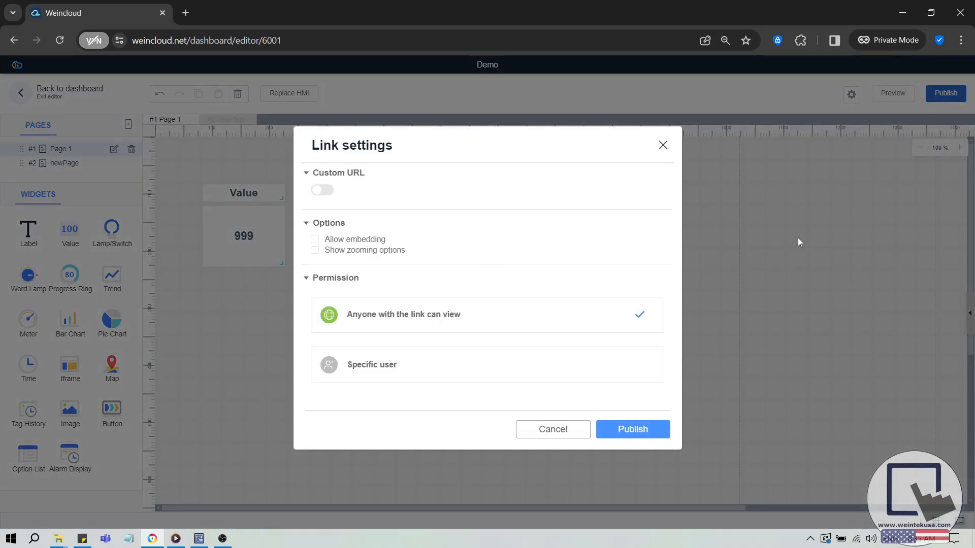
pyautogui.click(632, 428)
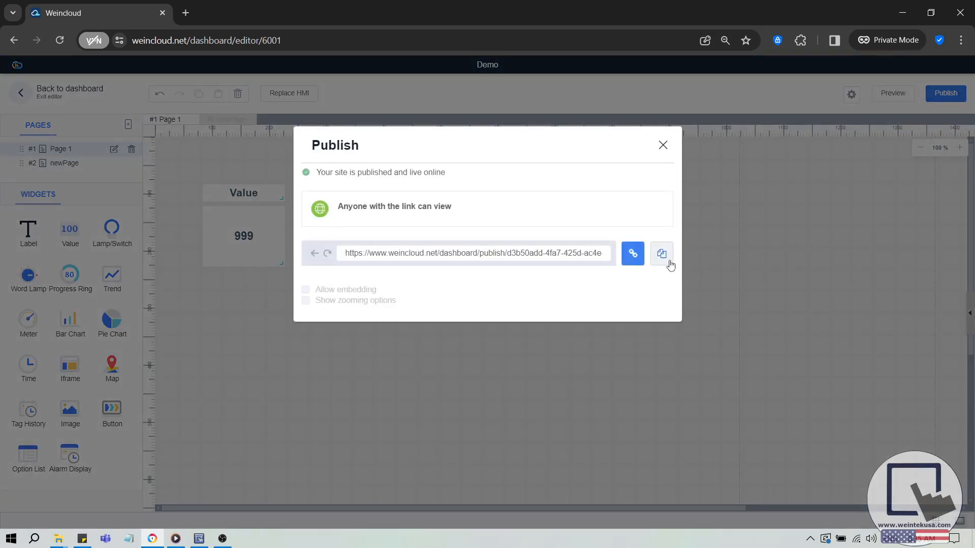
pyautogui.click(662, 254)
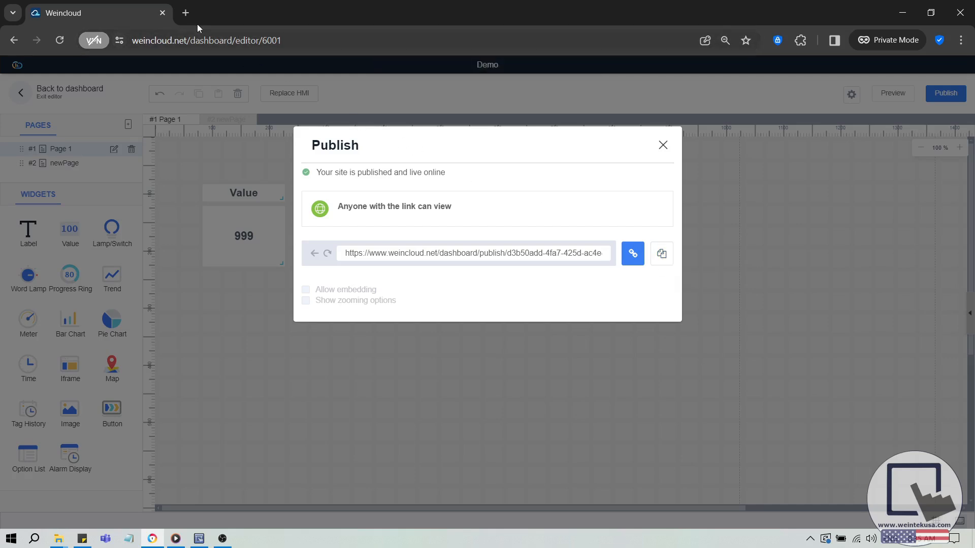
pyautogui.click(632, 254)
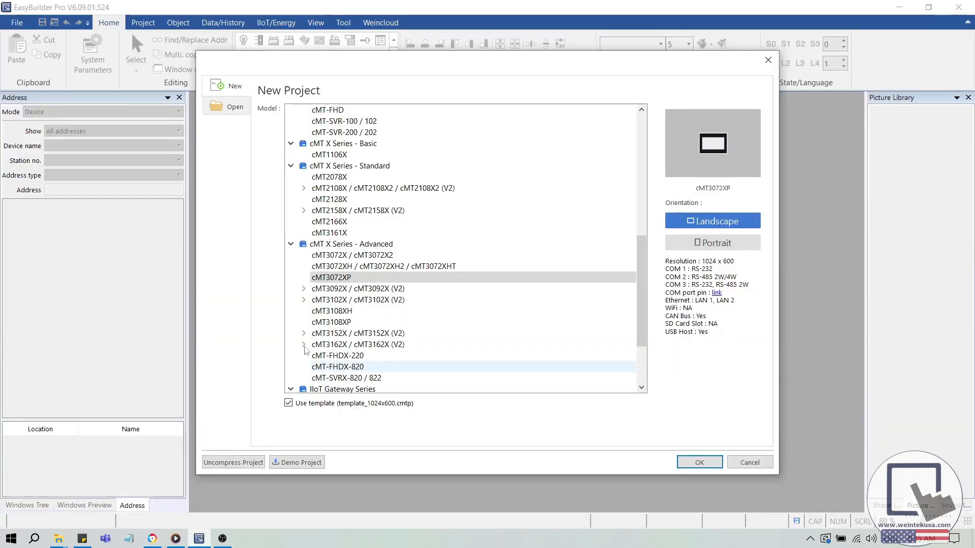
# Create a new cMT3072XP (1024 x 600) project with Window 10 open and Local HMI as device
pyautogui.click(699, 462)
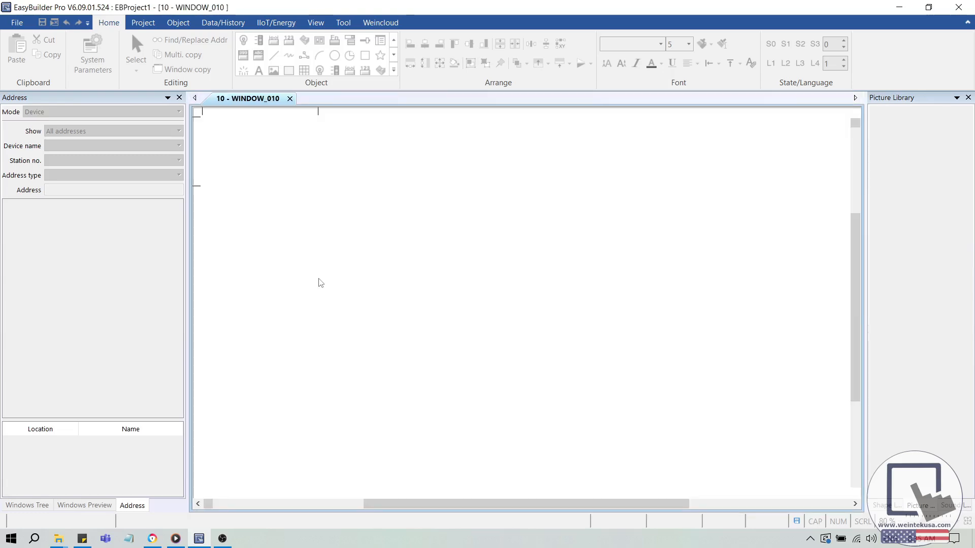
pyautogui.click(93, 48)
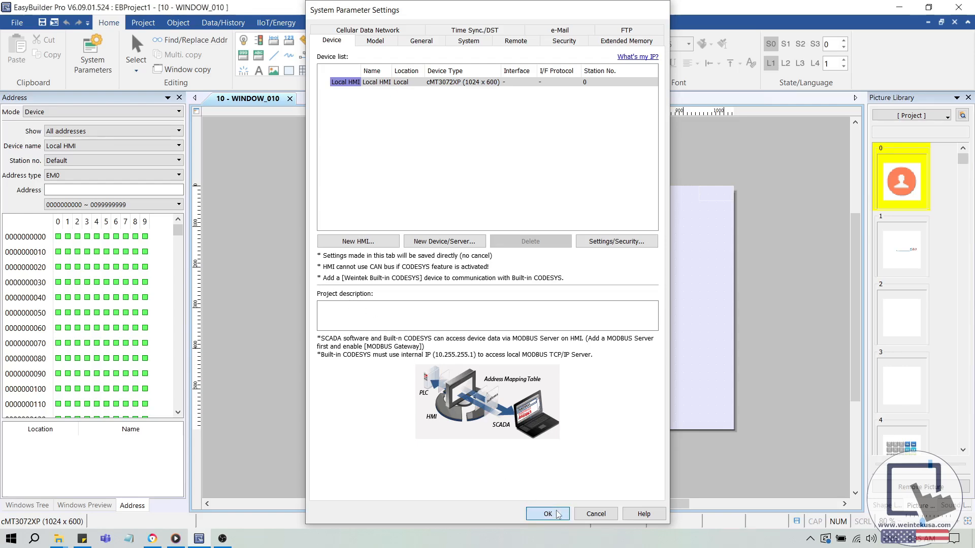
pyautogui.click(547, 513)
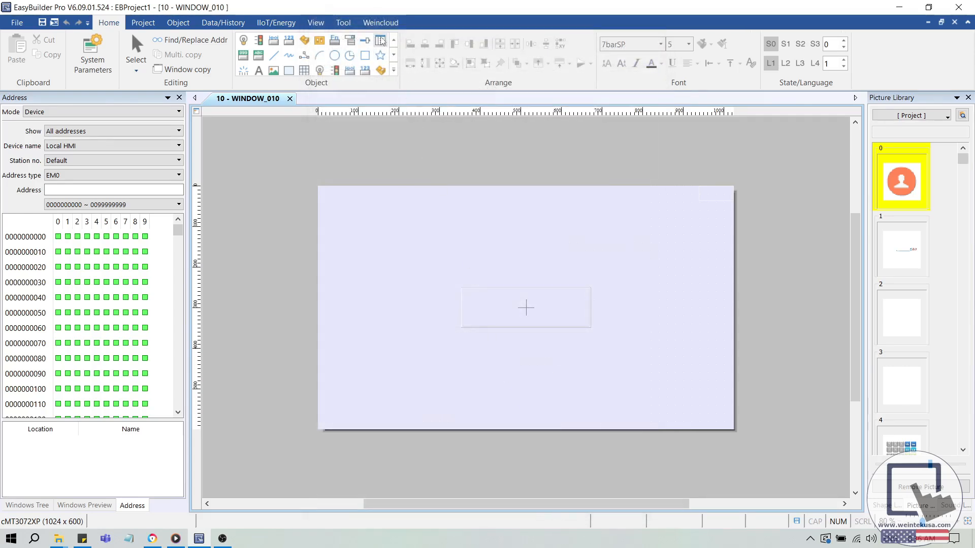
# Set the Weincloud server location to Global and enable the cloud Dashboard
pyautogui.click(379, 22)
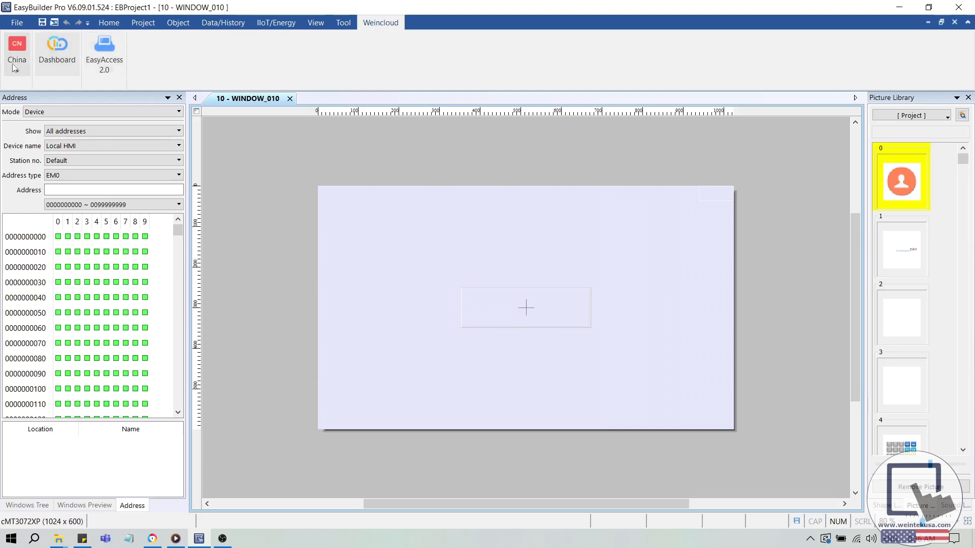
pyautogui.click(19, 48)
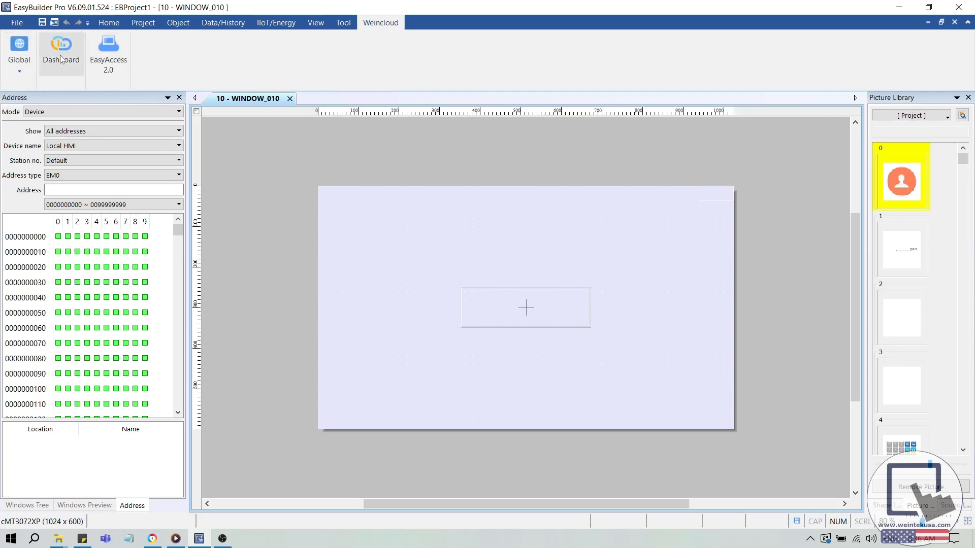
pyautogui.click(61, 48)
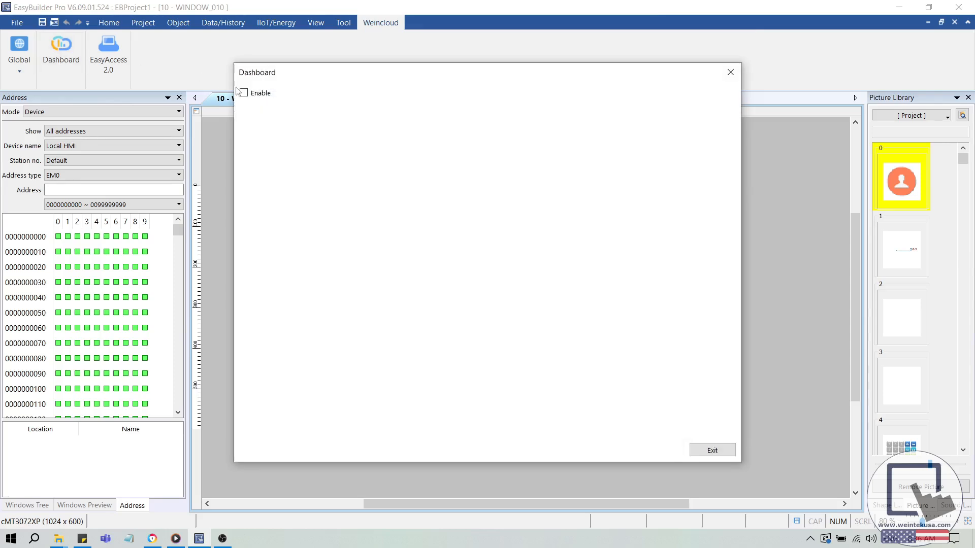
pyautogui.click(243, 93)
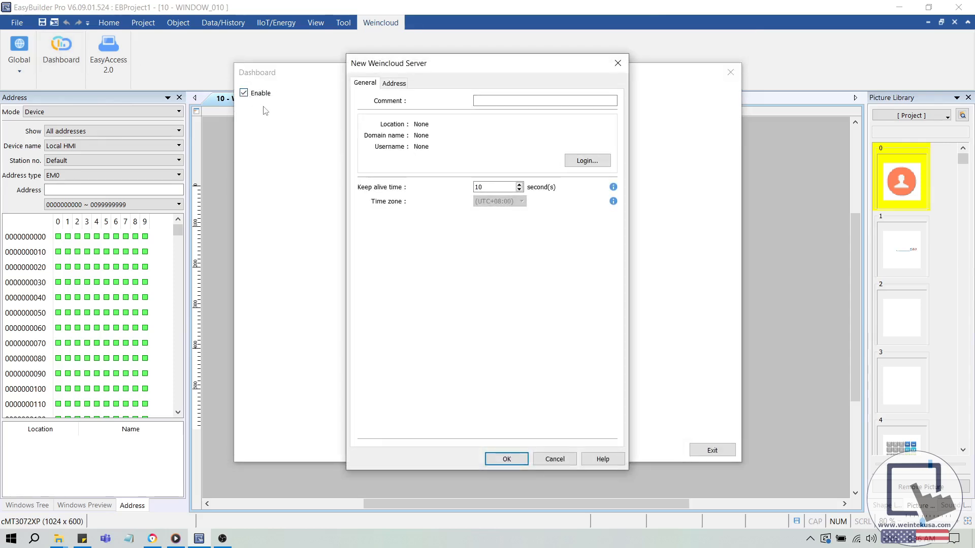
pyautogui.moveTo(418, 163)
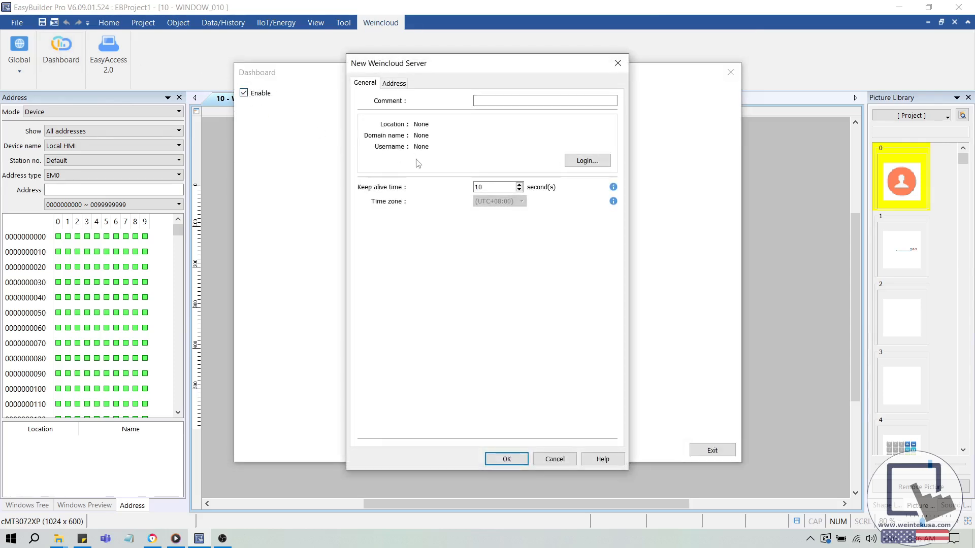
# Log the dashboard into domain weincloud as admin with the account password
pyautogui.click(587, 161)
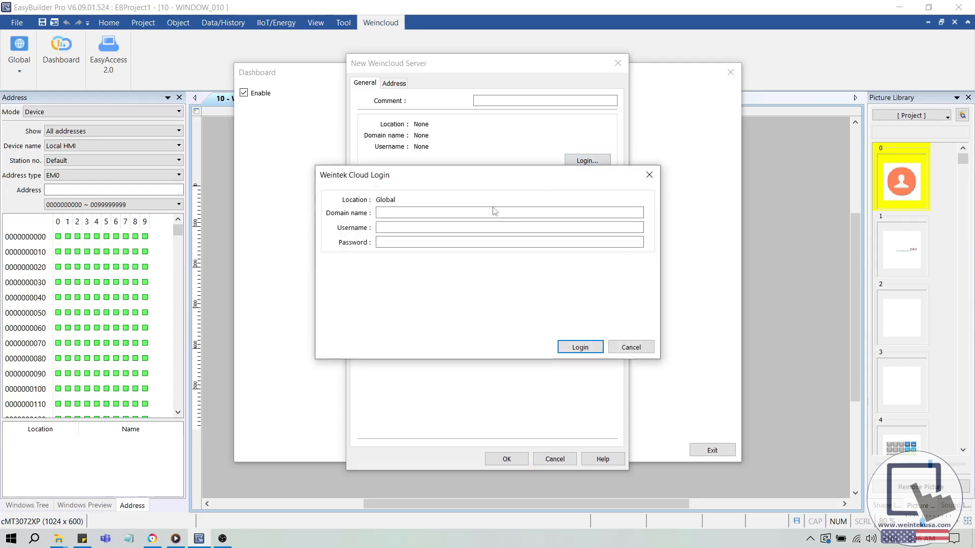
pyautogui.write('weincloud')
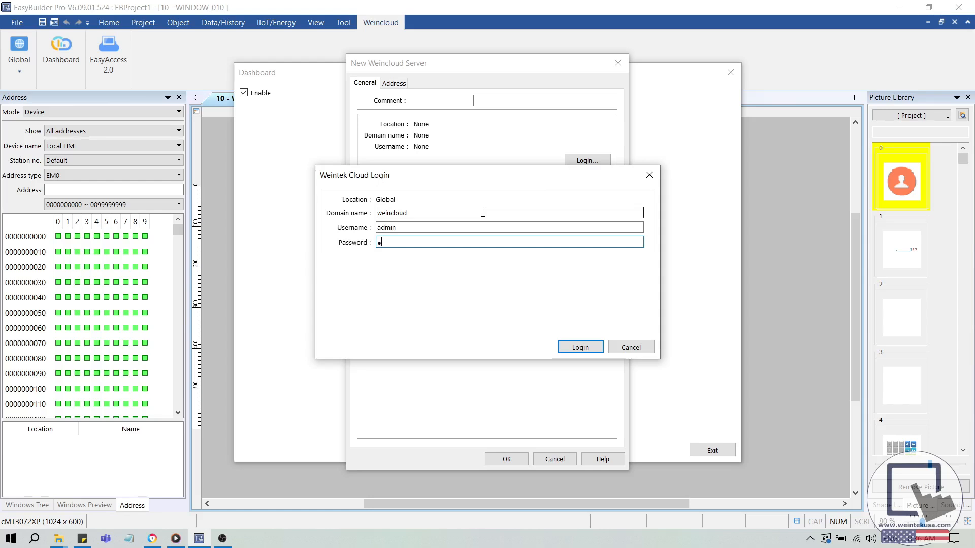
pyautogui.write('password')
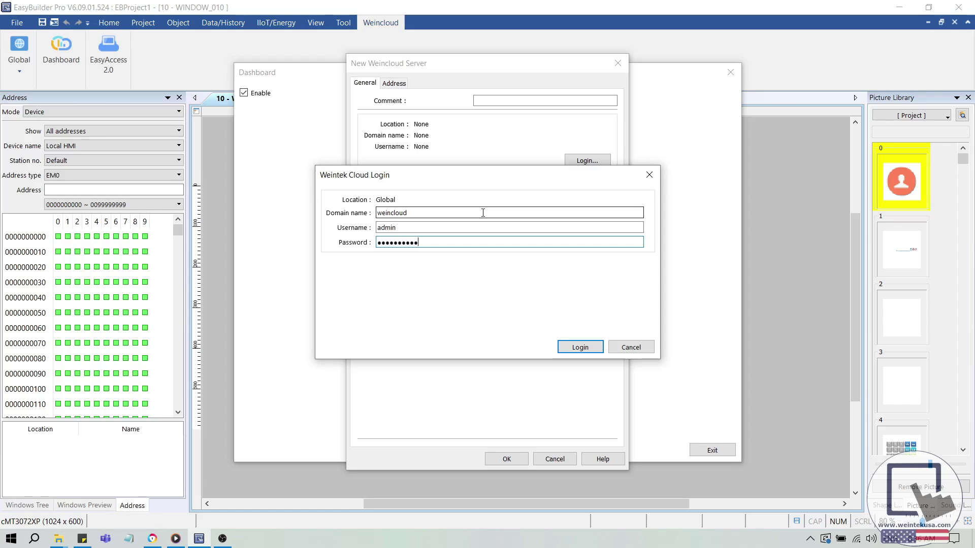
pyautogui.click(580, 347)
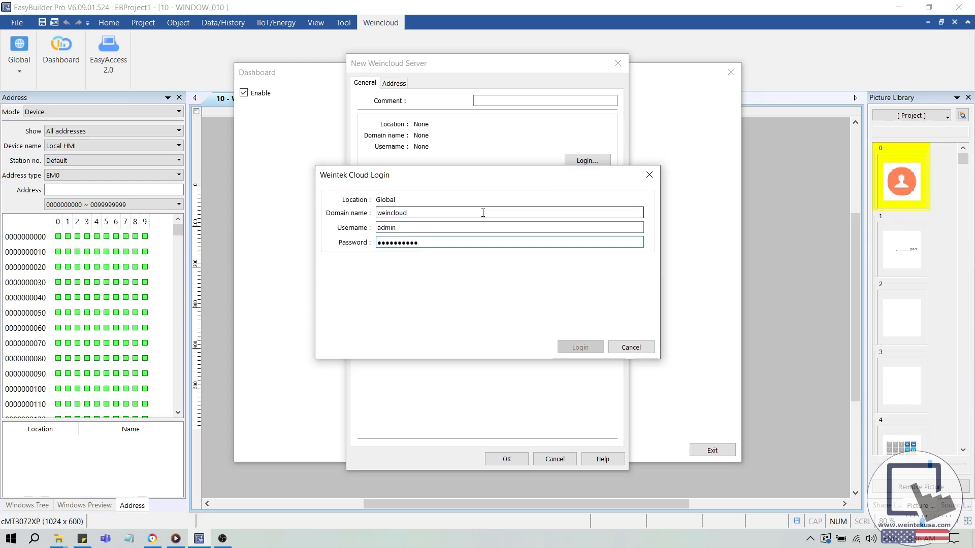
pyautogui.click(580, 347)
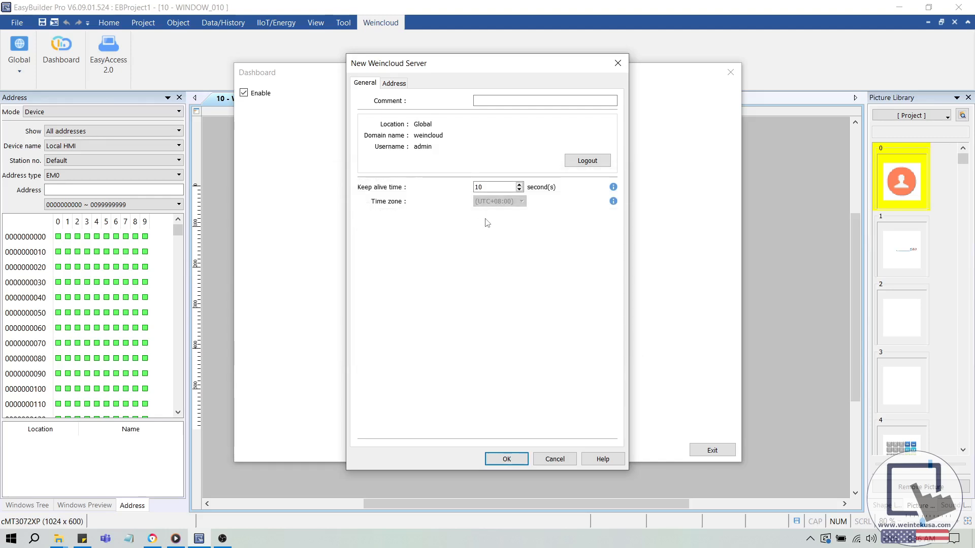
# Set the cloud server's status address to LW-100, with errors reported at LW-101
pyautogui.click(505, 459)
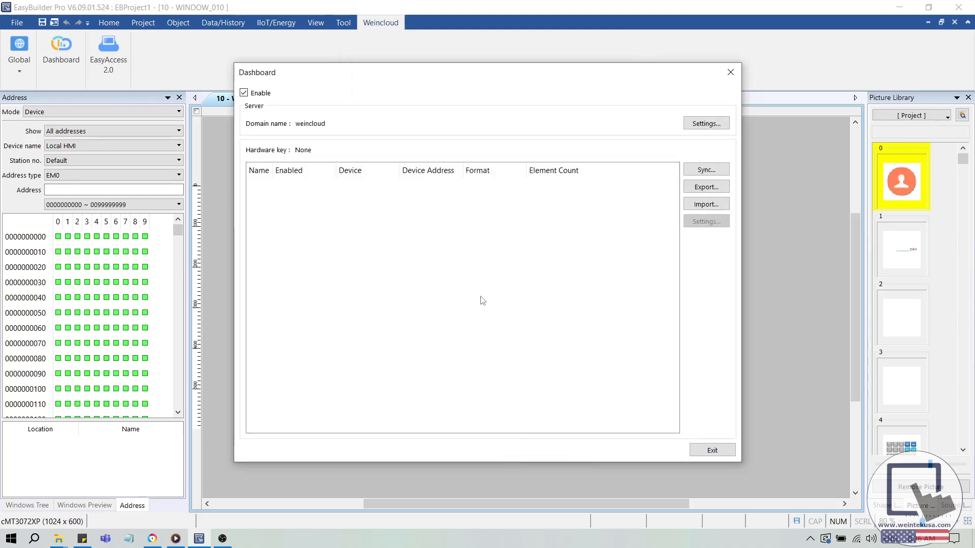
pyautogui.click(705, 123)
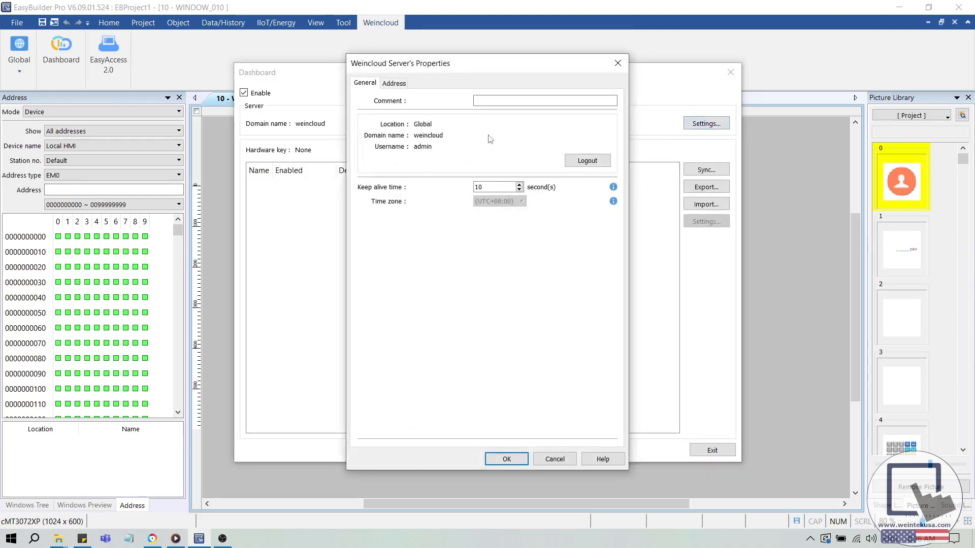
pyautogui.click(394, 83)
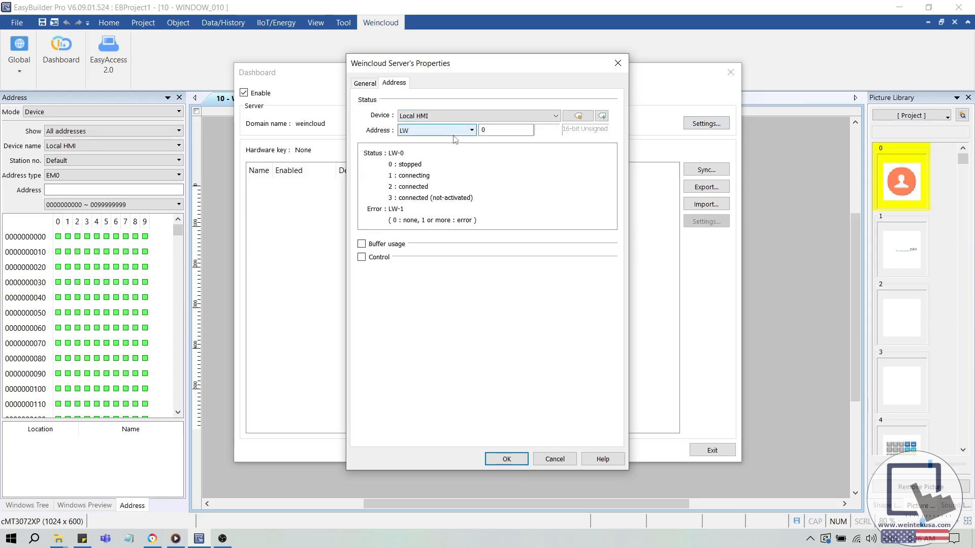
pyautogui.click(506, 130)
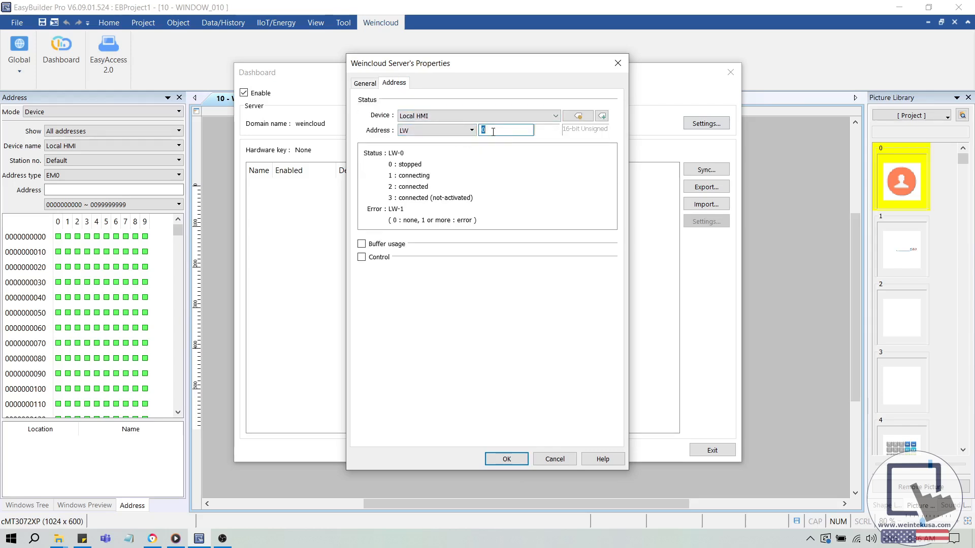
pyautogui.write('100')
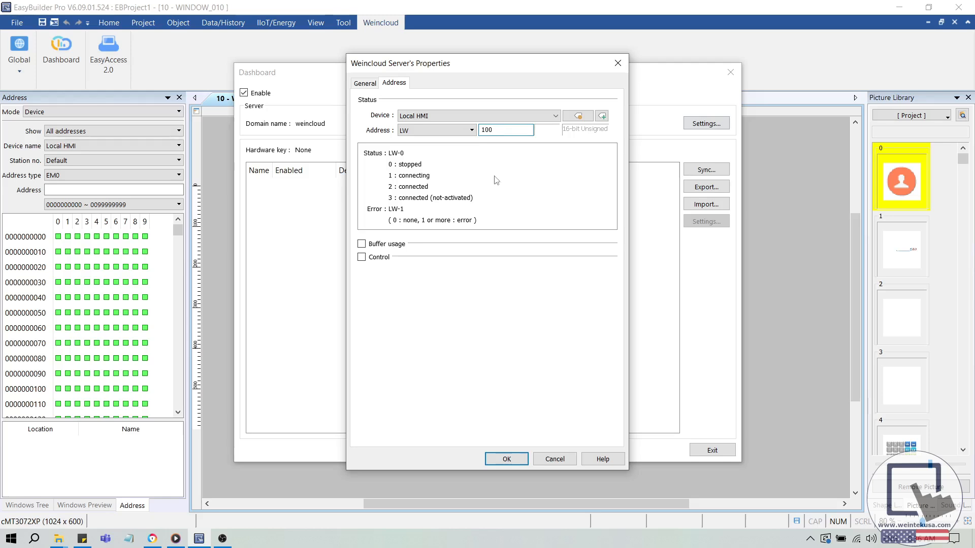
pyautogui.write('100')
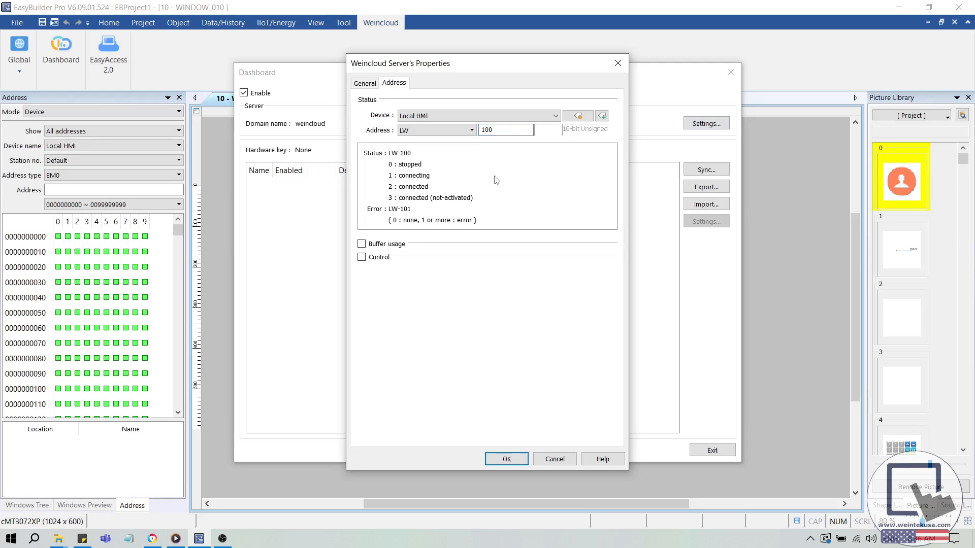
pyautogui.moveTo(421, 181)
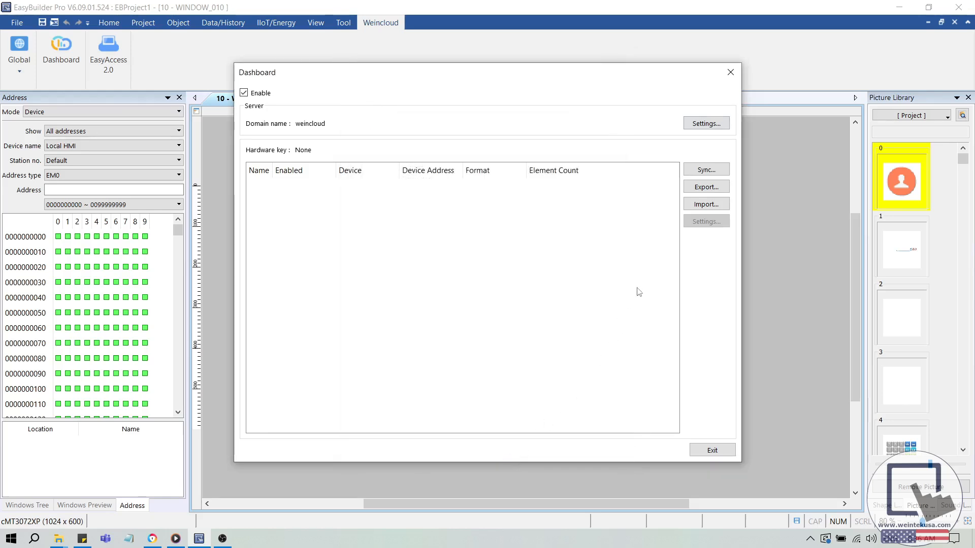
# Sync tags from the Simulation_02 HMI into the dashboard
pyautogui.click(706, 169)
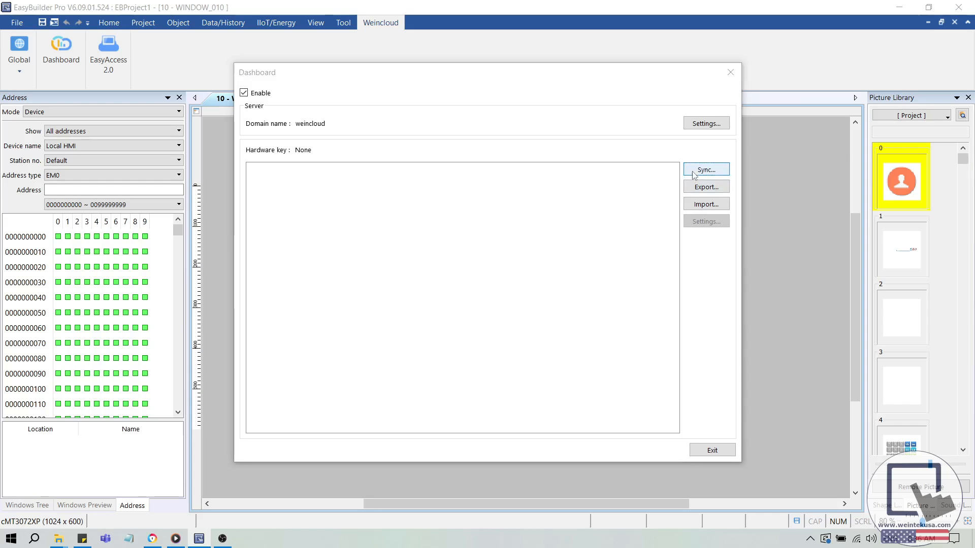
pyautogui.click(705, 168)
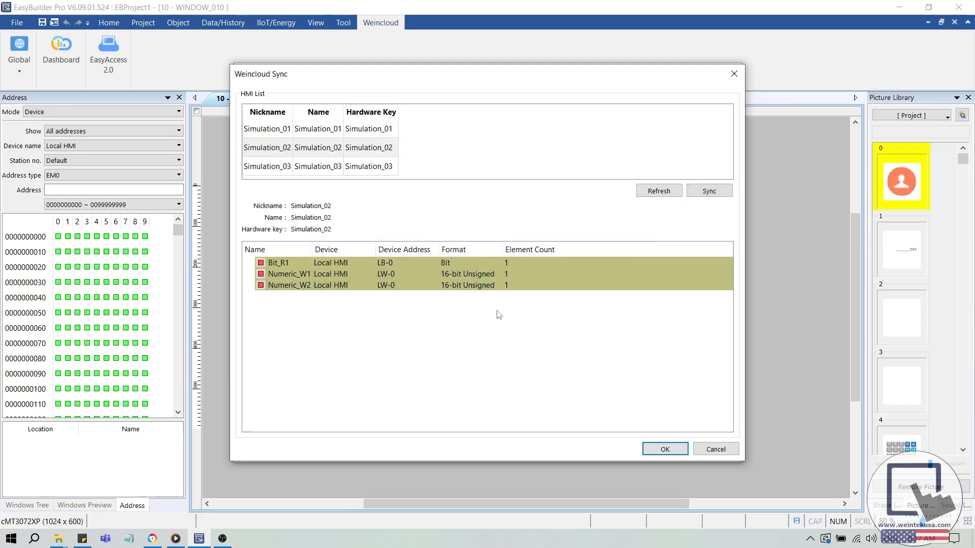
pyautogui.moveTo(574, 347)
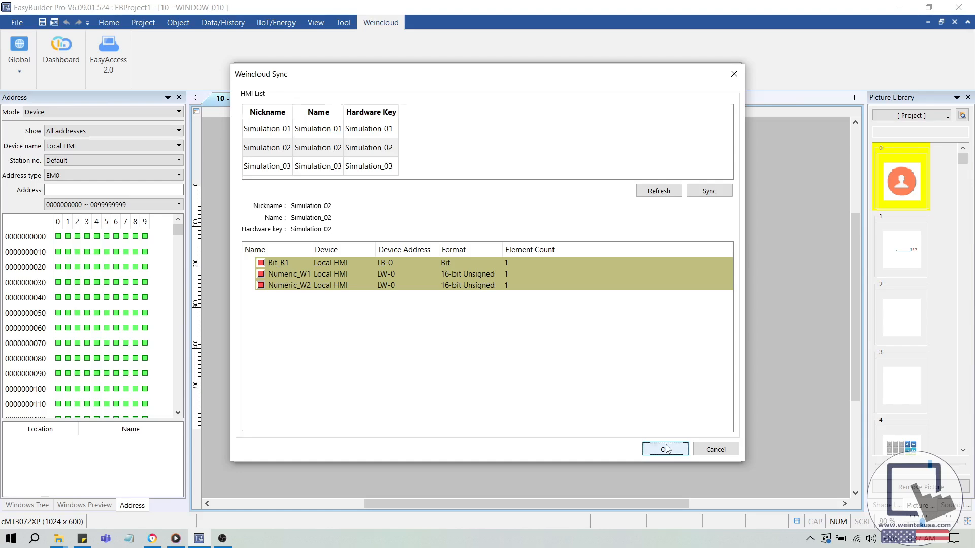
pyautogui.click(664, 448)
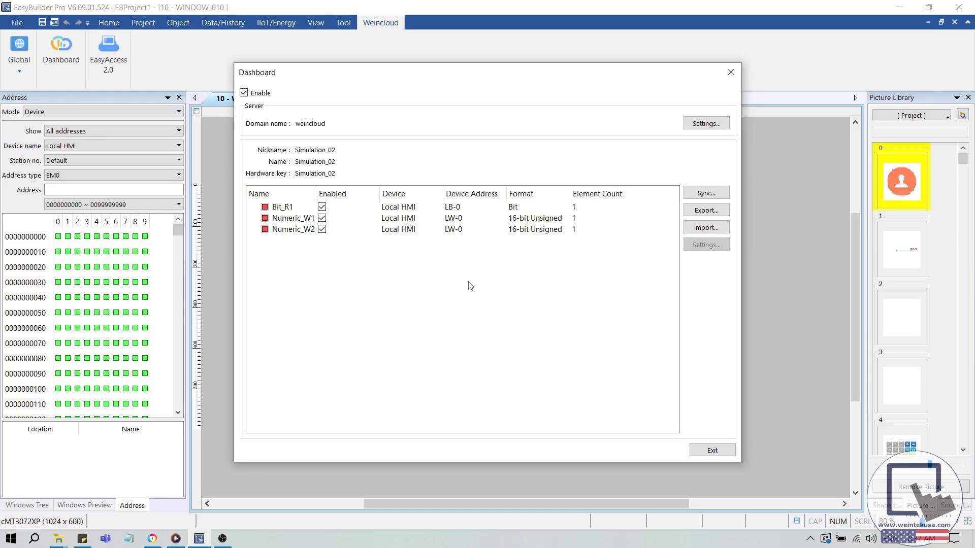
# Assign Numeric_W1 to LW-1 and Bit_R1 to LB-1
pyautogui.click(462, 230)
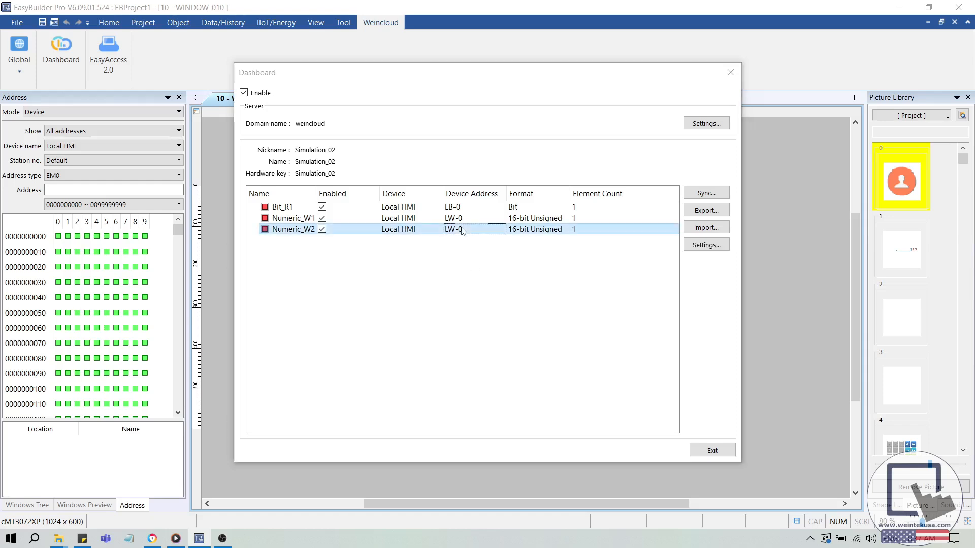
pyautogui.doubleClick(455, 230)
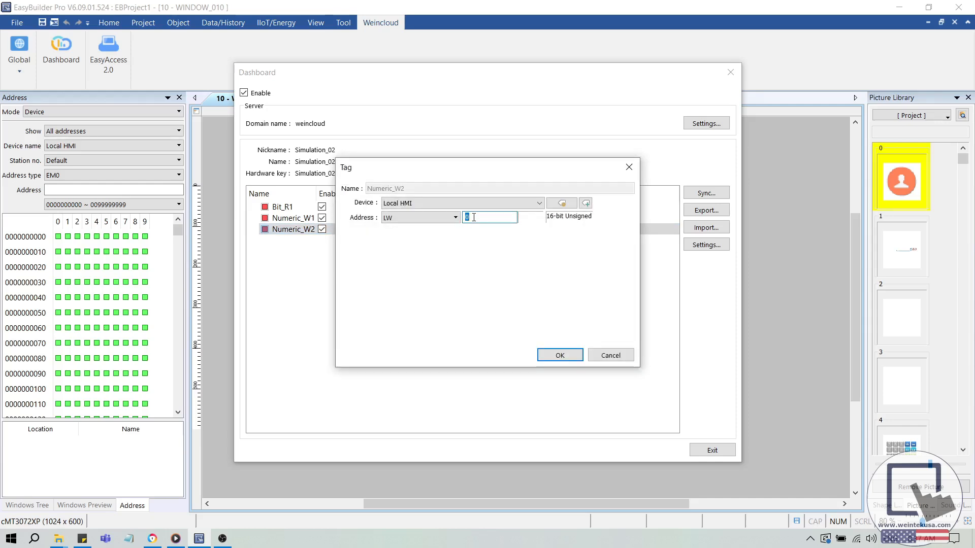
pyautogui.write('1')
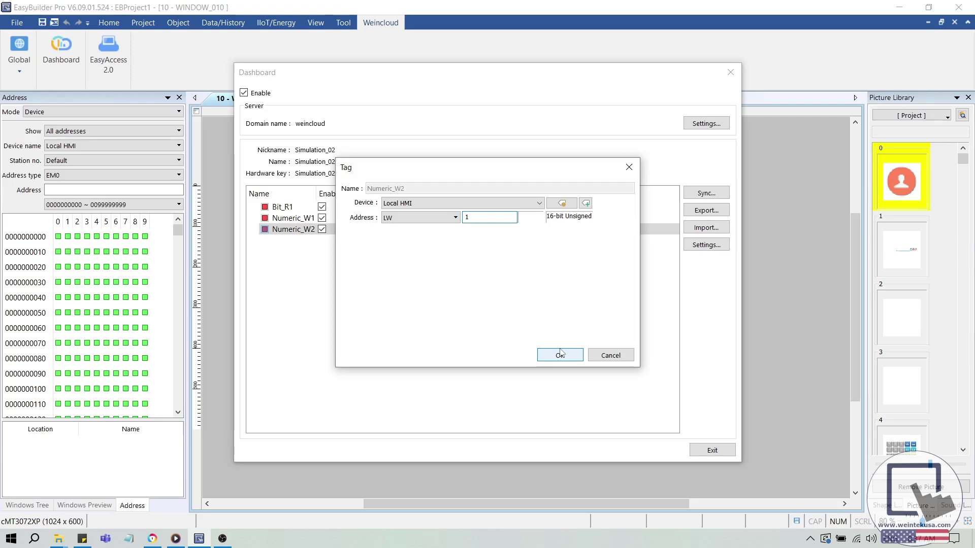
pyautogui.click(559, 355)
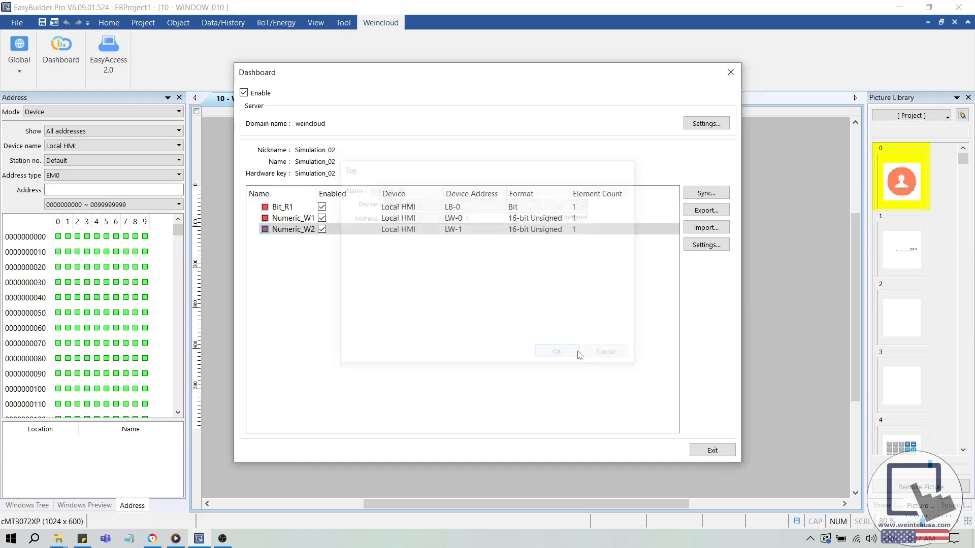
pyautogui.click(556, 351)
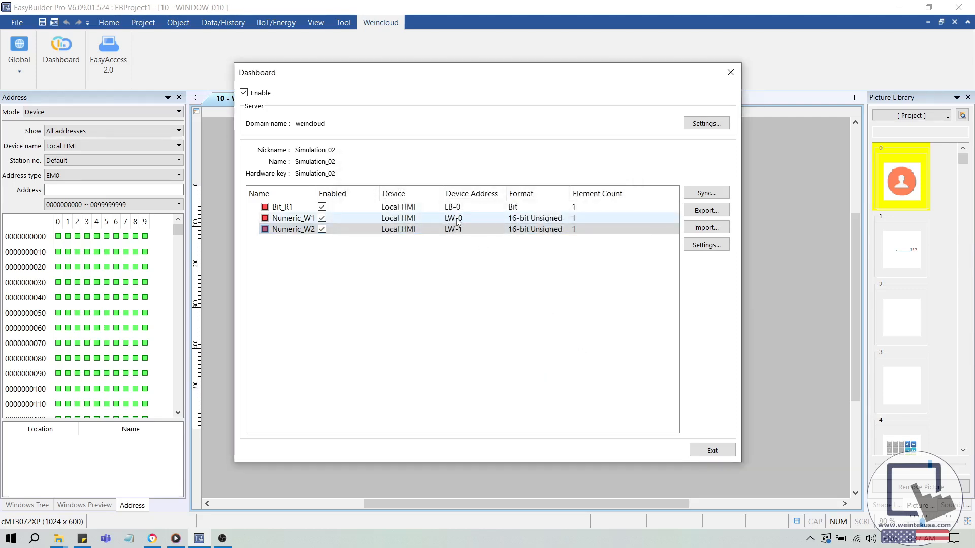
pyautogui.doubleClick(283, 207)
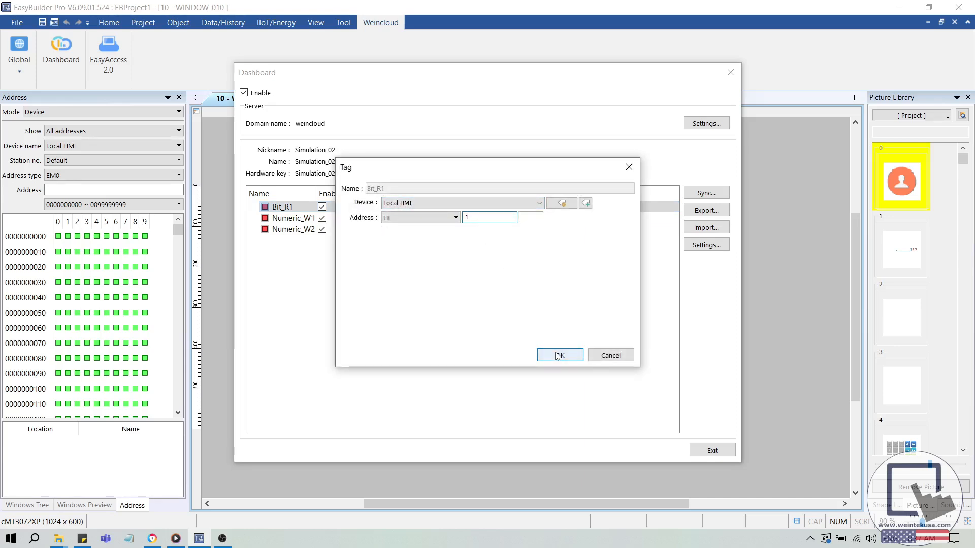
pyautogui.click(560, 355)
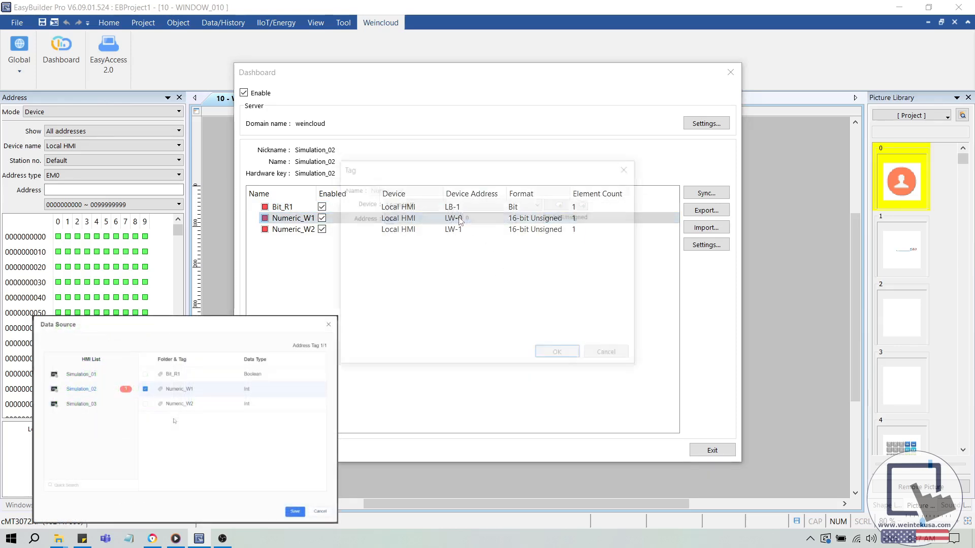
# Assign the Numeric_W2 tag to local HMI address LW-0
pyautogui.click(556, 352)
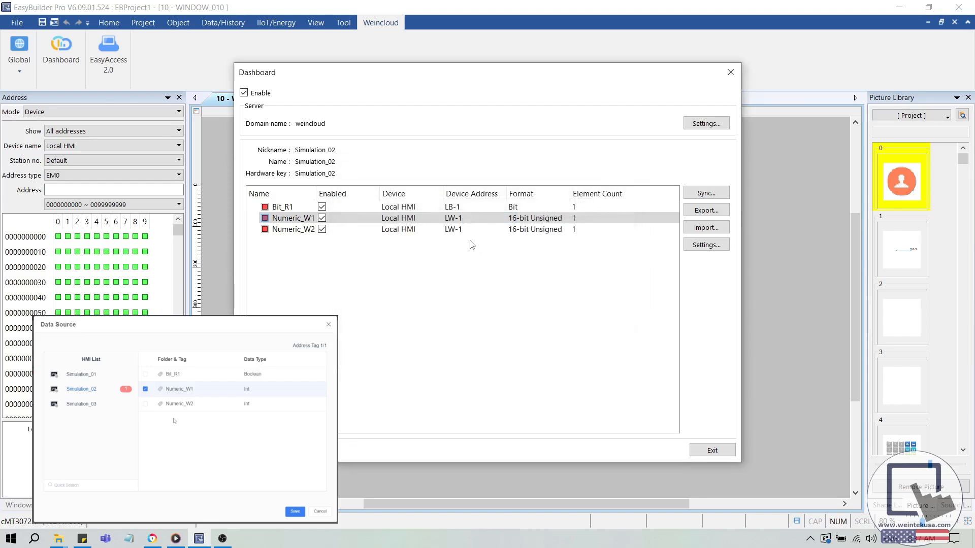
pyautogui.doubleClick(292, 230)
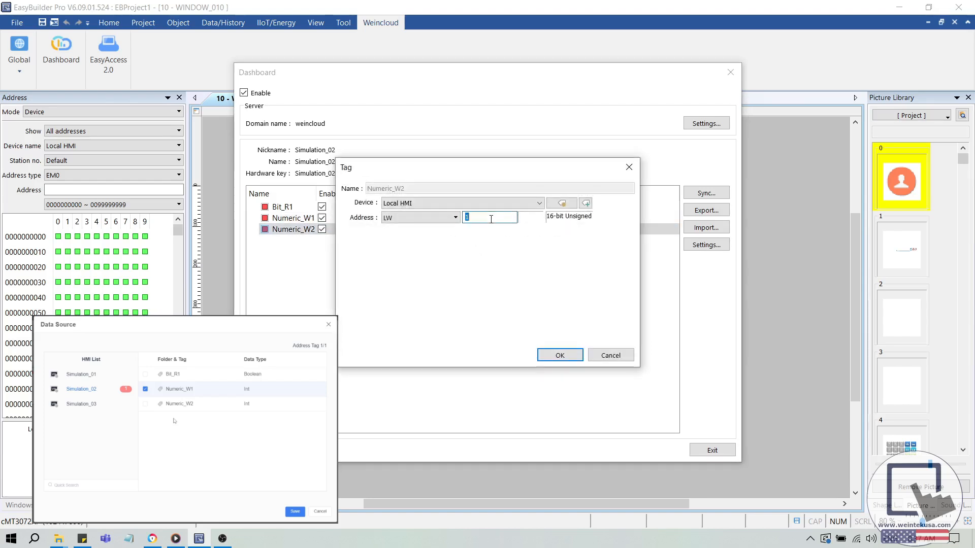
pyautogui.write('0')
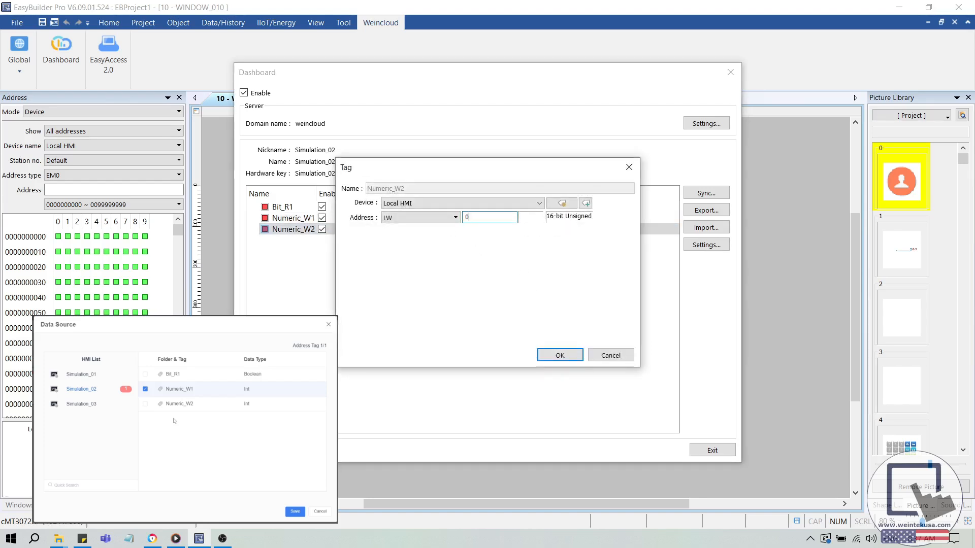
pyautogui.click(561, 355)
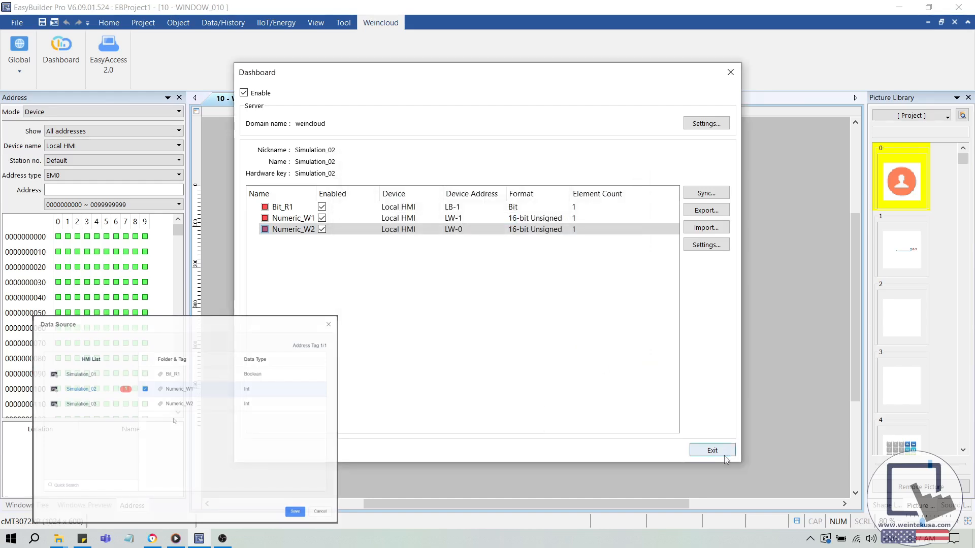
# Exit the dashboard settings and place a numeric object on LW-1 in window 10
pyautogui.click(712, 451)
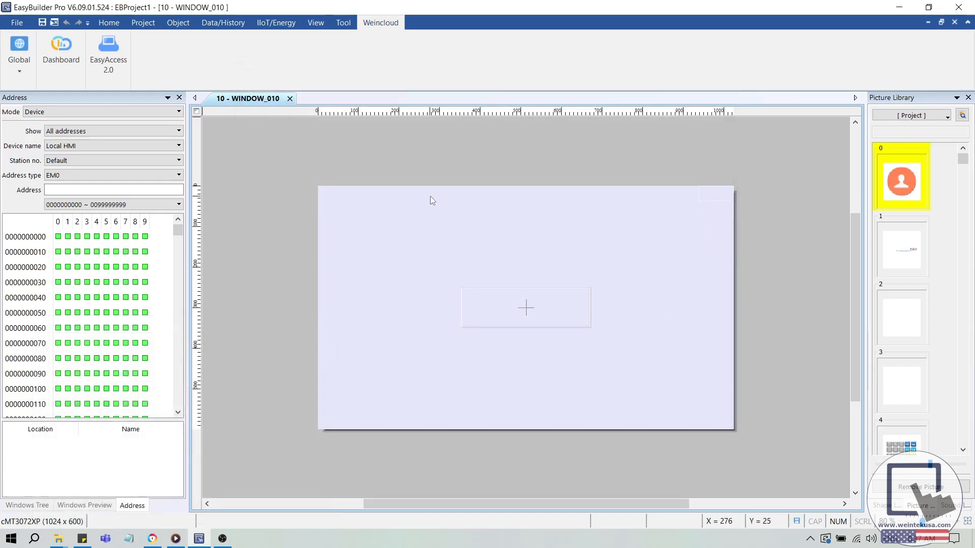
pyautogui.click(178, 23)
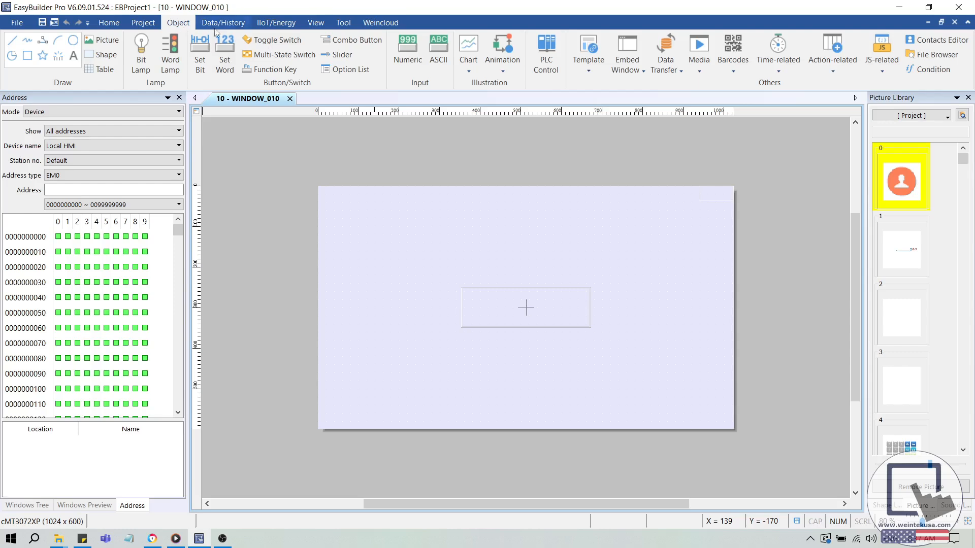
pyautogui.click(406, 45)
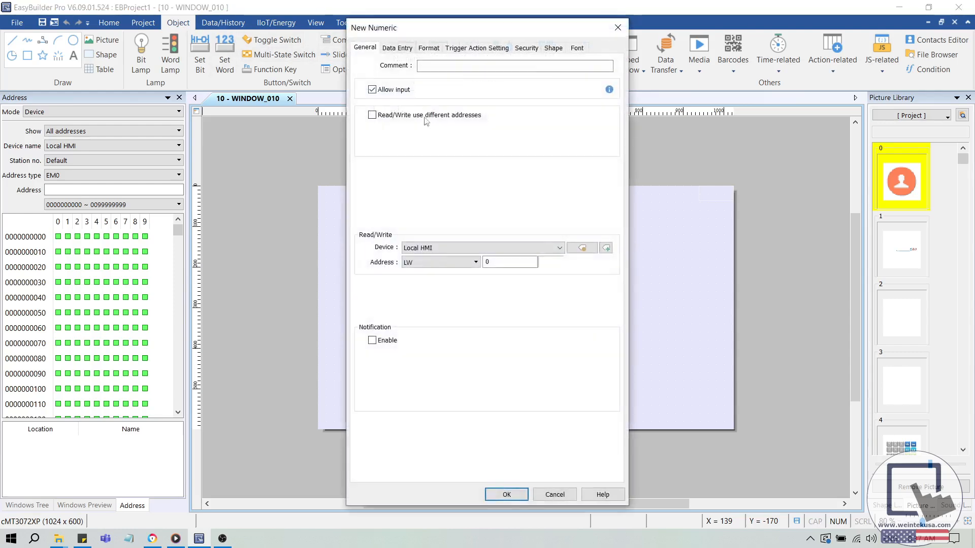
pyautogui.click(506, 494)
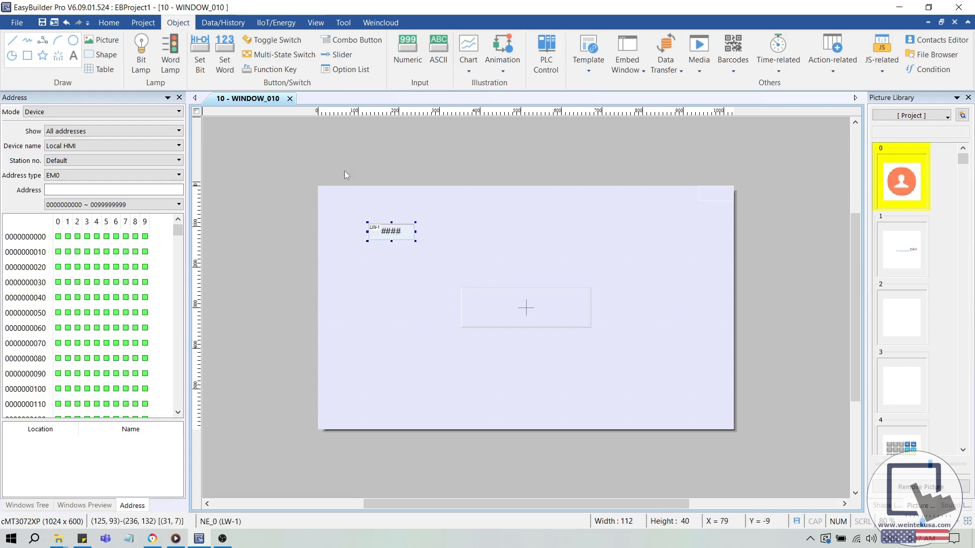
# Place a toggle switch on LB-1 in window 10
pyautogui.click(275, 40)
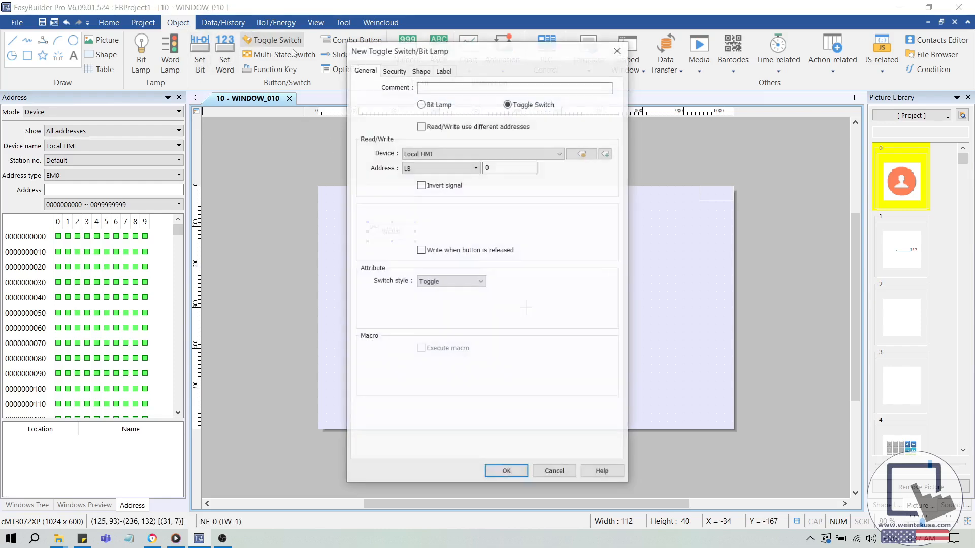
pyautogui.write('1')
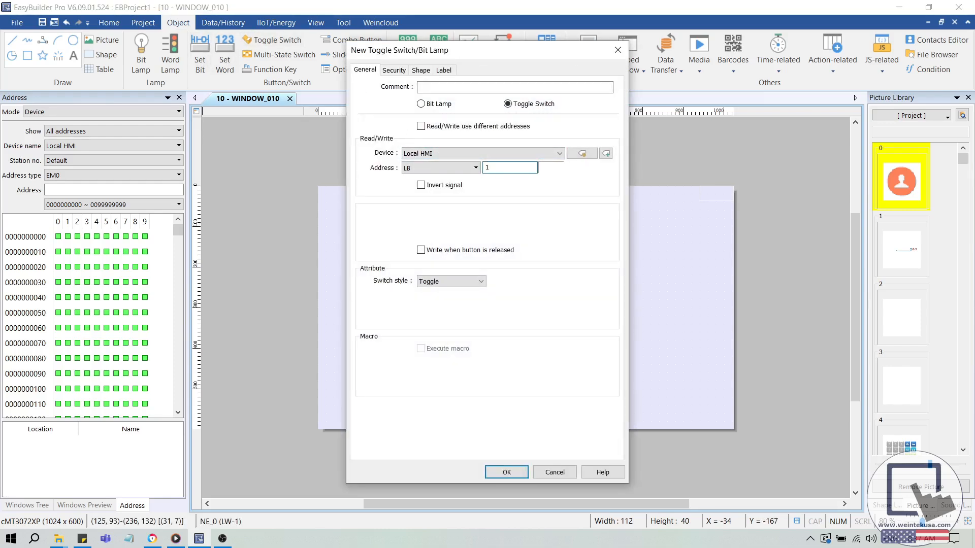
pyautogui.click(505, 472)
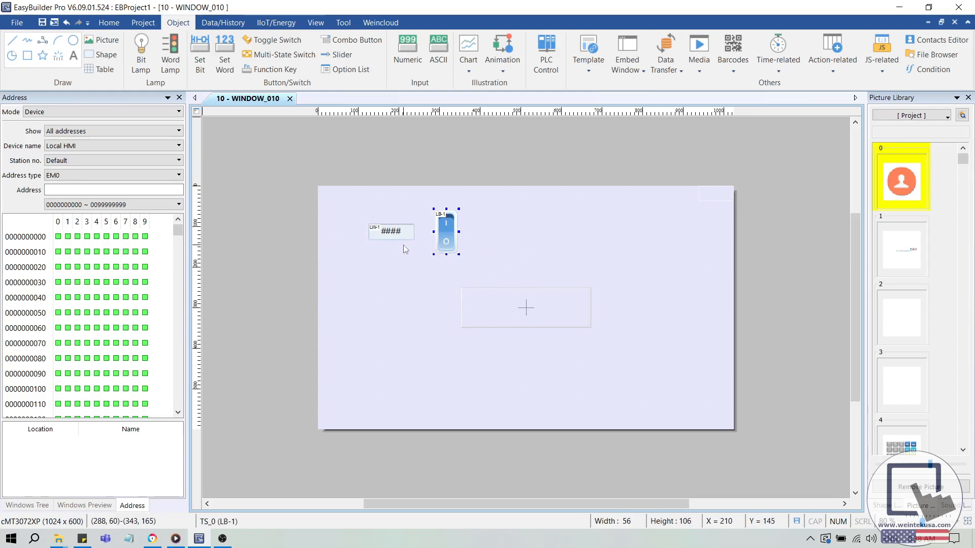
pyautogui.click(143, 22)
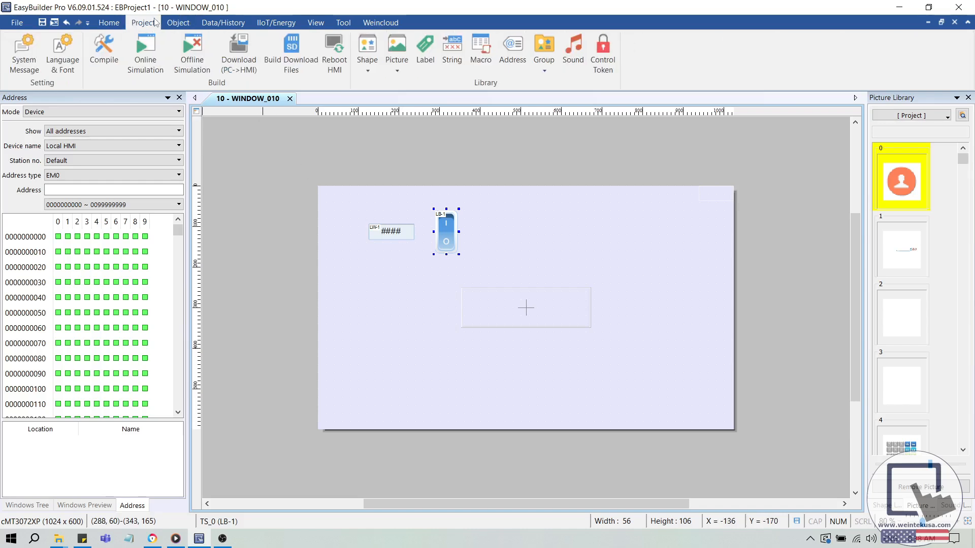
pyautogui.moveTo(189, 53)
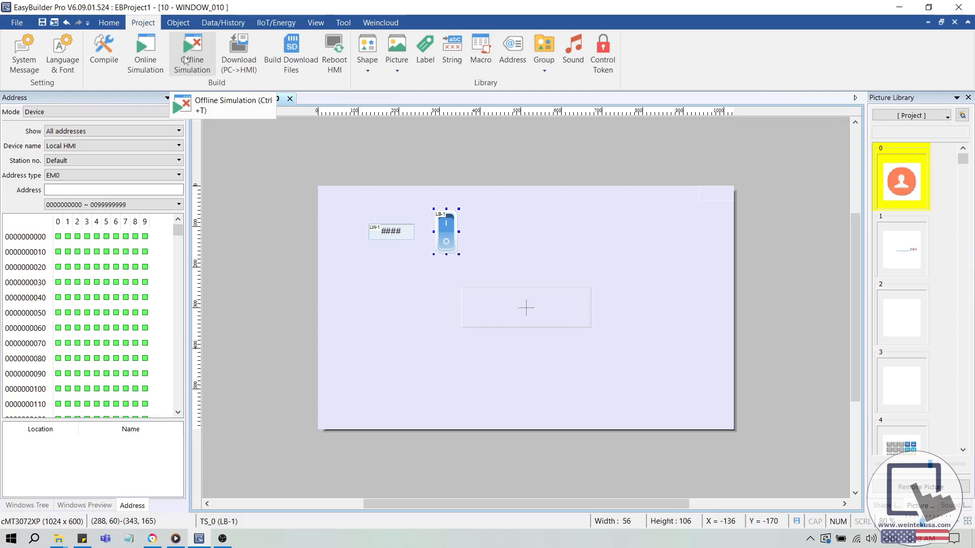
# Start offline simulation, saving the project as TEST.cmtp over the existing file
pyautogui.click(191, 51)
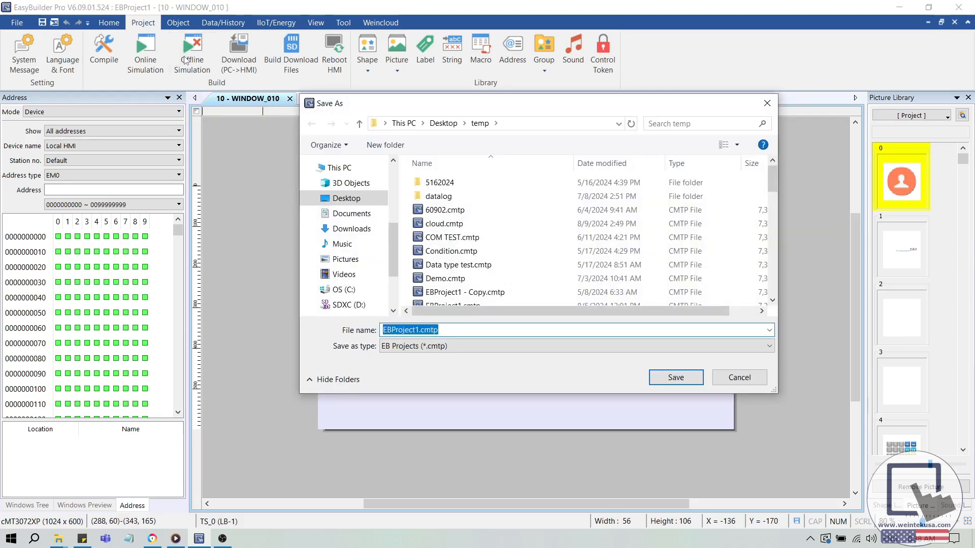
pyautogui.click(676, 377)
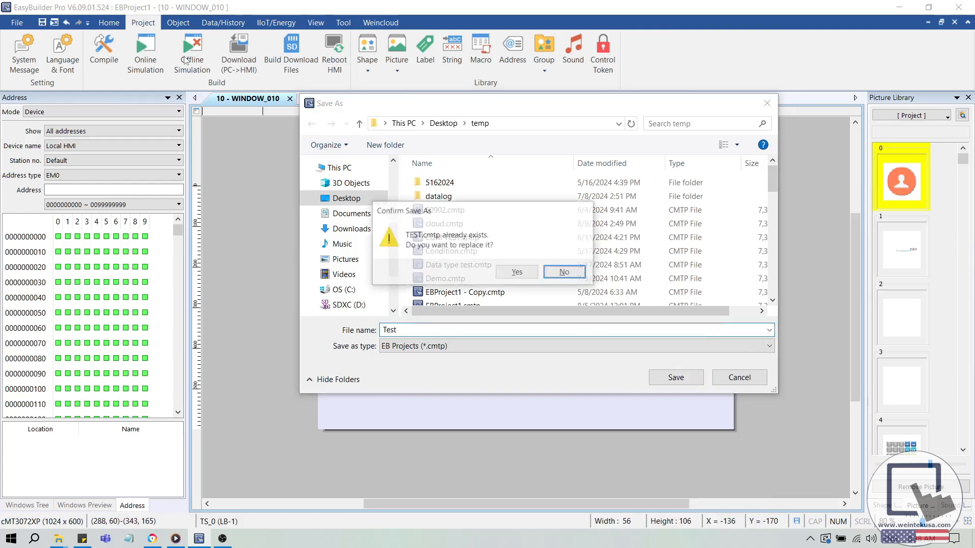
pyautogui.click(517, 272)
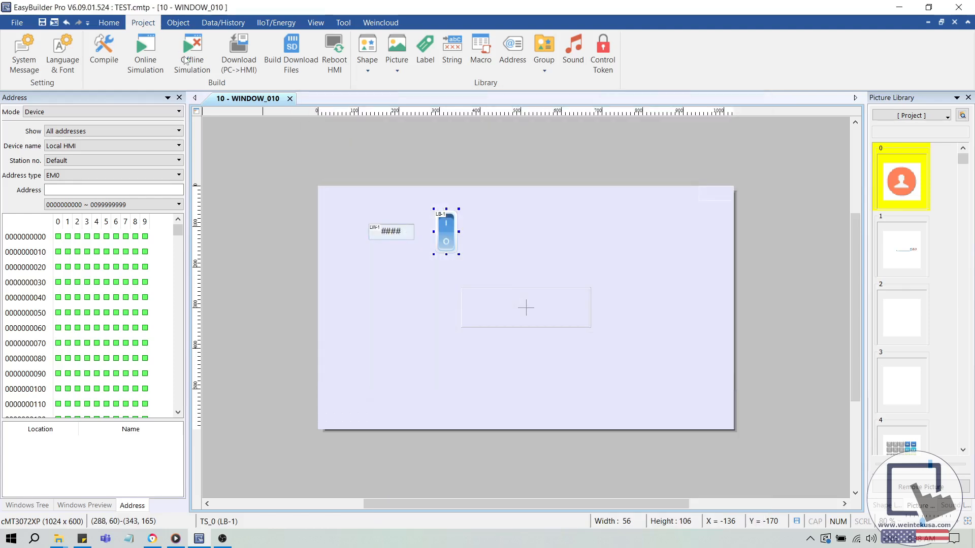
pyautogui.click(104, 47)
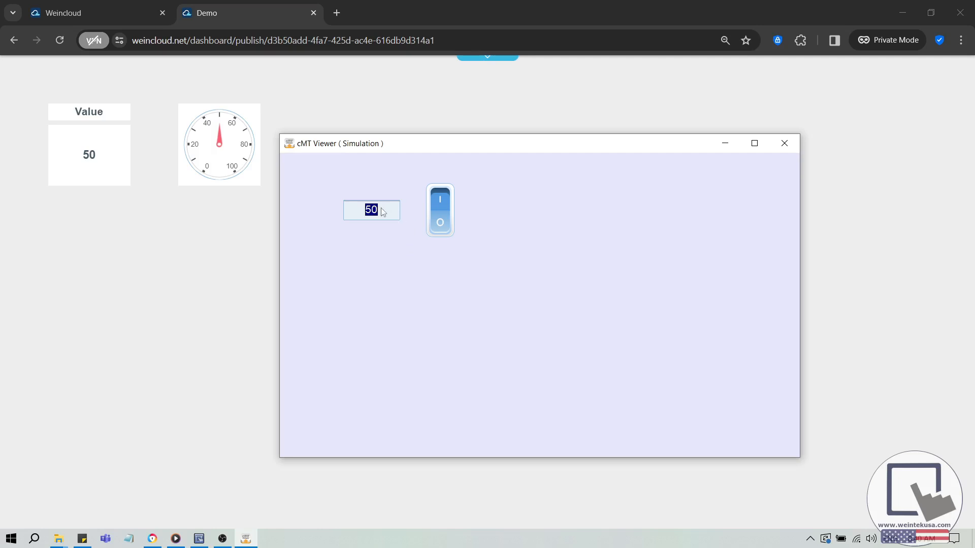
# Enter 10 then 80 in the simulated numeric and watch the dashboard value and gauge follow
pyautogui.write('10')
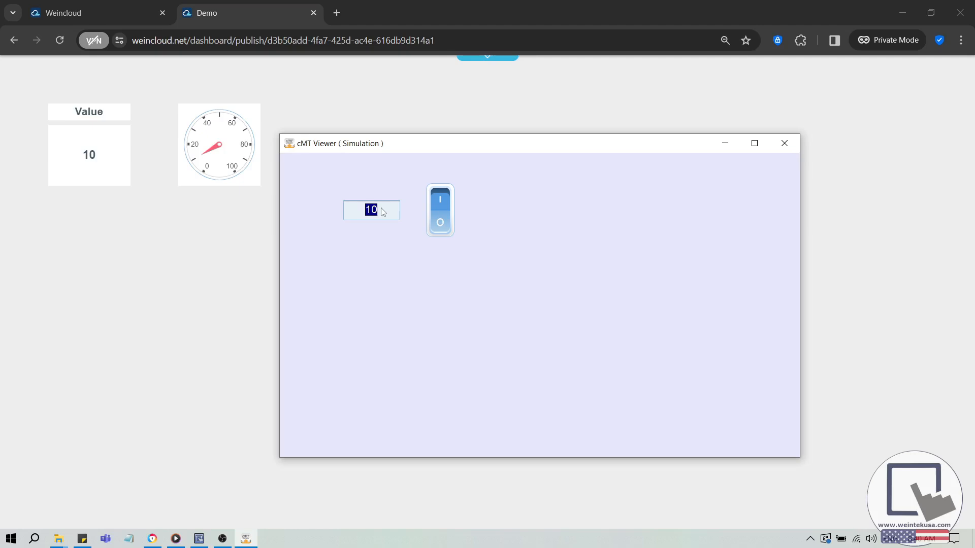
pyautogui.write('80')
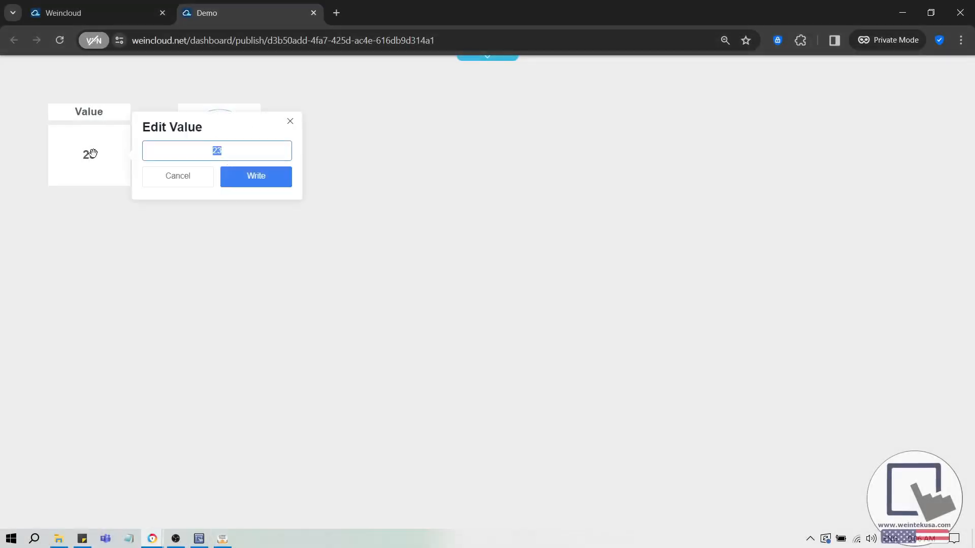
# Write 47 from the dashboard Value widget back to the HMI
pyautogui.click(255, 177)
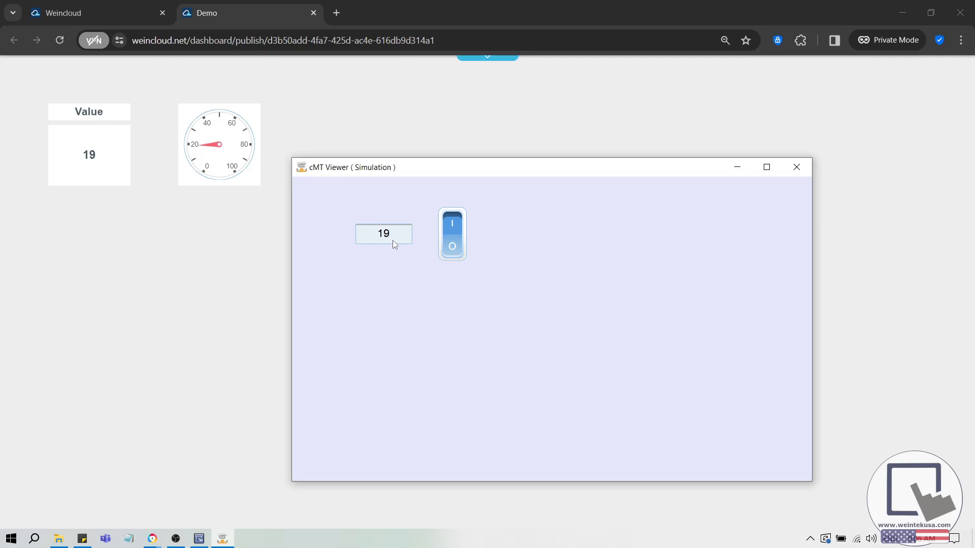
pyautogui.moveTo(236, 229)
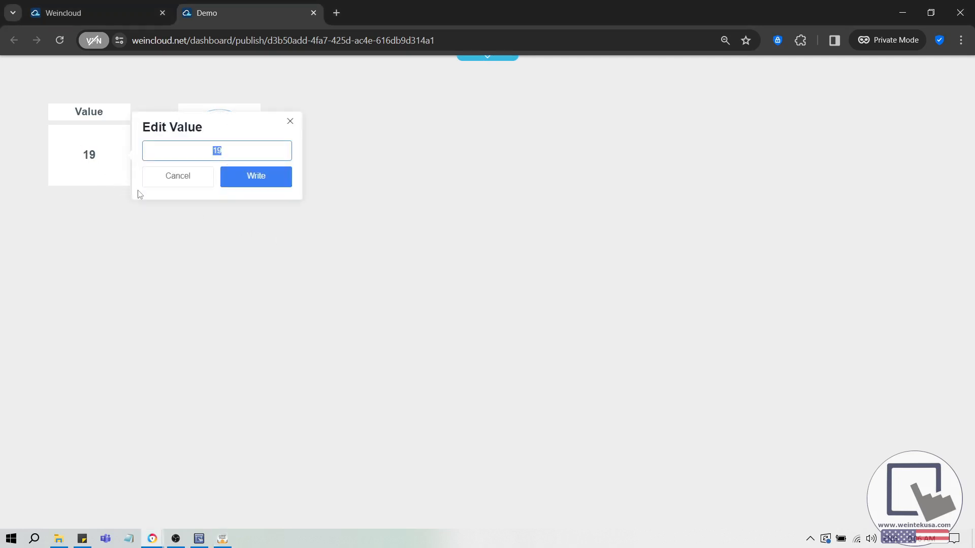
pyautogui.write('47')
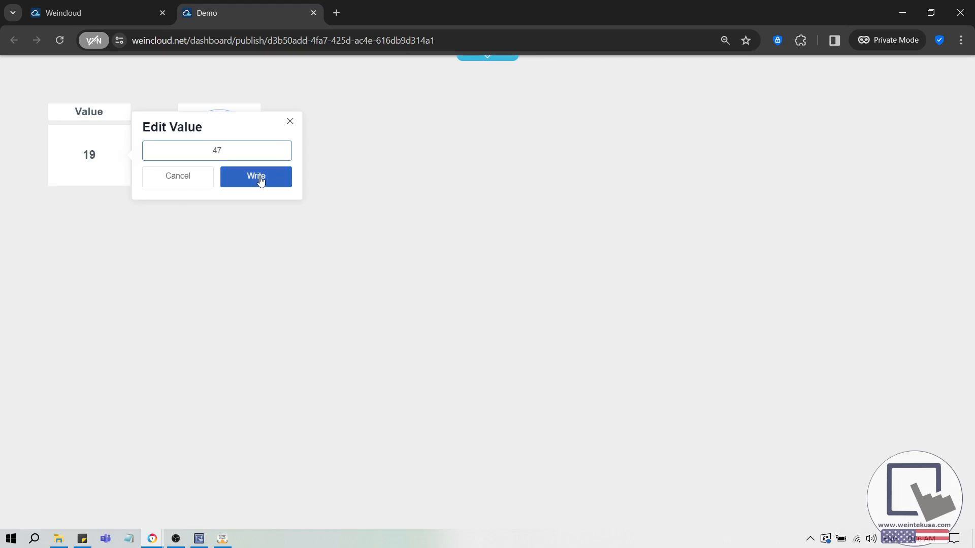
pyautogui.click(256, 176)
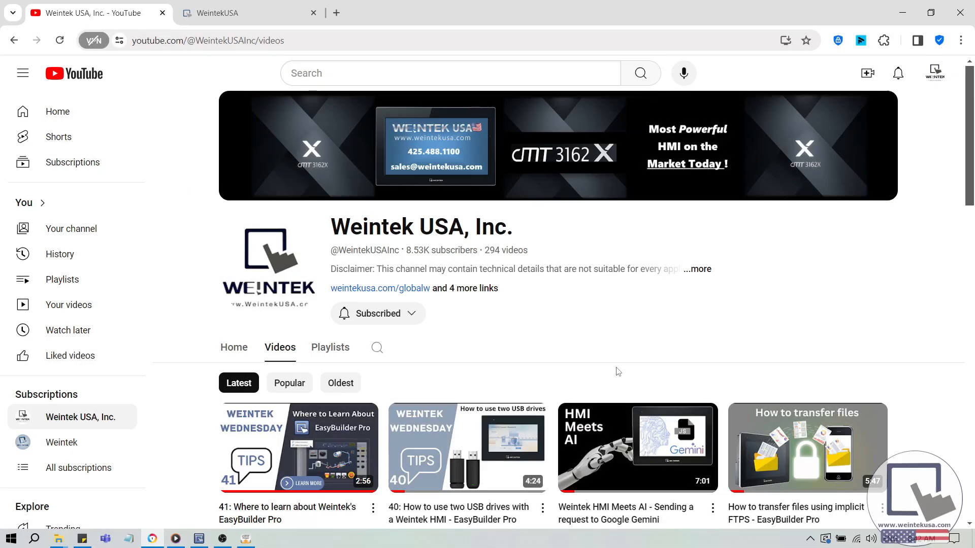
pyautogui.moveTo(409, 202)
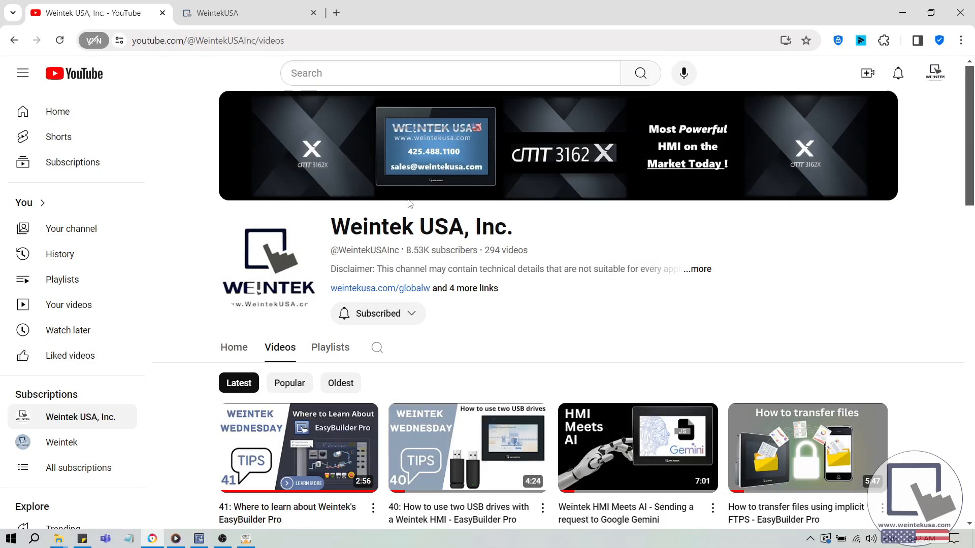
# Switch to the Weintek USA Forum tab and scroll down the homepage
pyautogui.click(221, 13)
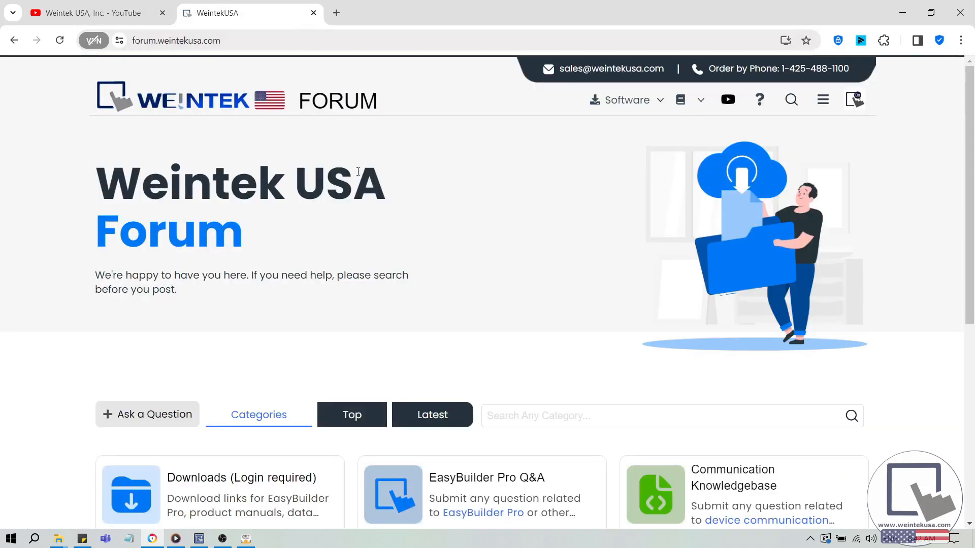
pyautogui.scroll(-3)
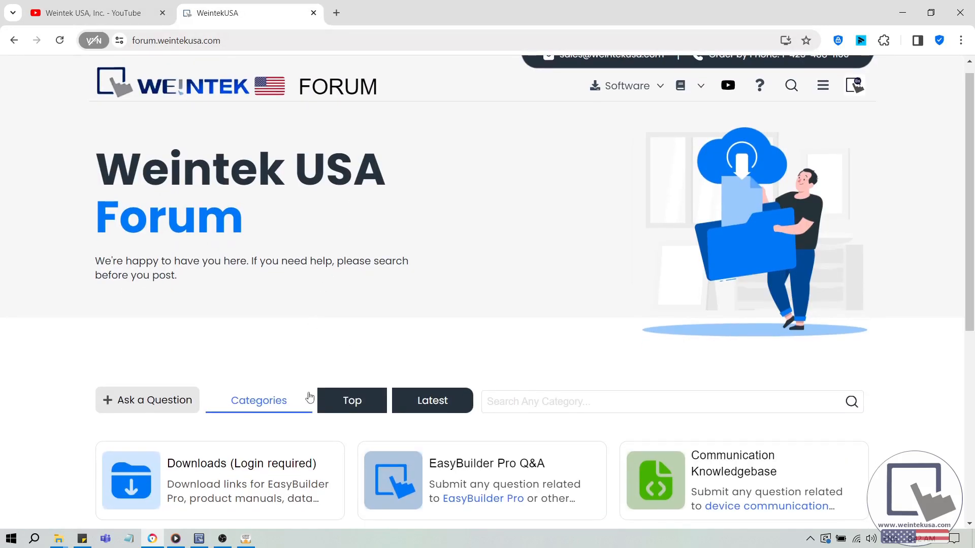
pyautogui.moveTo(301, 450)
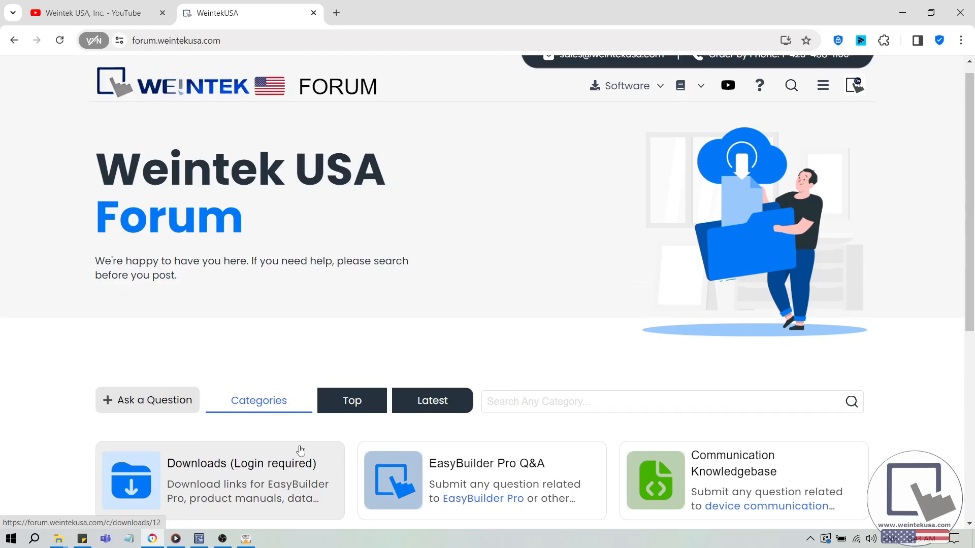